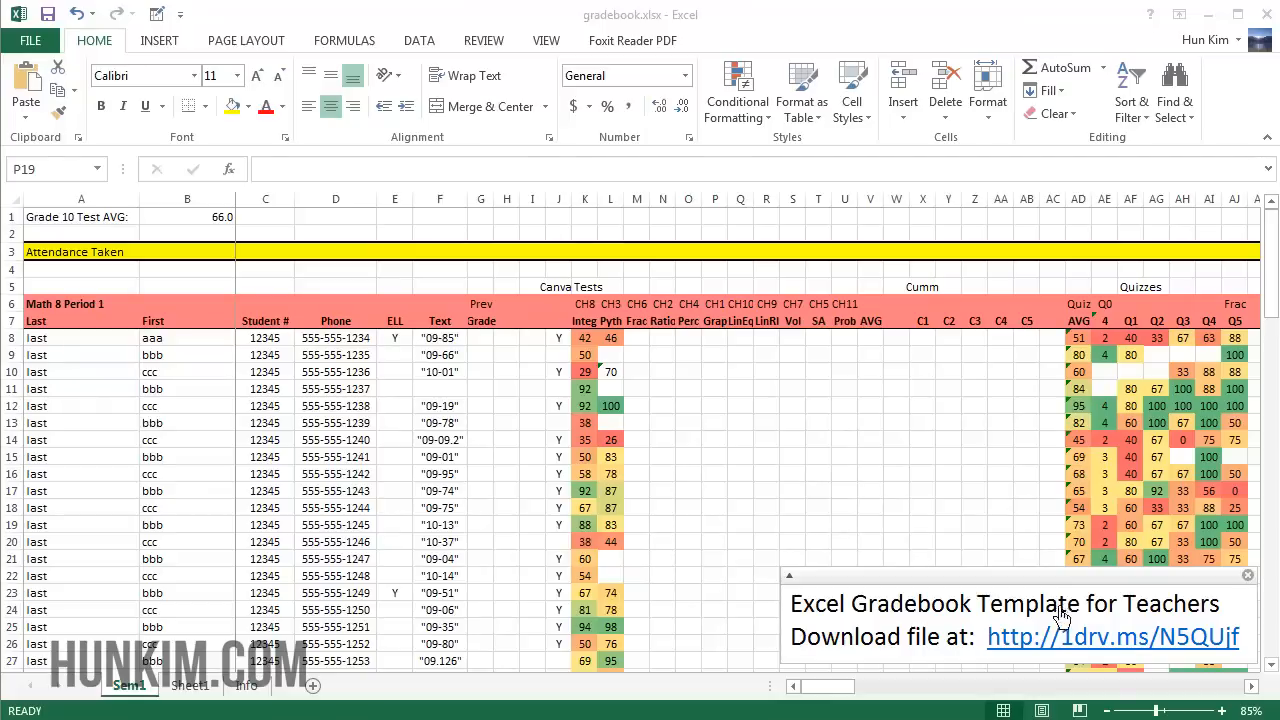
Step: Select the first class's Last header, then scroll to Math 10 Period 3's Last header
click(714, 524)
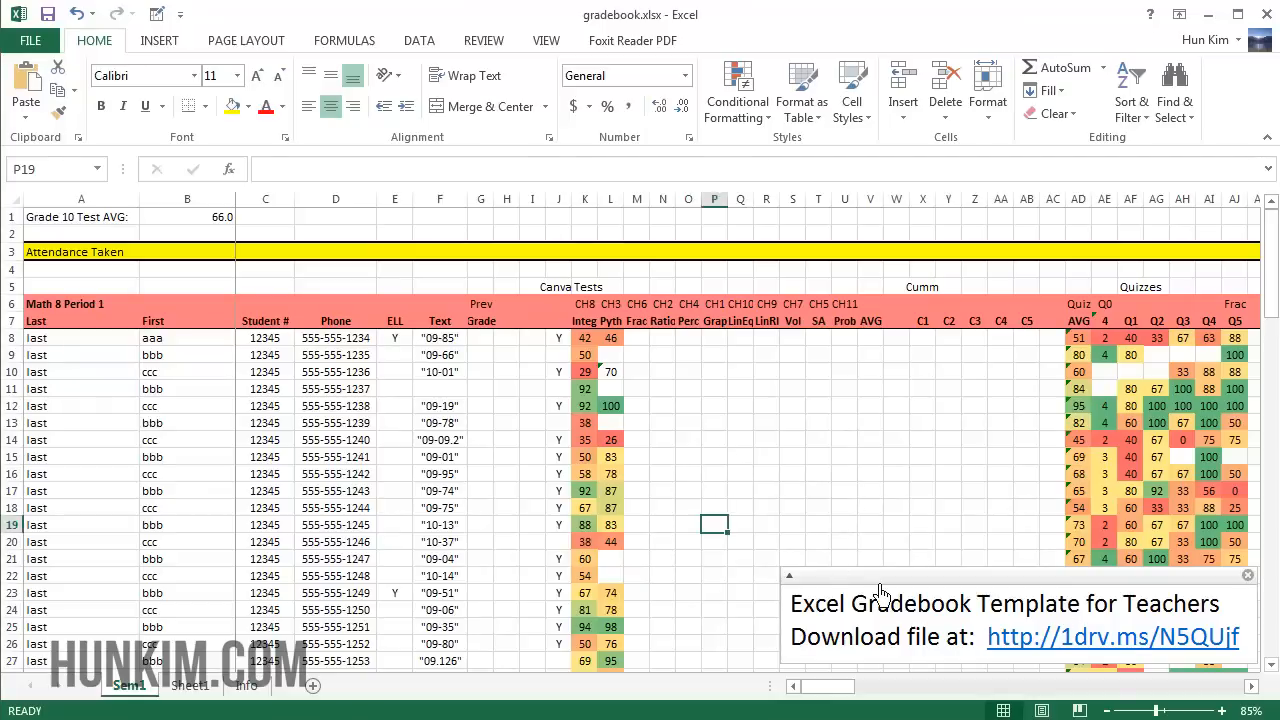
mouse_move(973, 452)
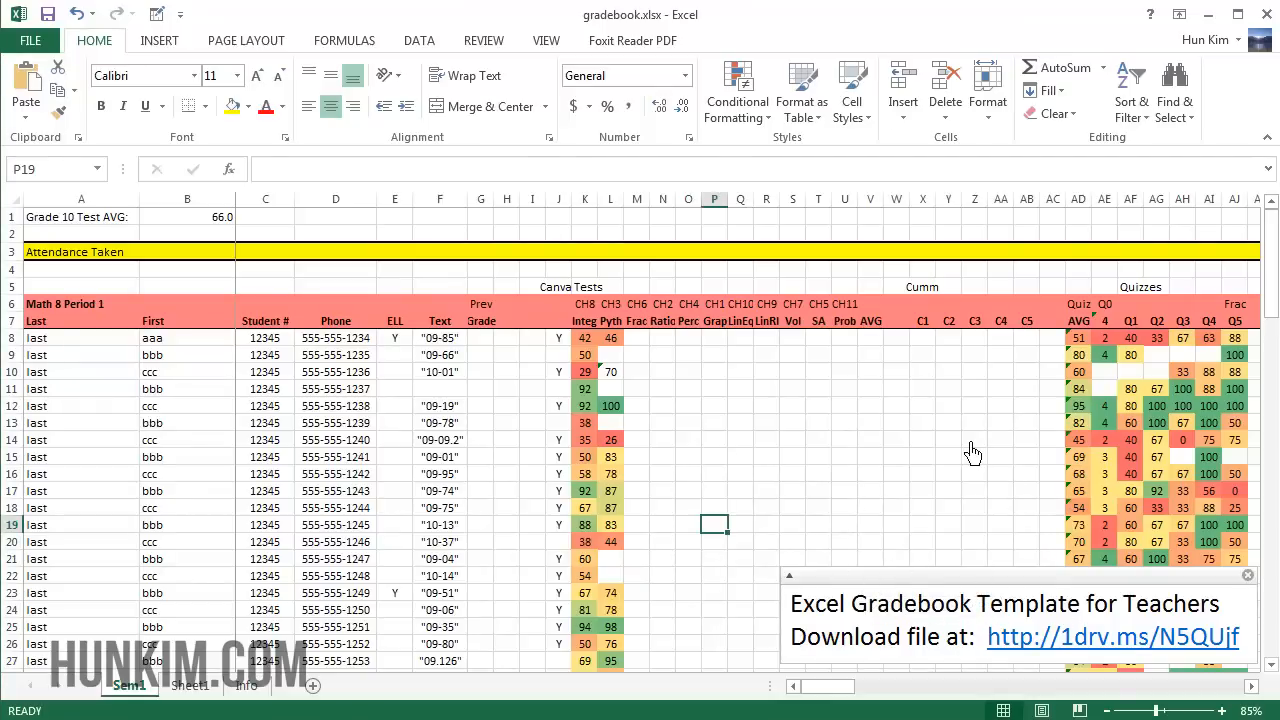
mouse_move(990, 568)
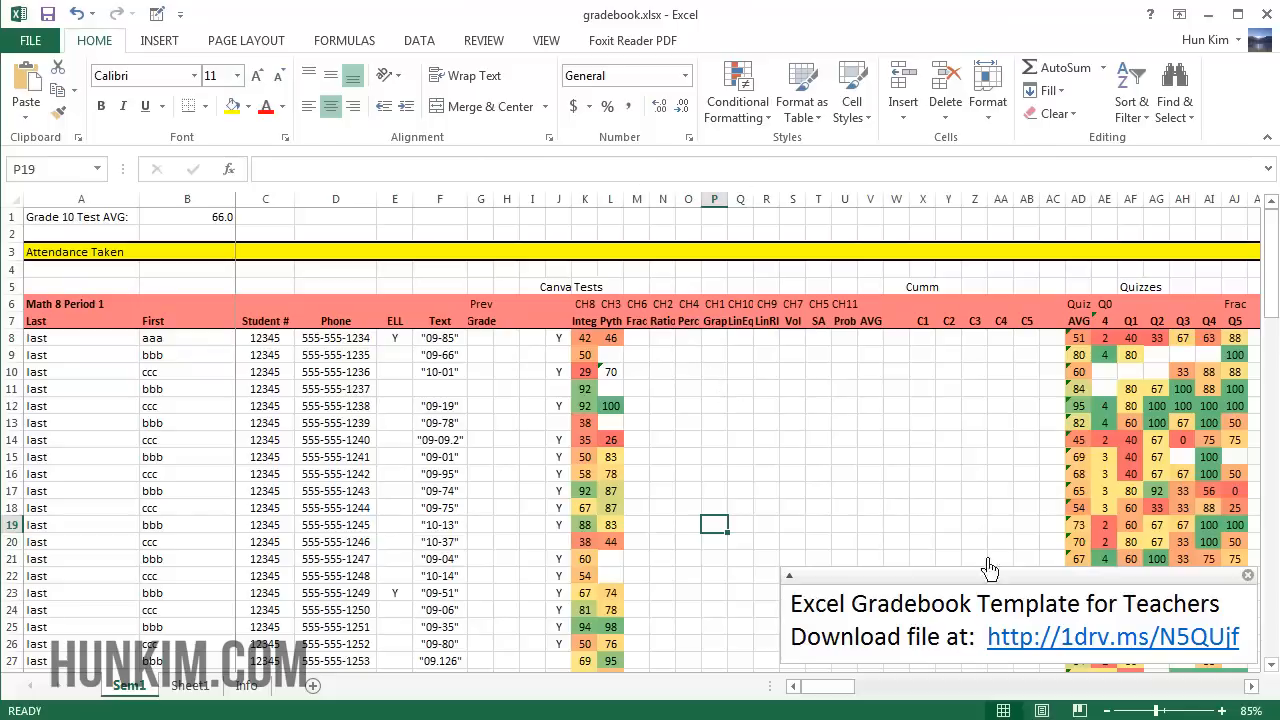
mouse_move(1113, 678)
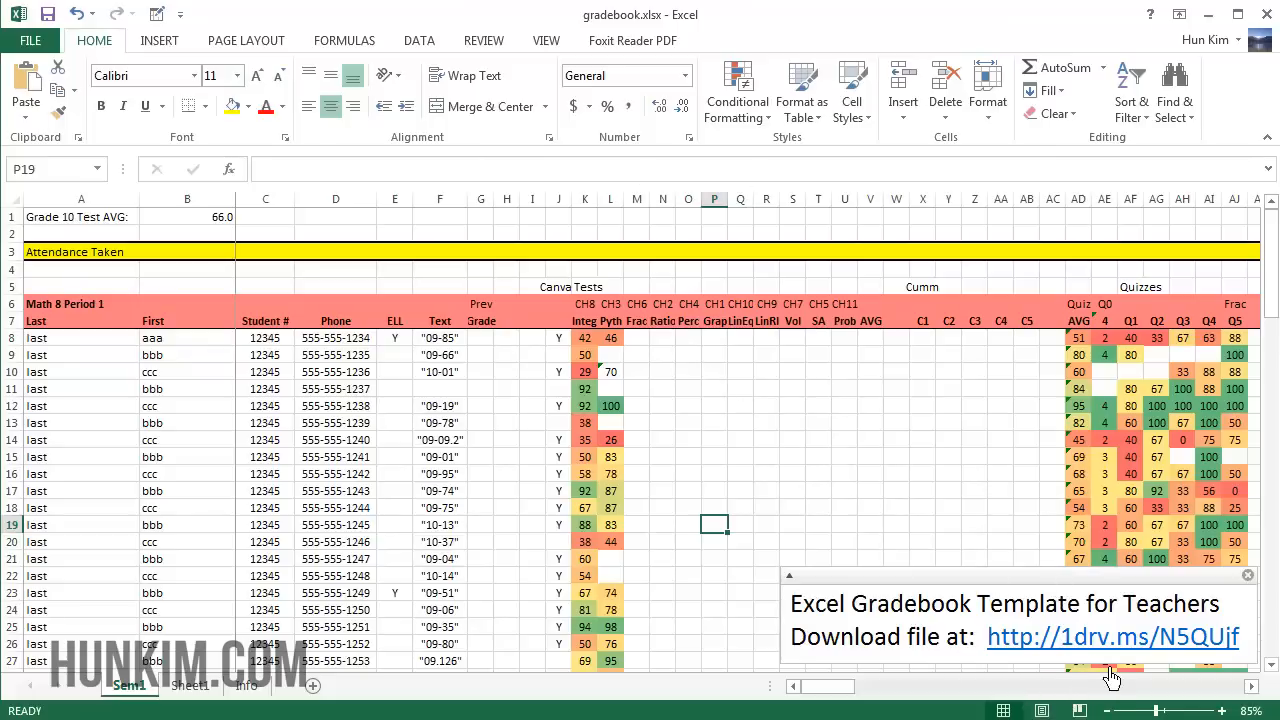
mouse_move(1160, 663)
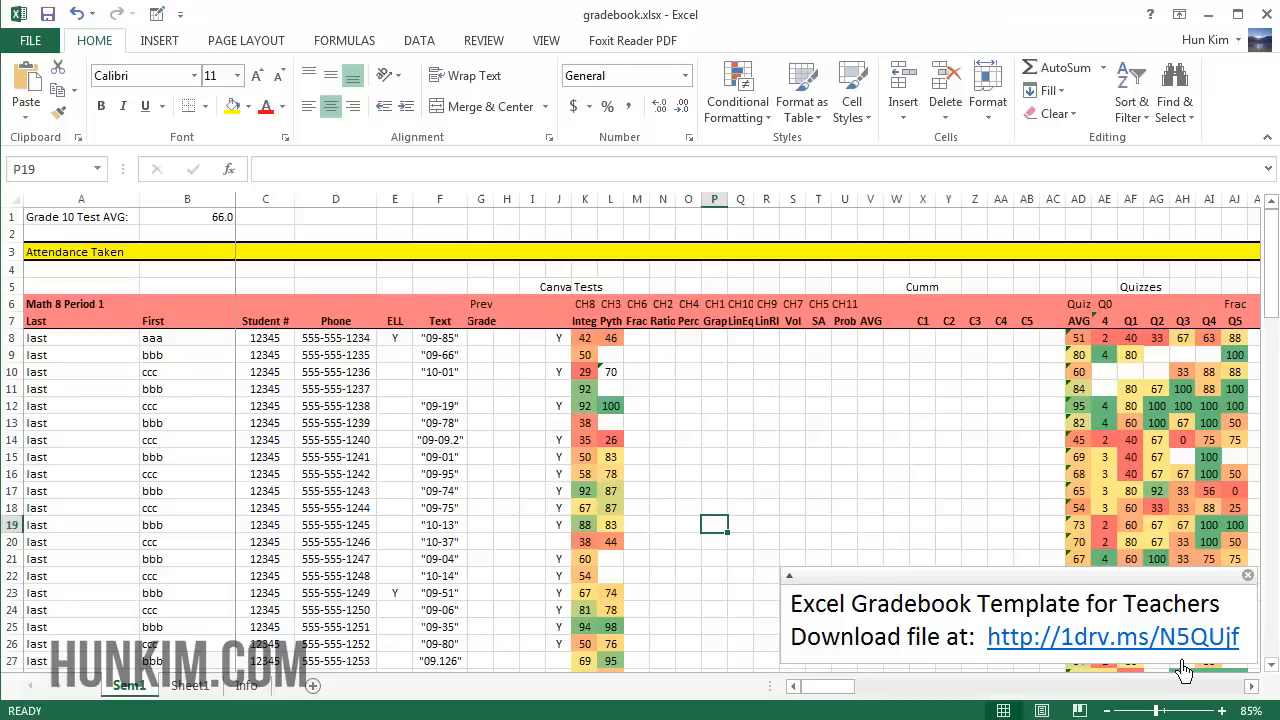
mouse_move(1218, 666)
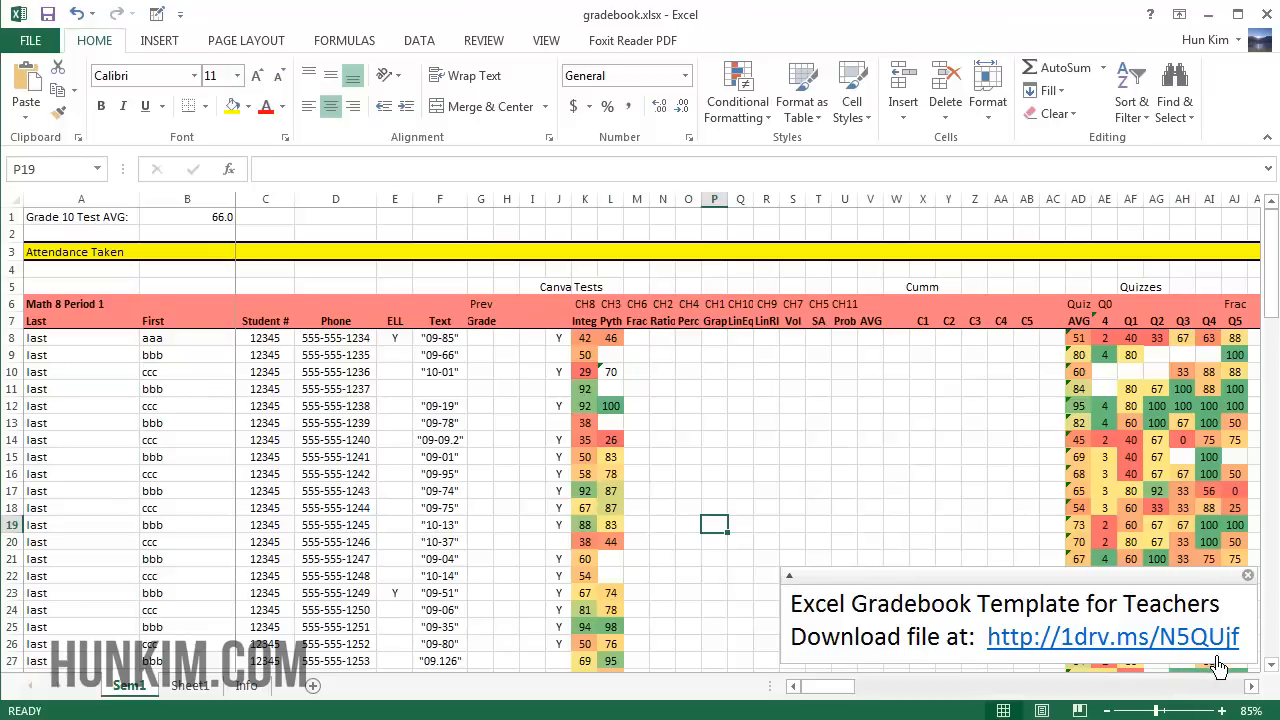
mouse_move(1225, 668)
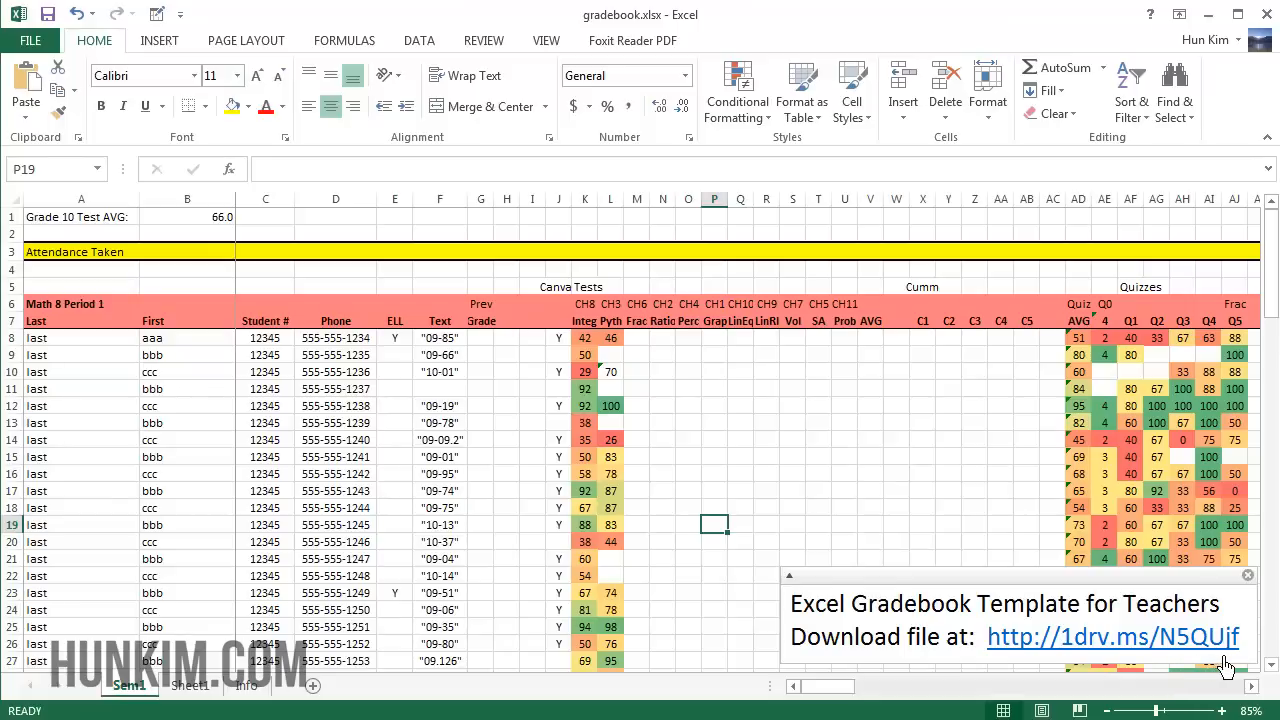
mouse_move(1252, 665)
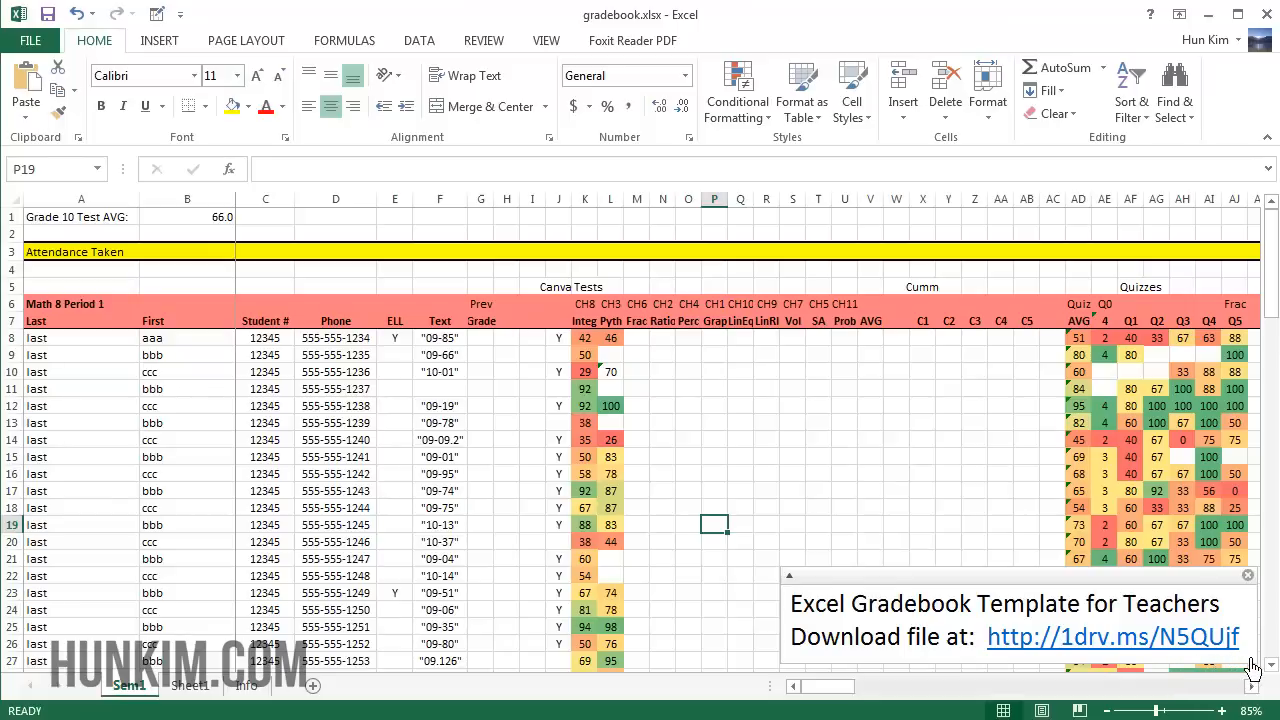
mouse_move(846, 492)
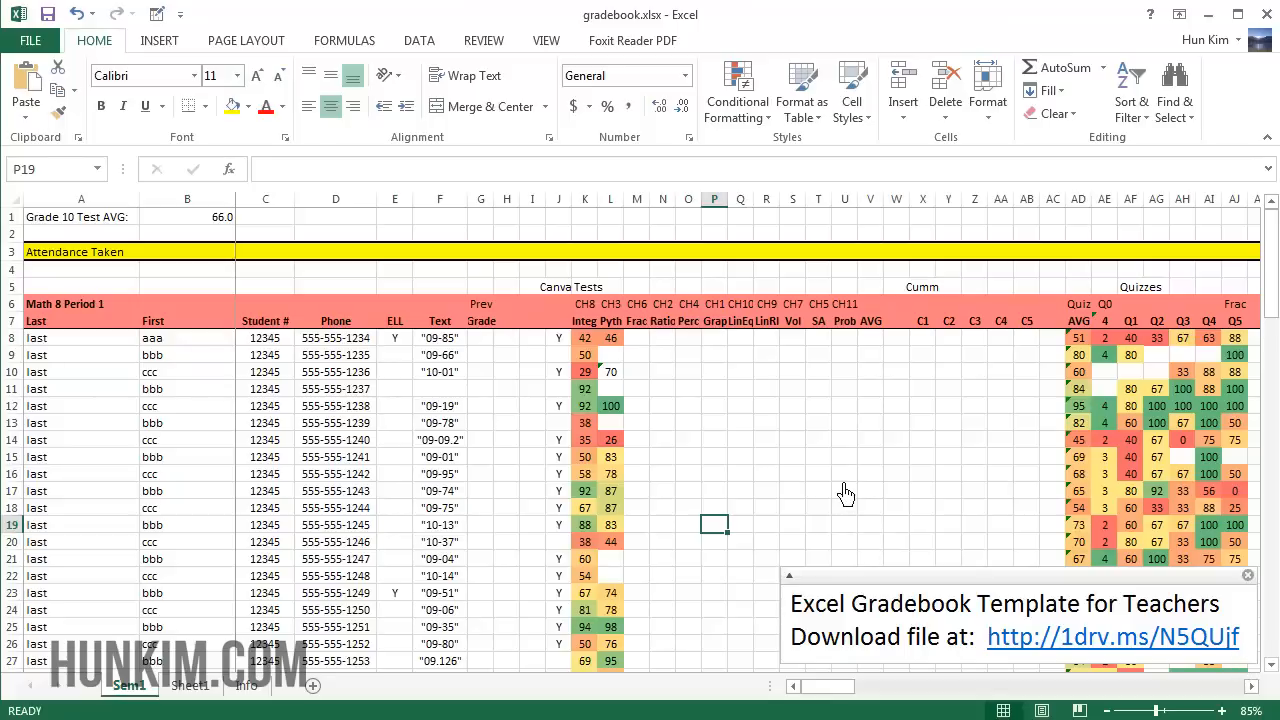
click(688, 405)
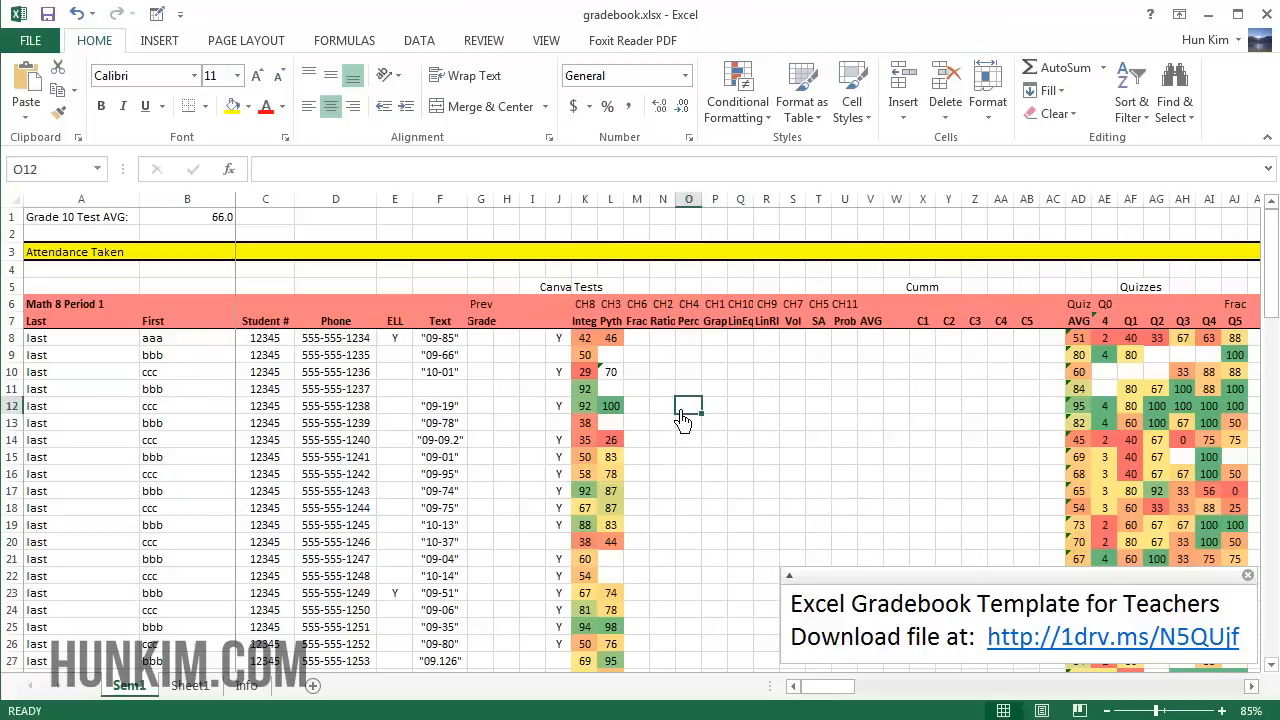
click(82, 405)
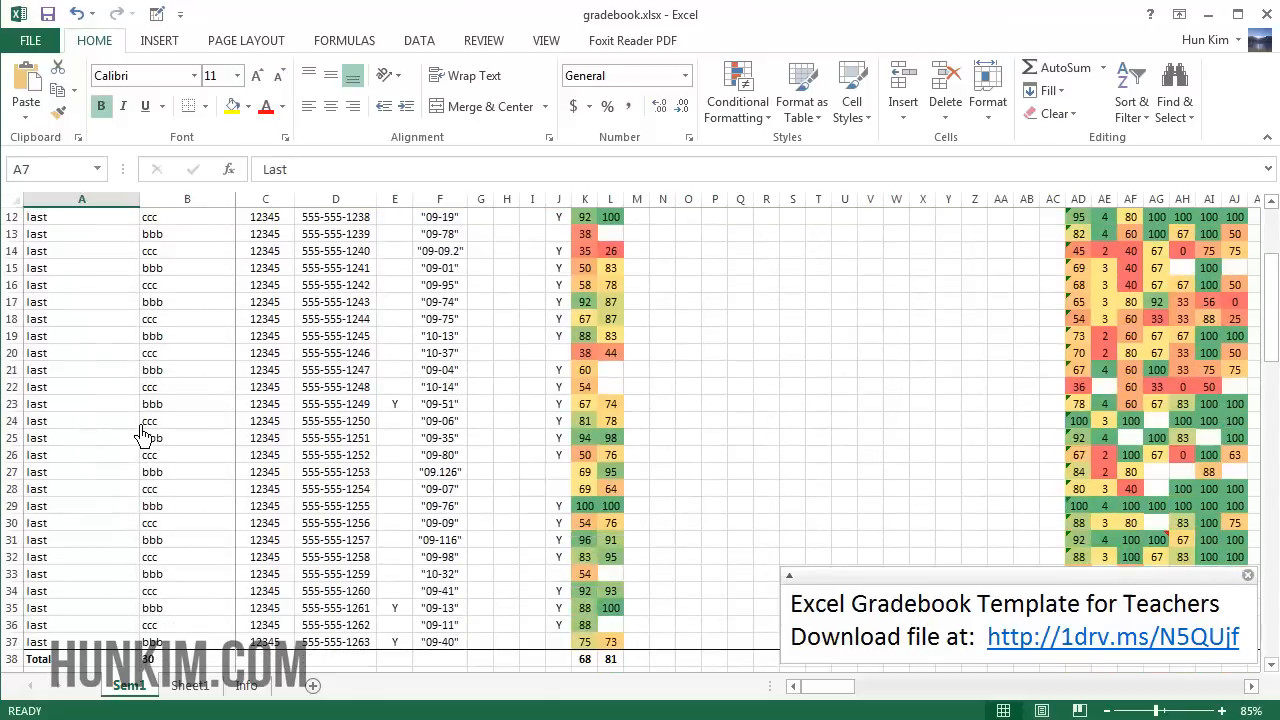
scroll(down, 3)
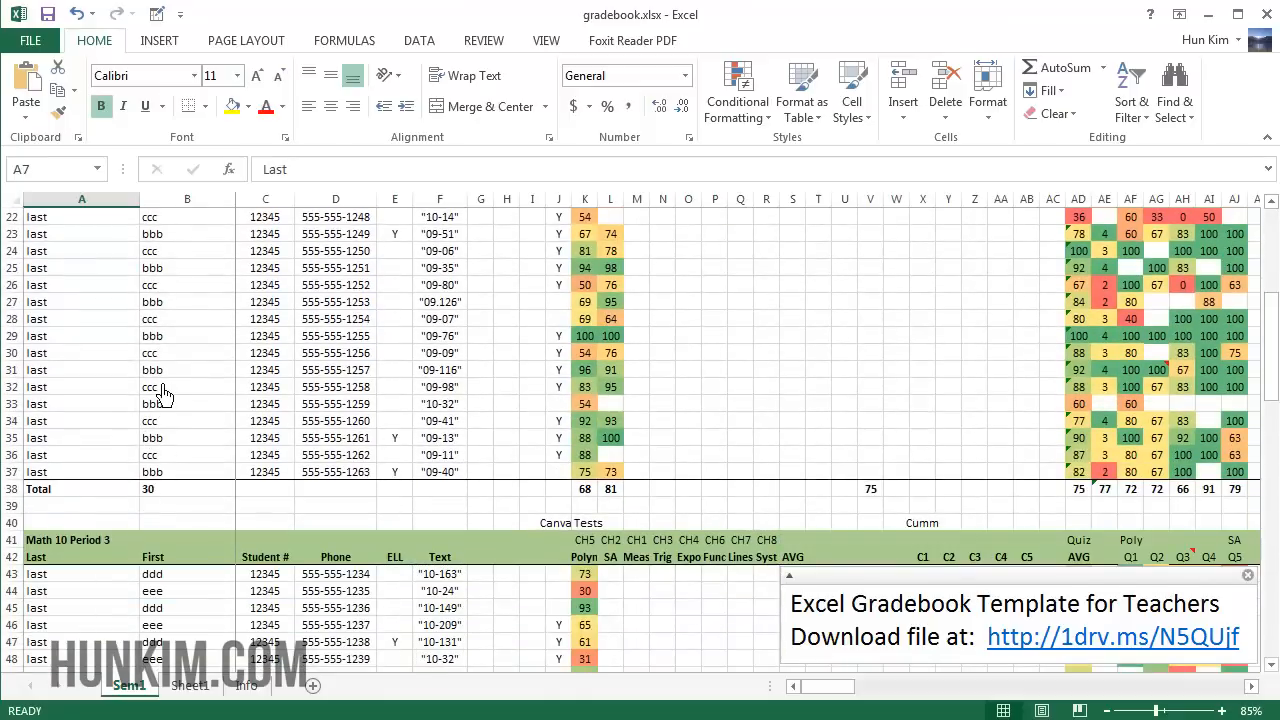
scroll(down, 3)
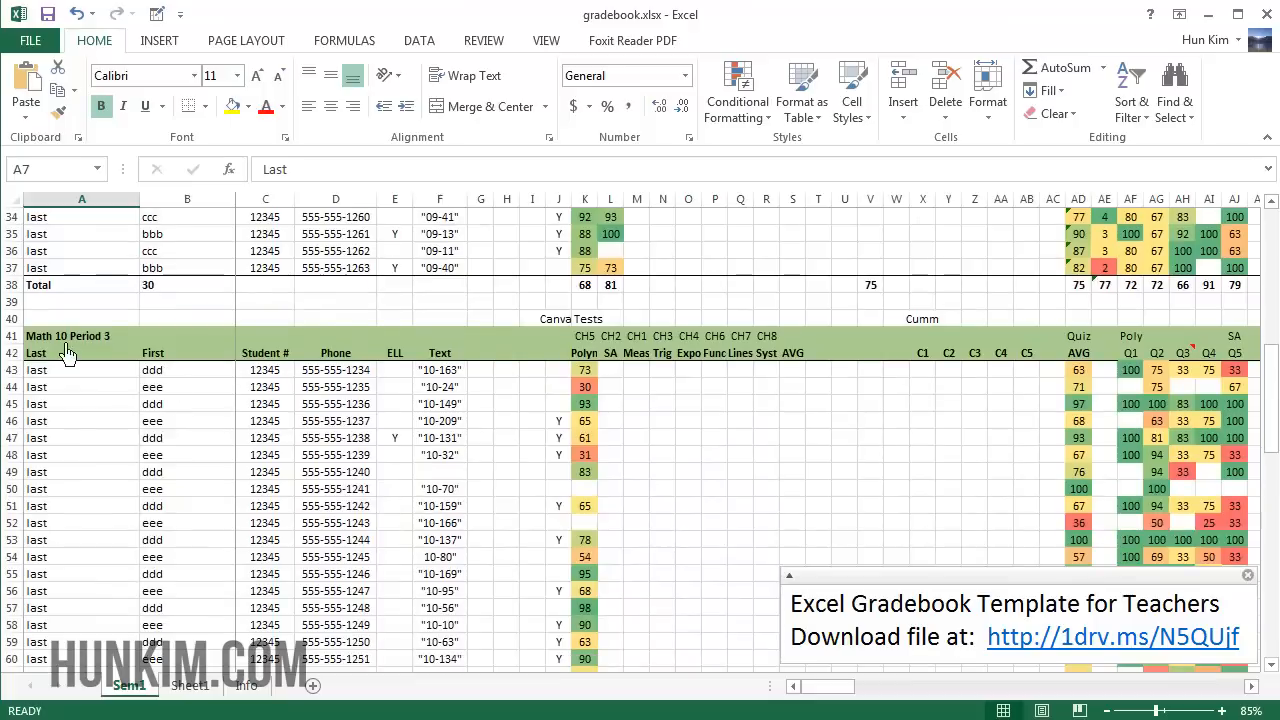
click(82, 352)
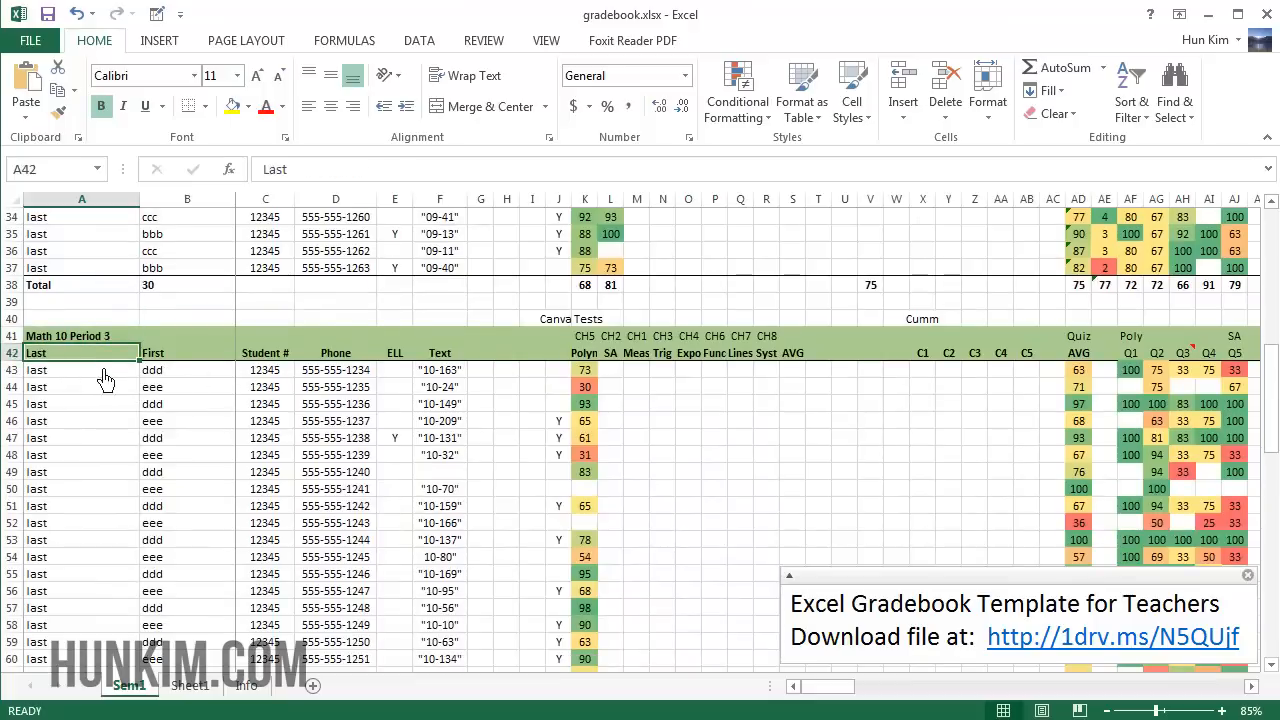
mouse_move(128, 387)
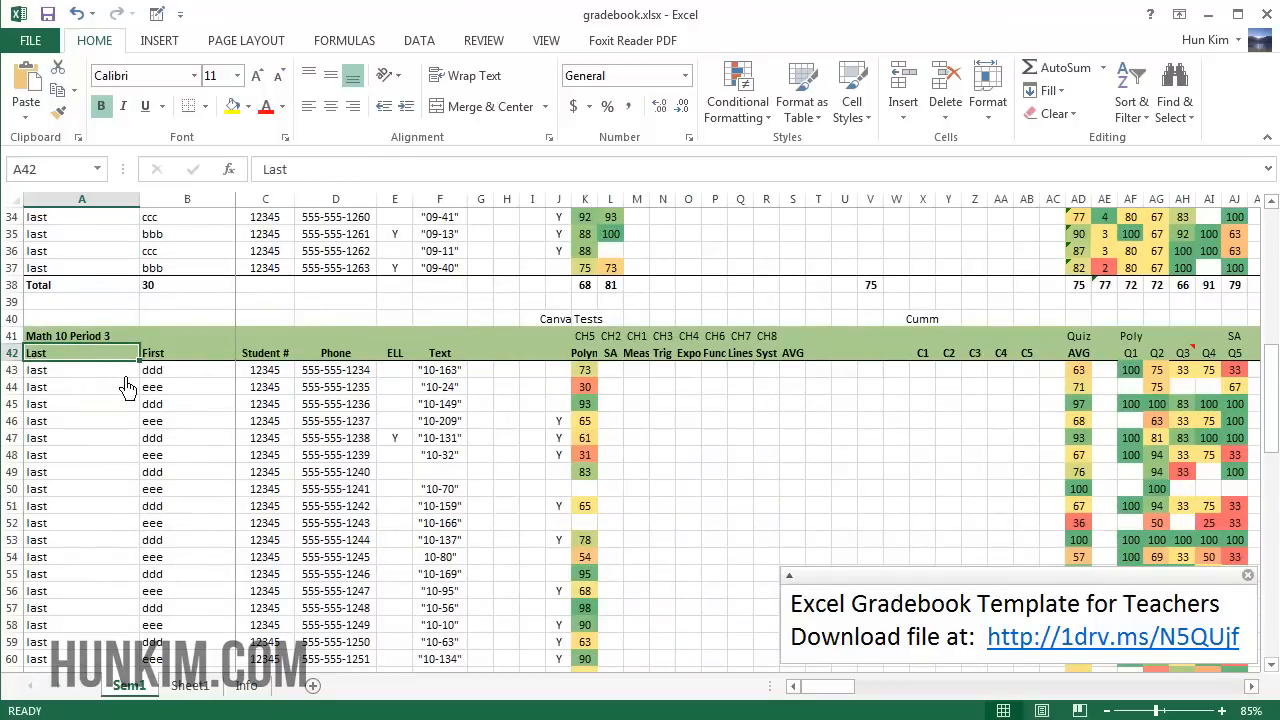
Step: Inspect Period 3's first names, student numbers, ELL cells and Text column header
scroll(down, 3)
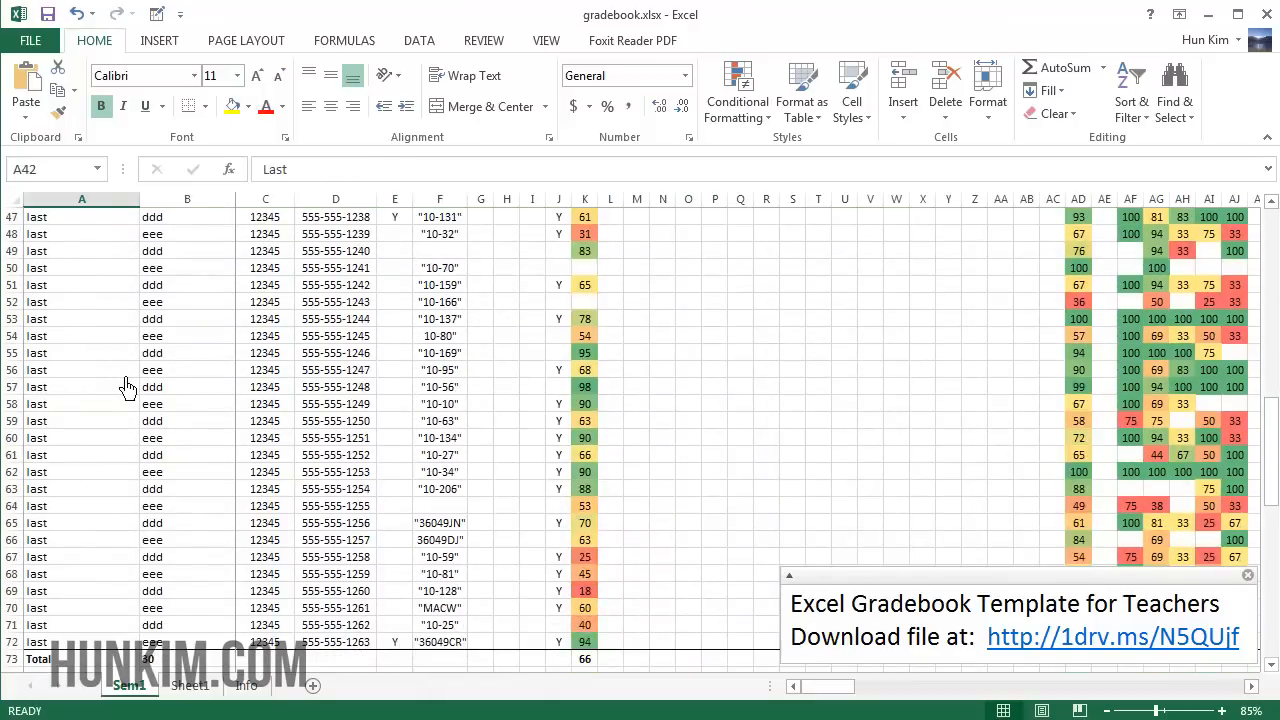
scroll(down, 3)
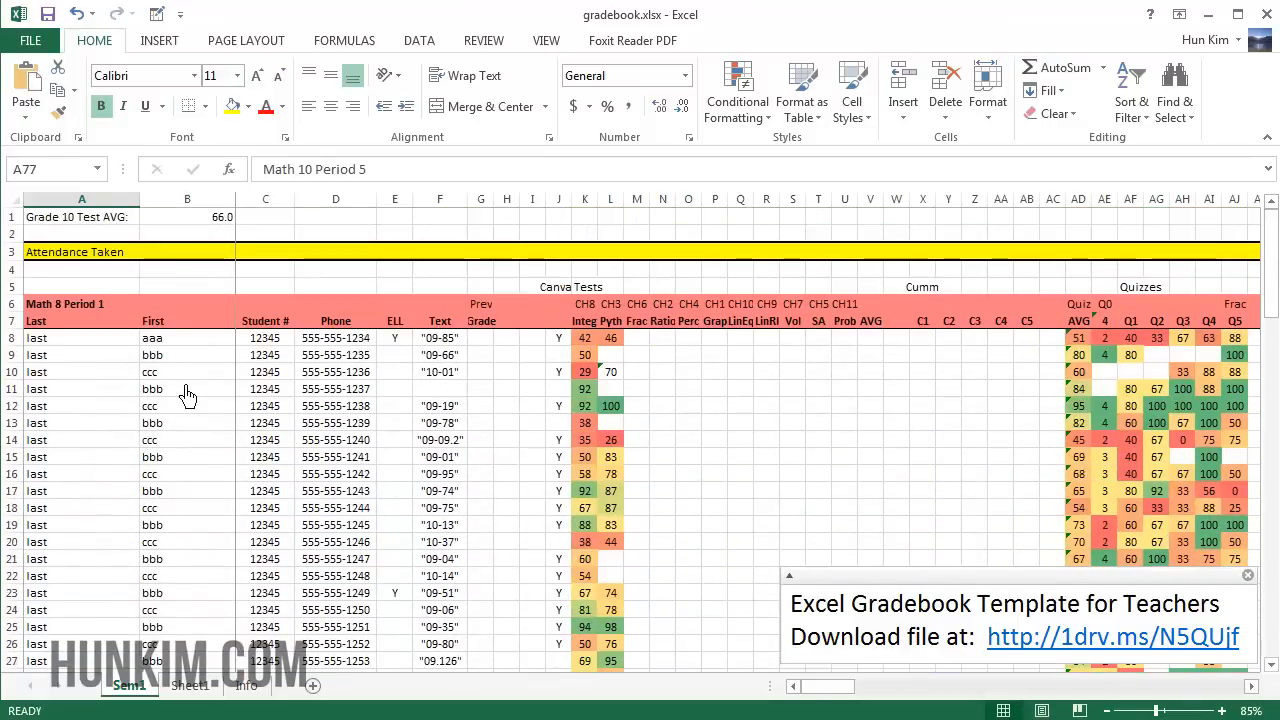
click(187, 371)
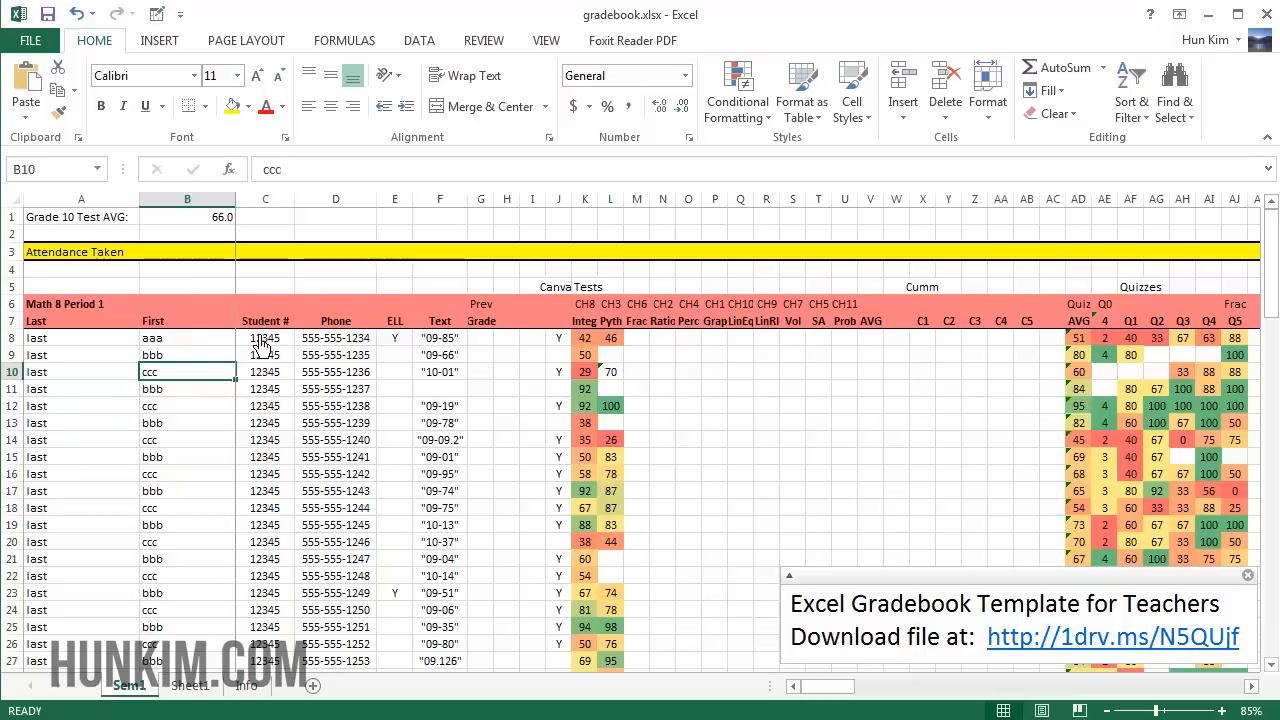
click(265, 337)
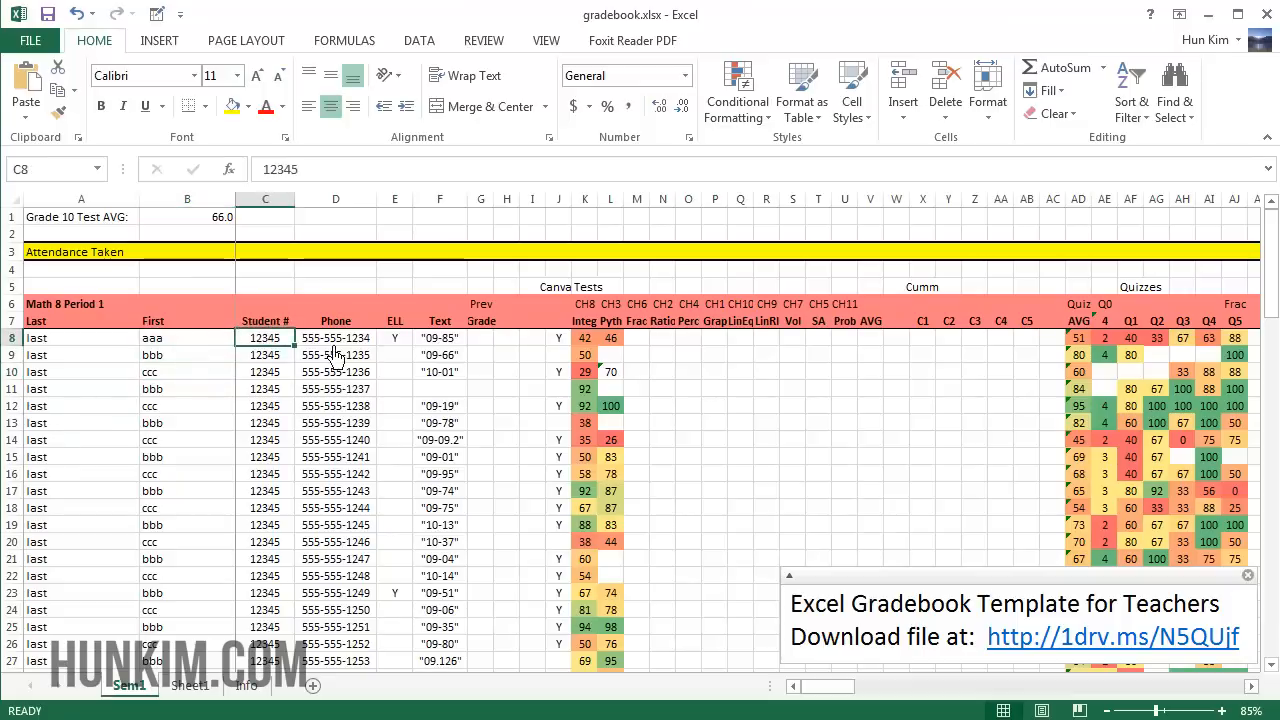
click(394, 388)
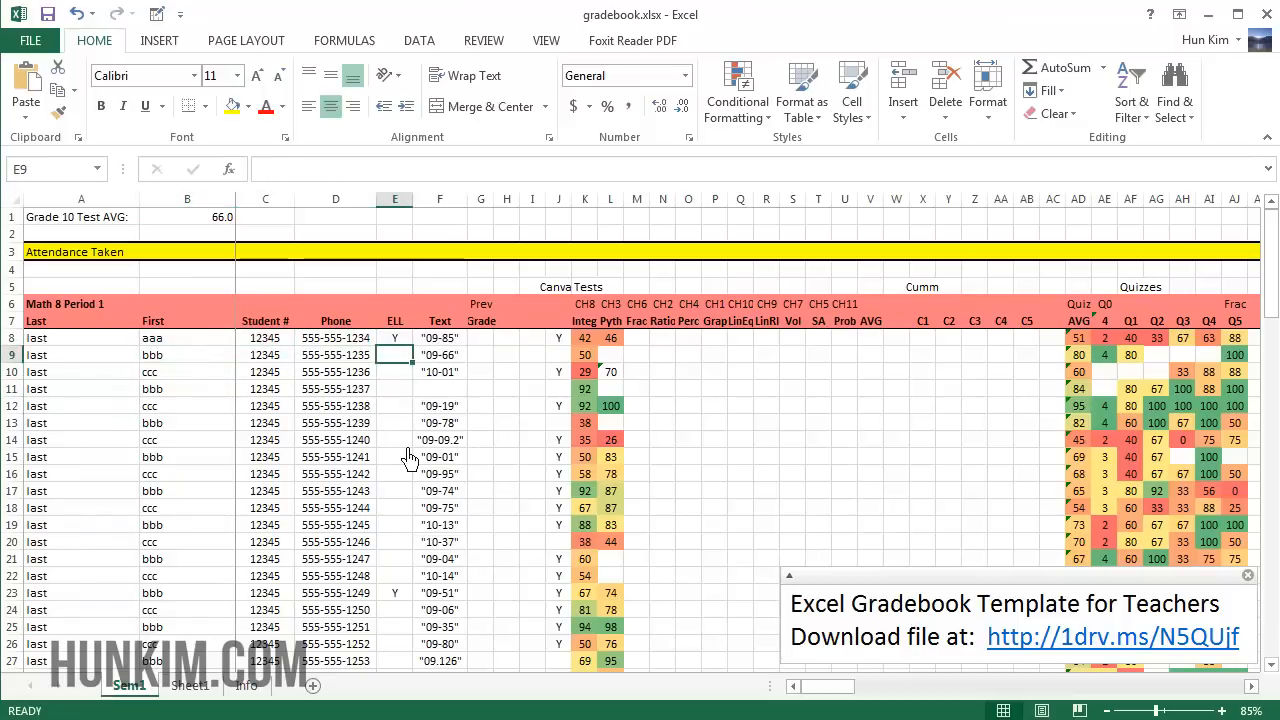
click(394, 559)
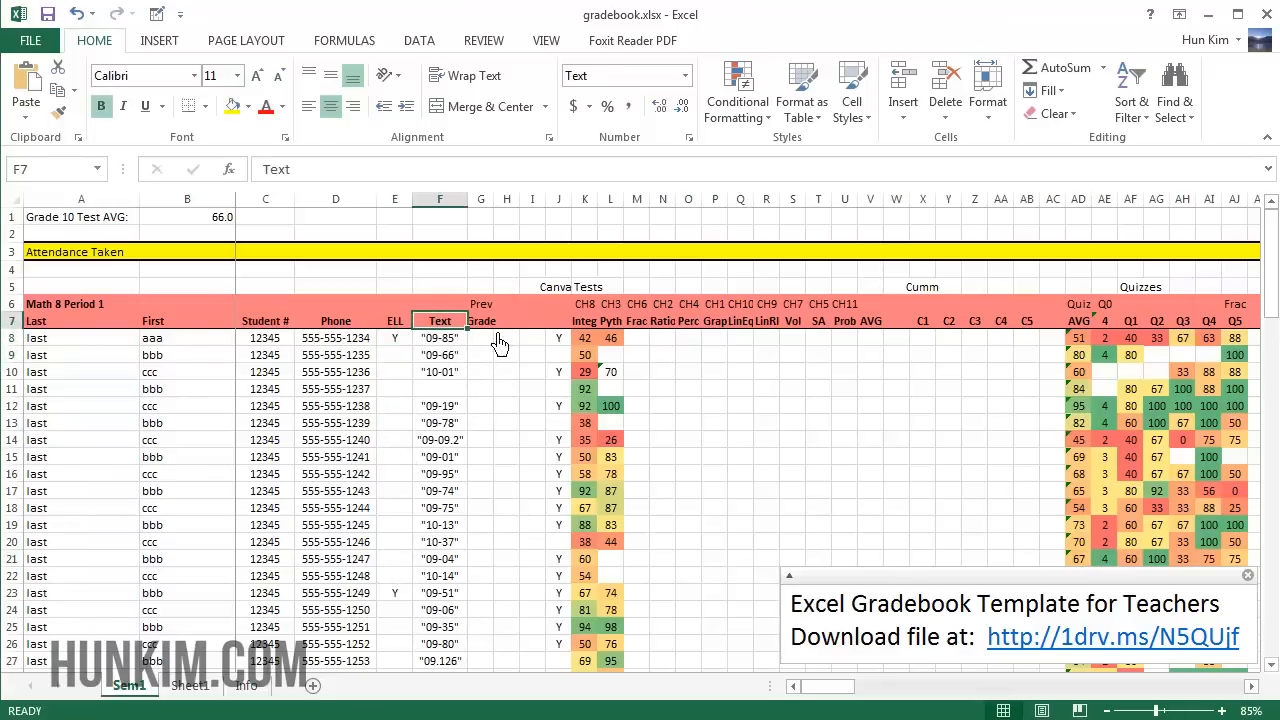
mouse_move(503, 490)
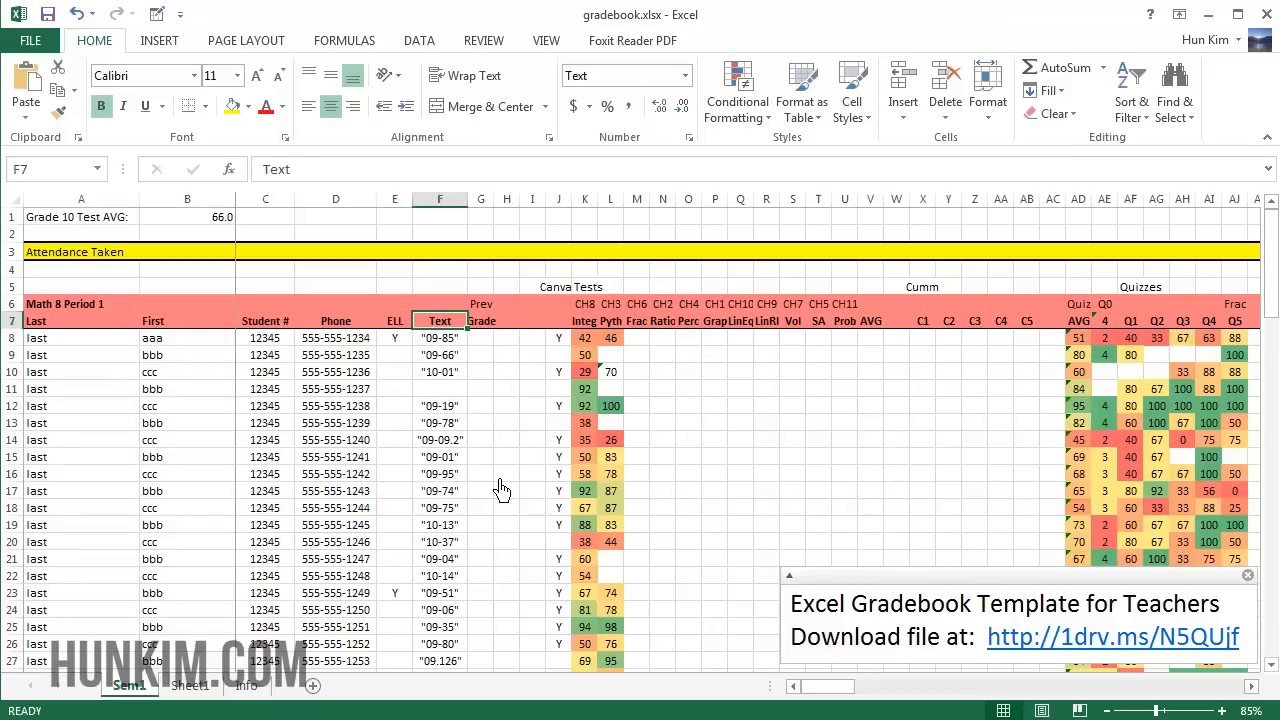
Step: Inspect the Prev Grade, Vol, Text entry and CH3 Pyth score cells for the first student
click(505, 337)
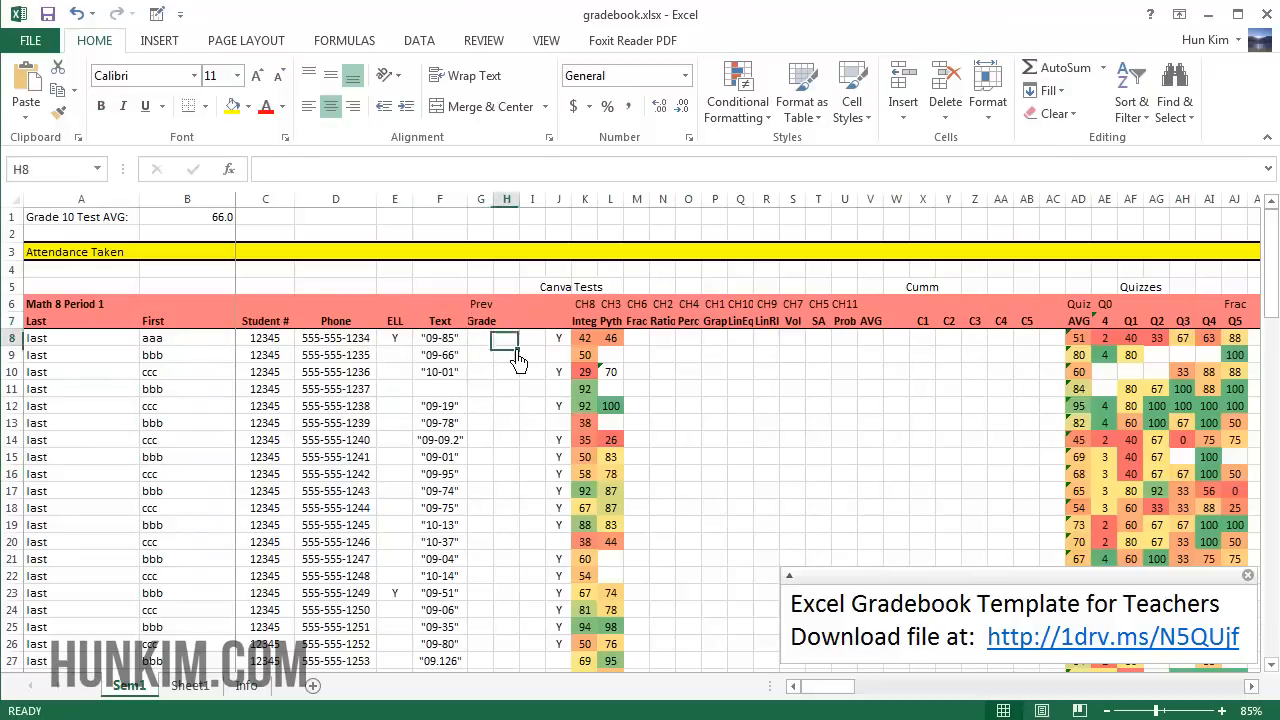
click(532, 337)
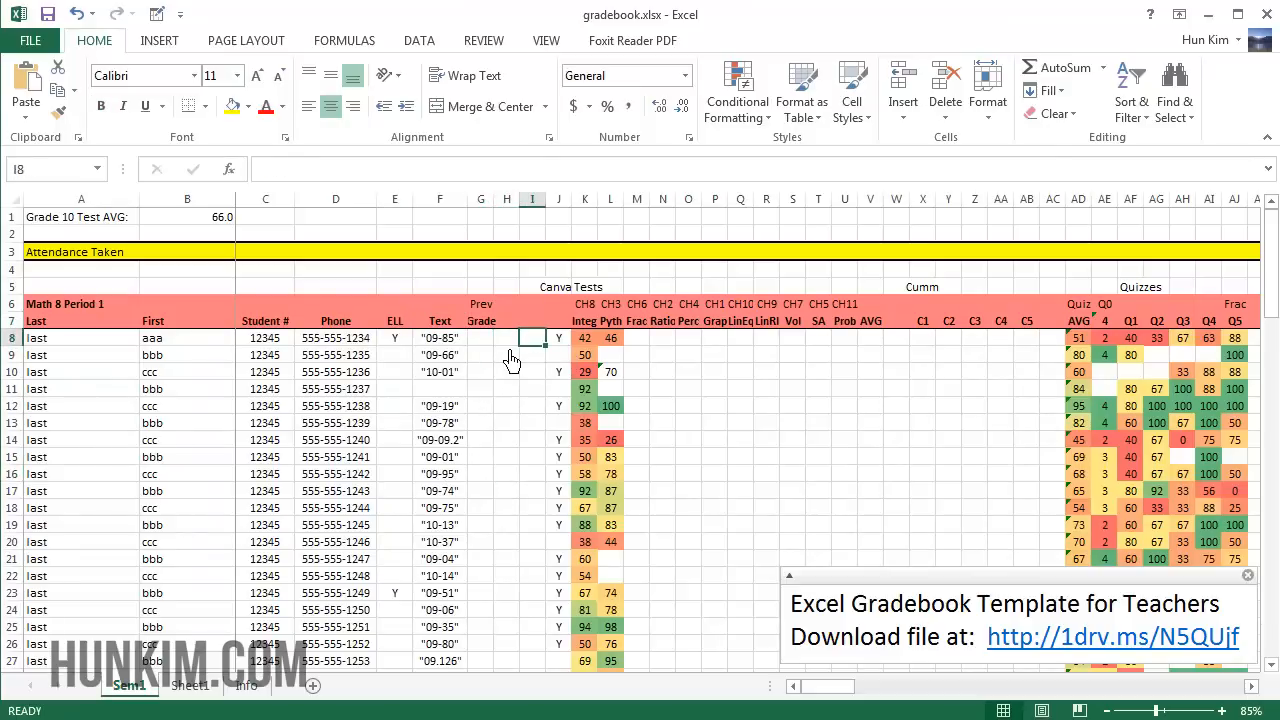
mouse_move(499, 512)
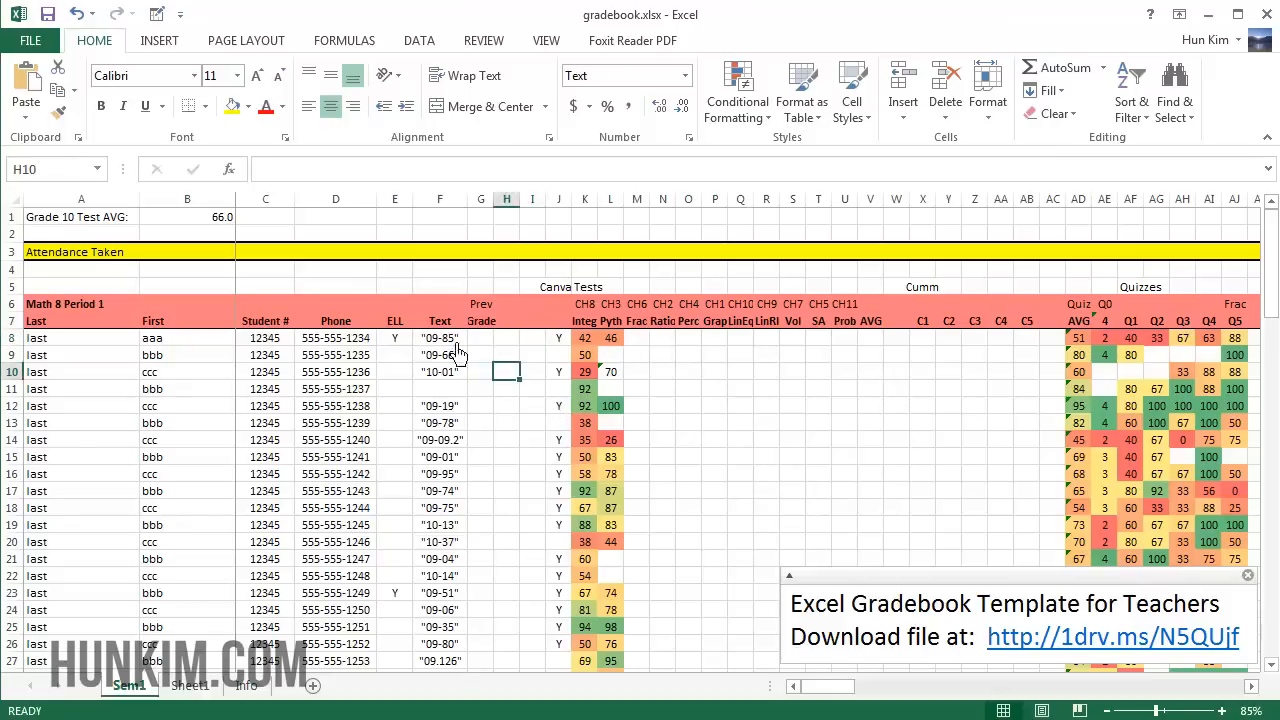
click(792, 354)
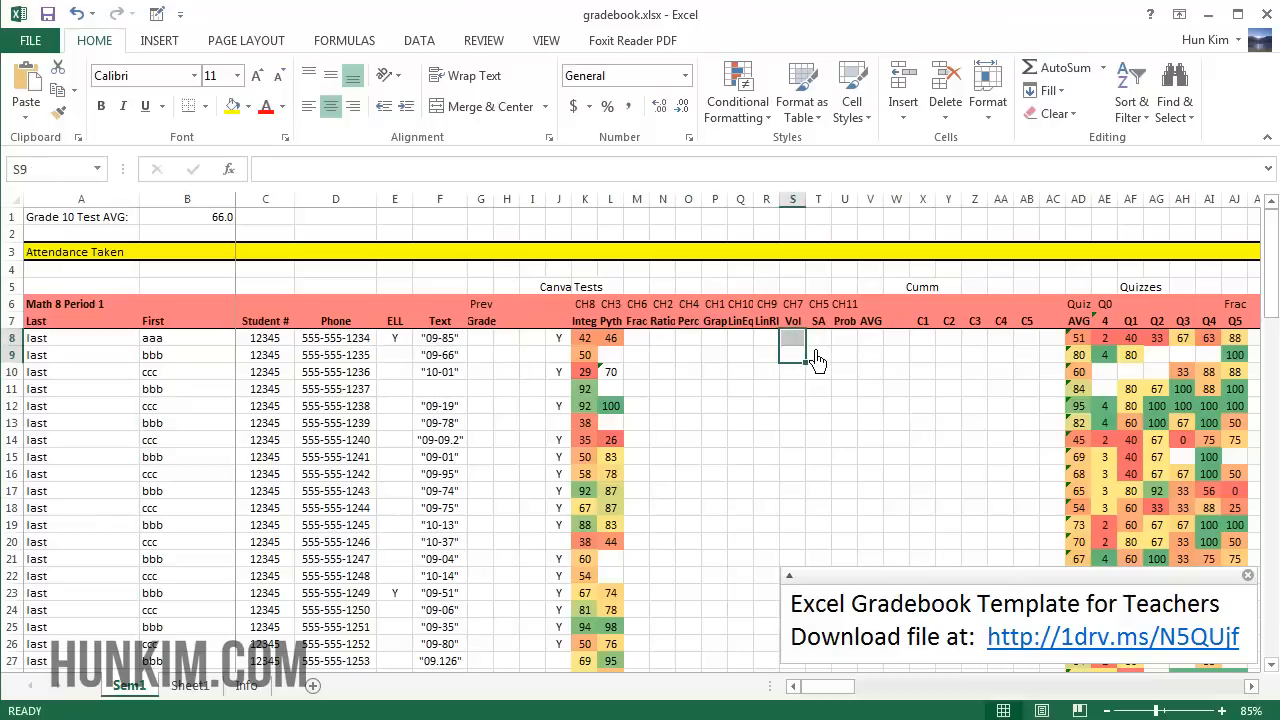
click(439, 354)
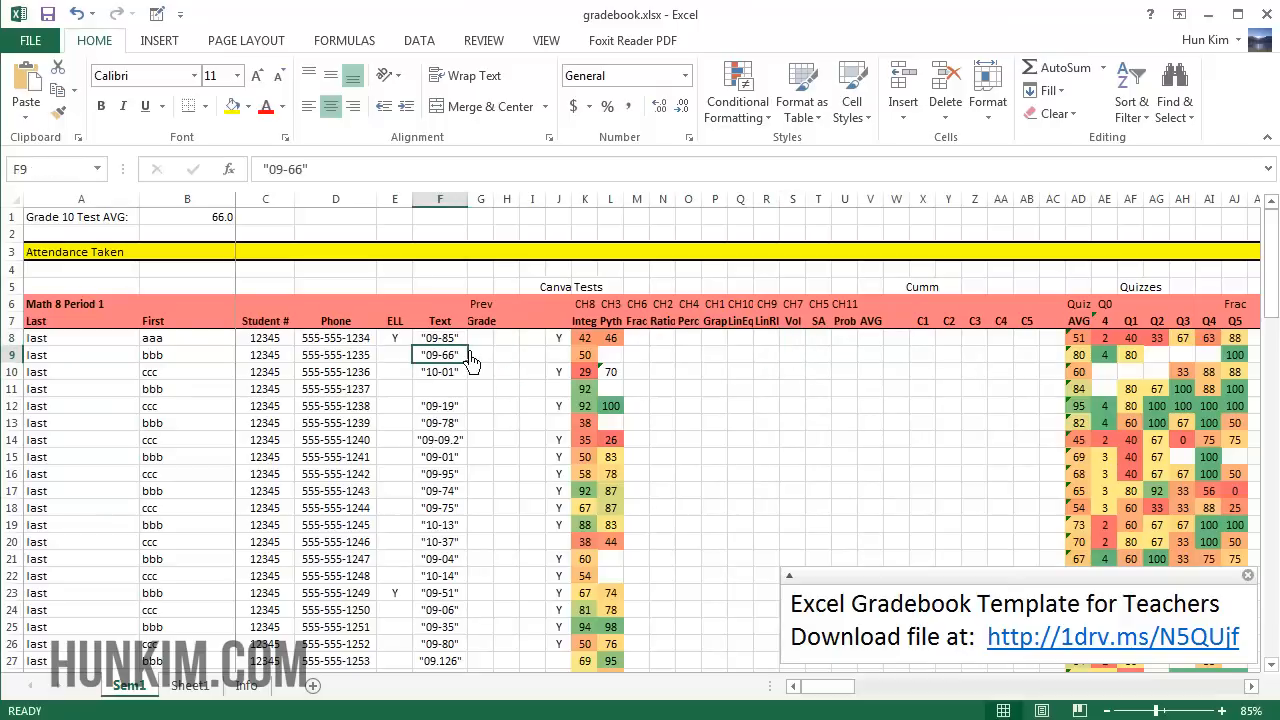
click(440, 337)
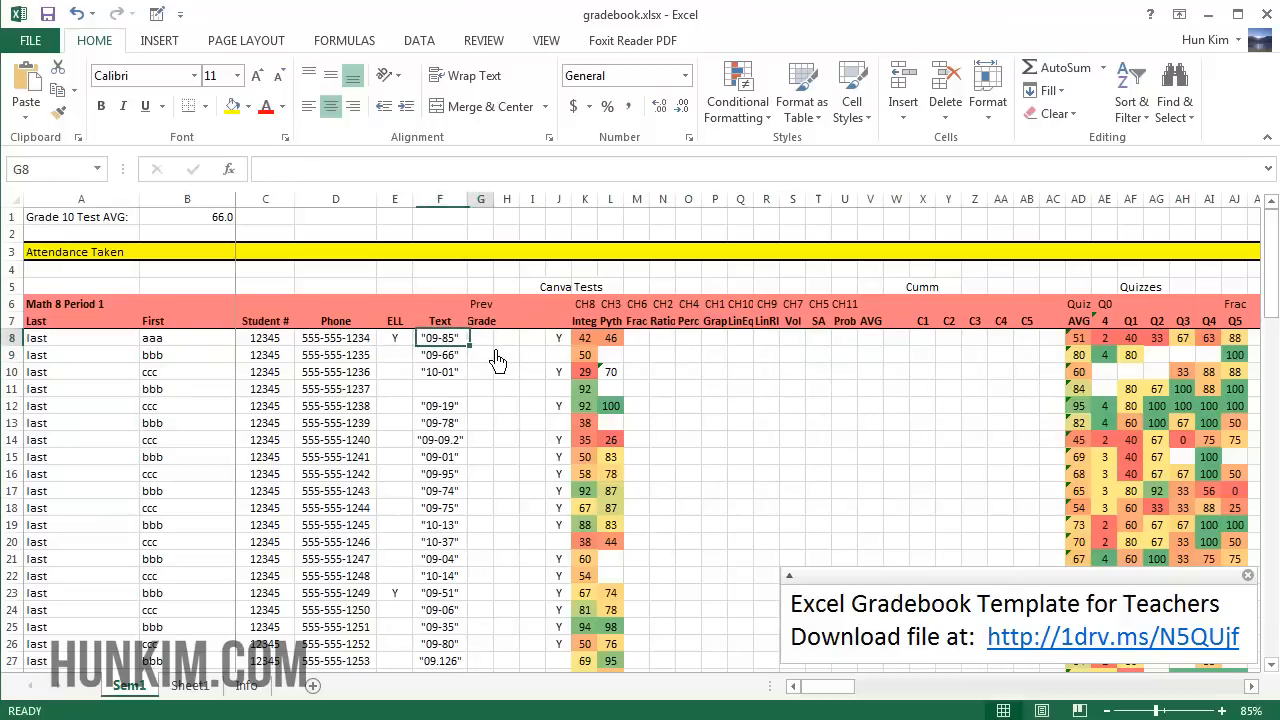
click(480, 337)
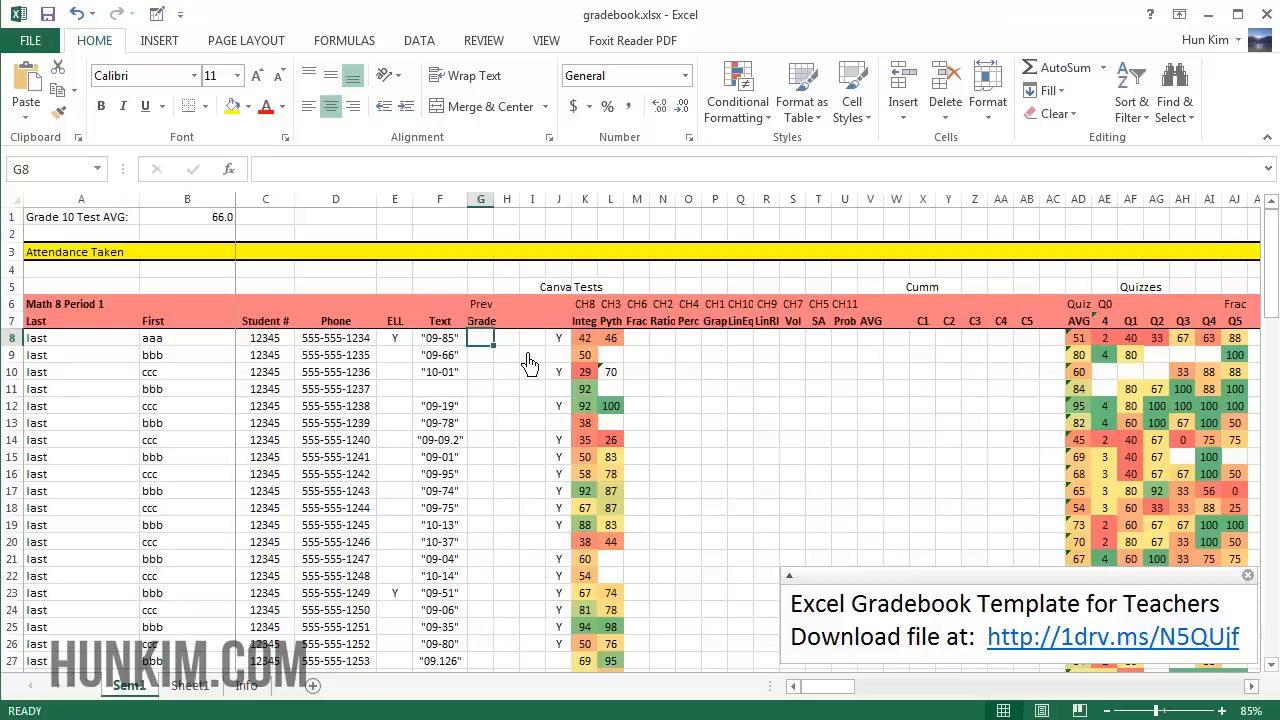
click(531, 337)
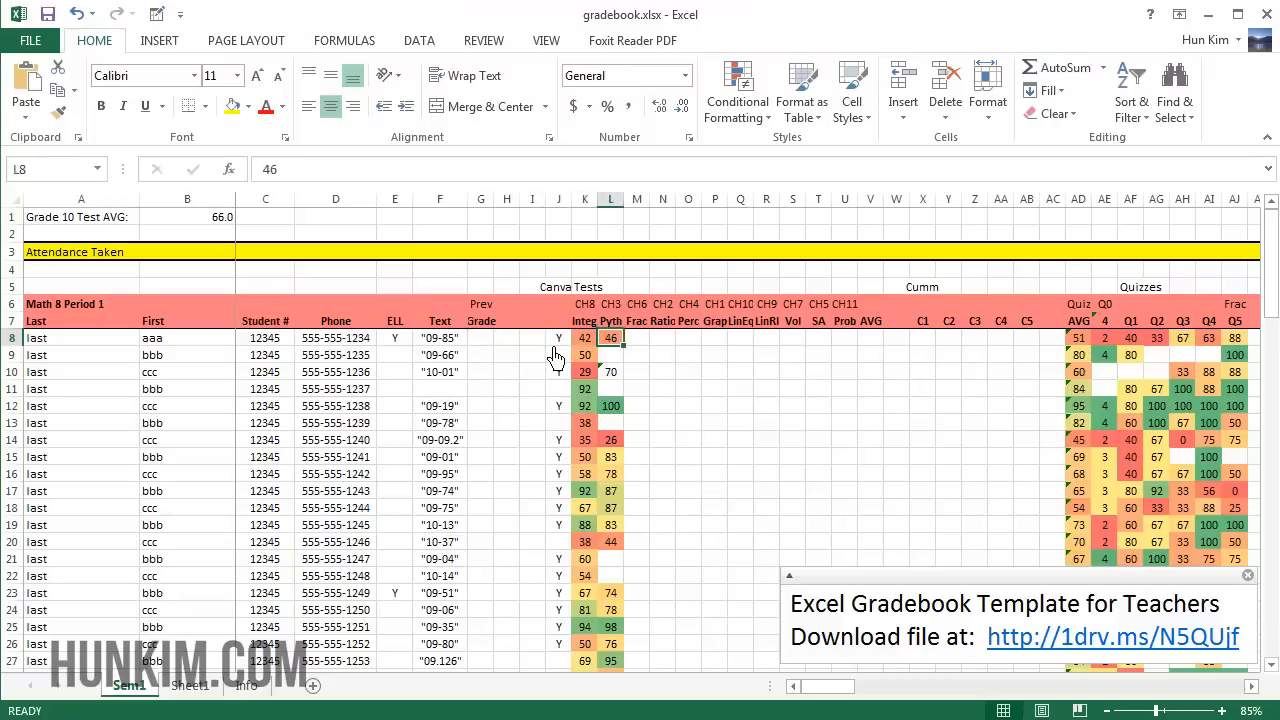
Step: Review the later chapter tests, tests AVG, C1–C5 columns and the quiz average formula
click(818, 337)
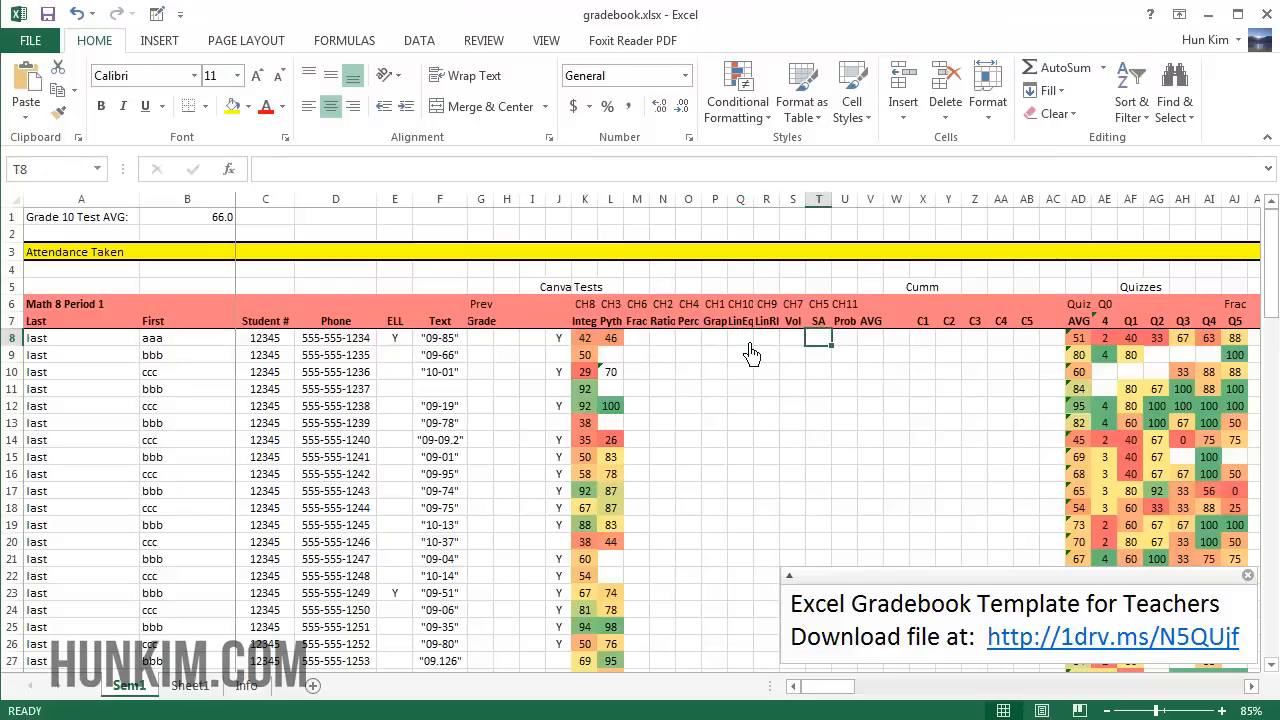
click(896, 338)
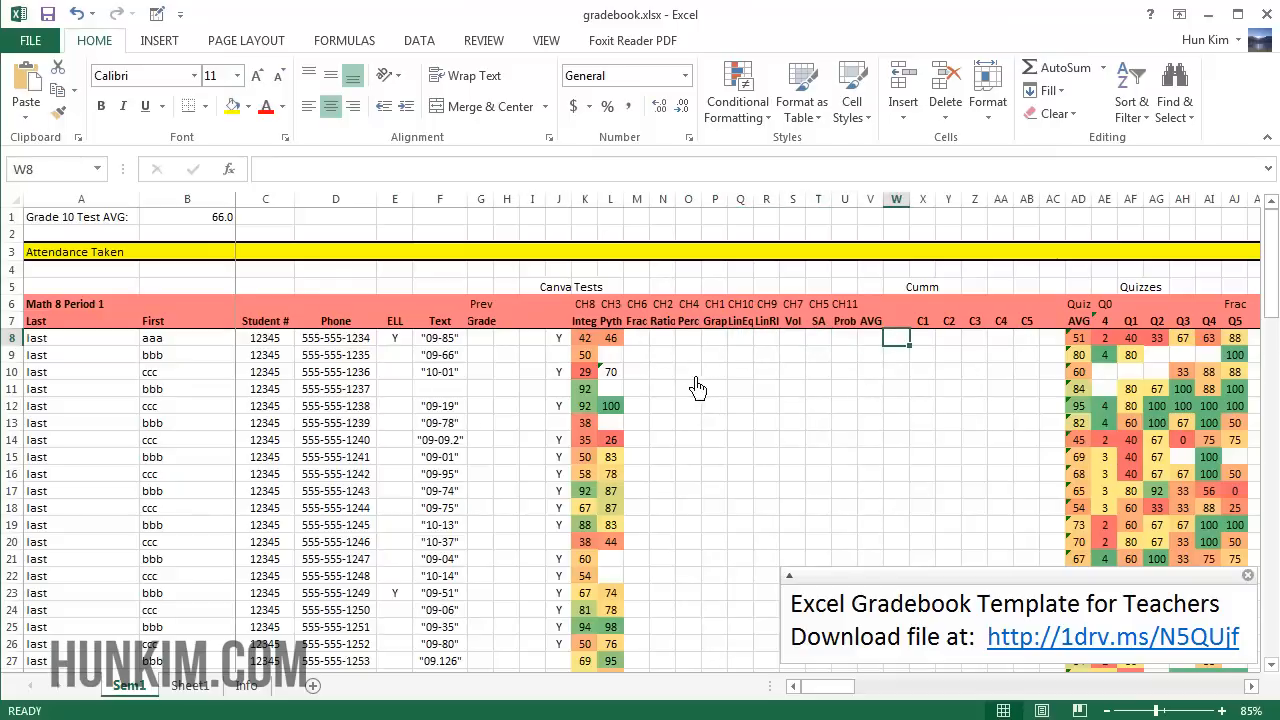
click(1000, 354)
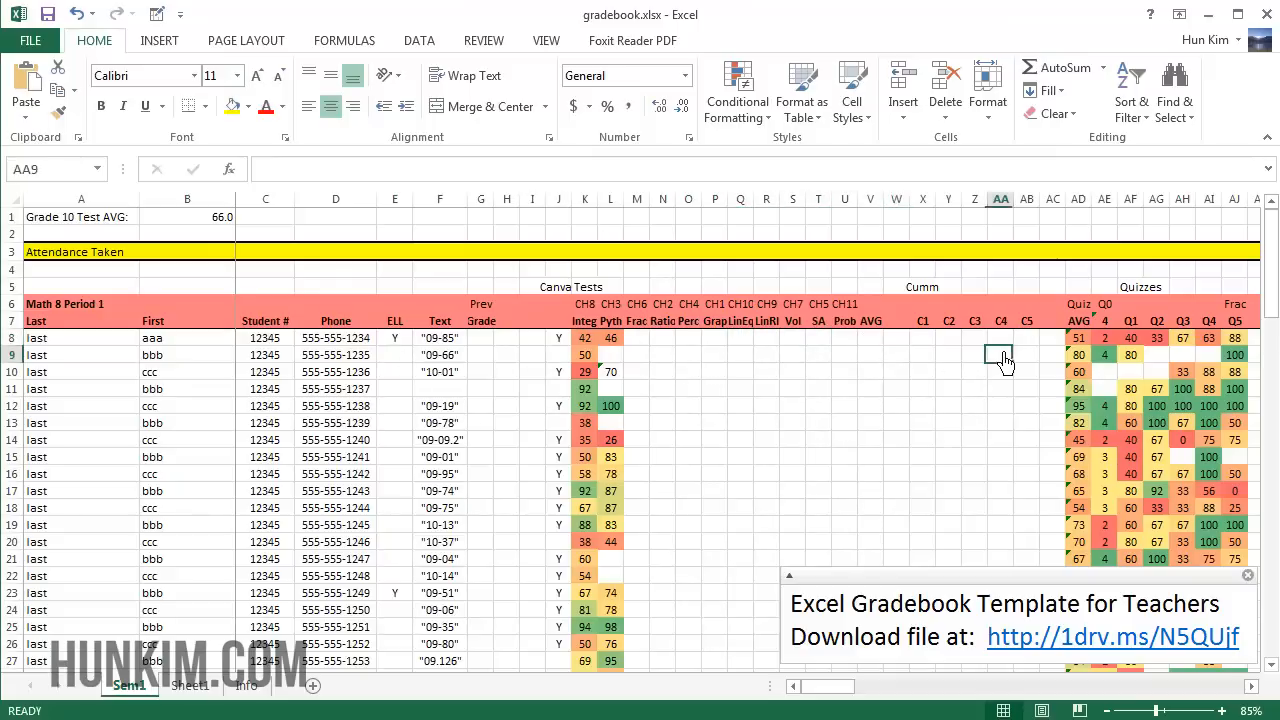
click(1210, 337)
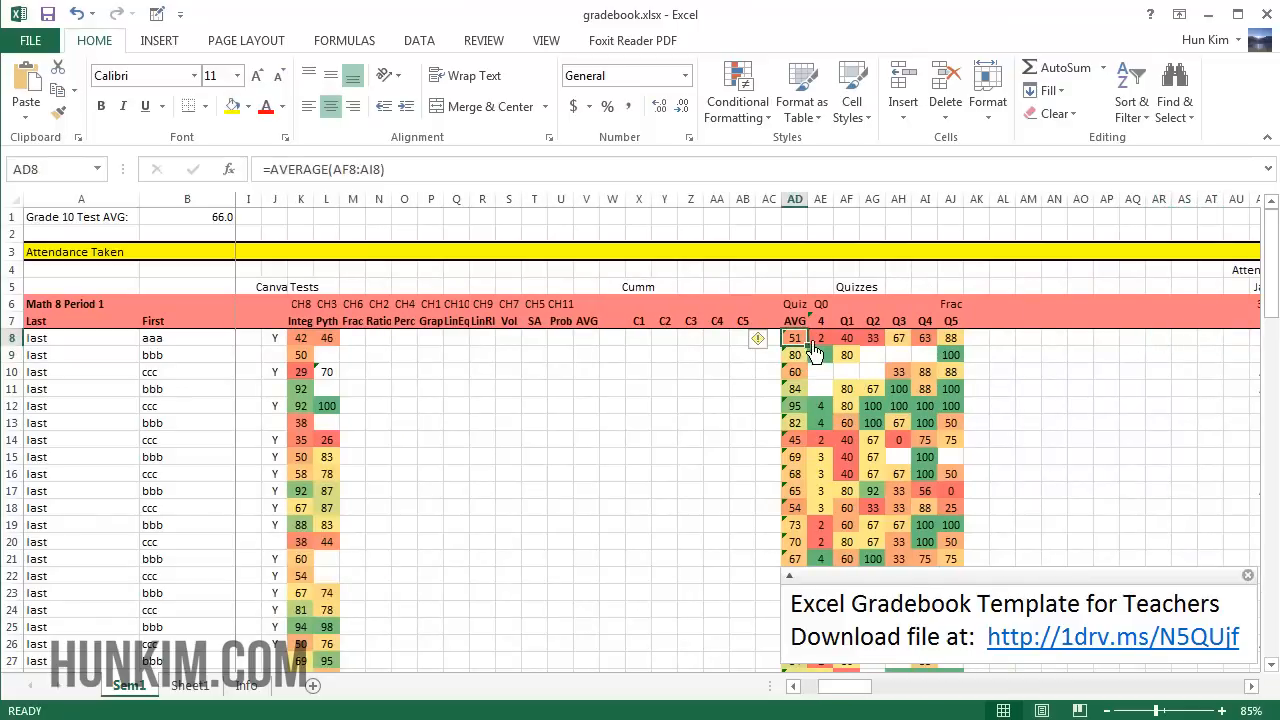
Step: Select the Integ test scores to see their average, clear it, then scroll to the Total row
click(352, 372)
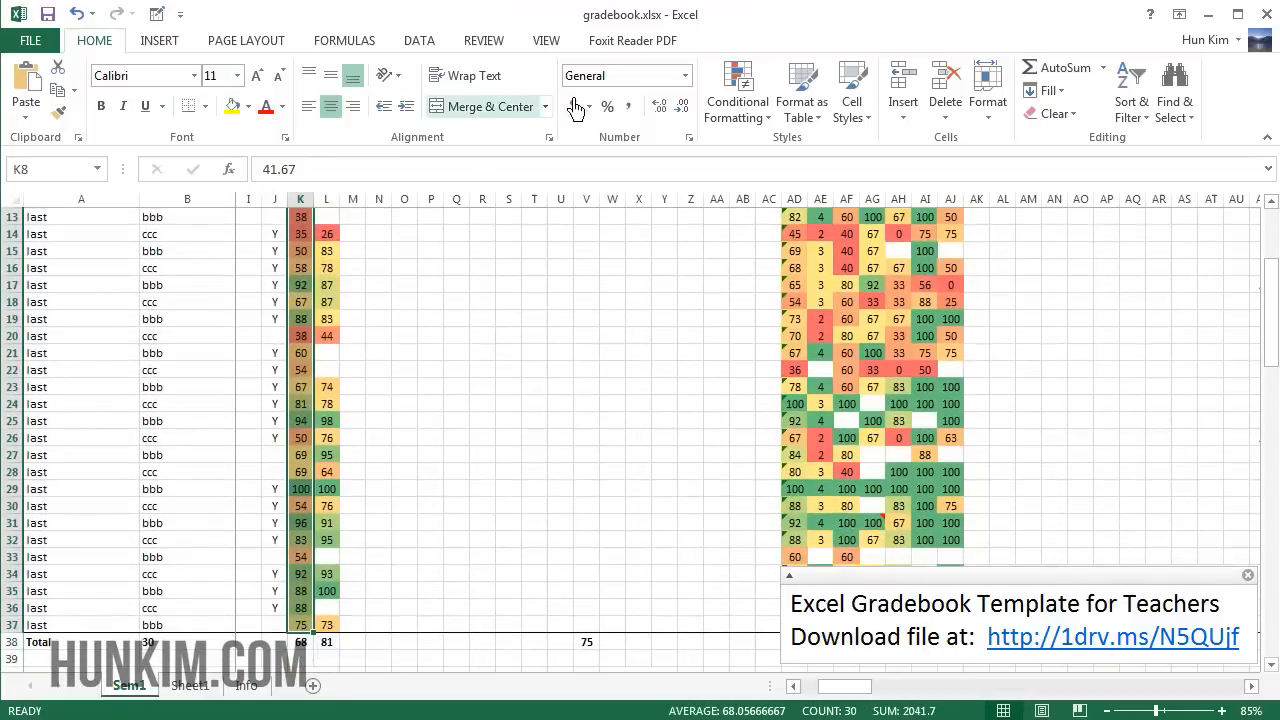
click(737, 90)
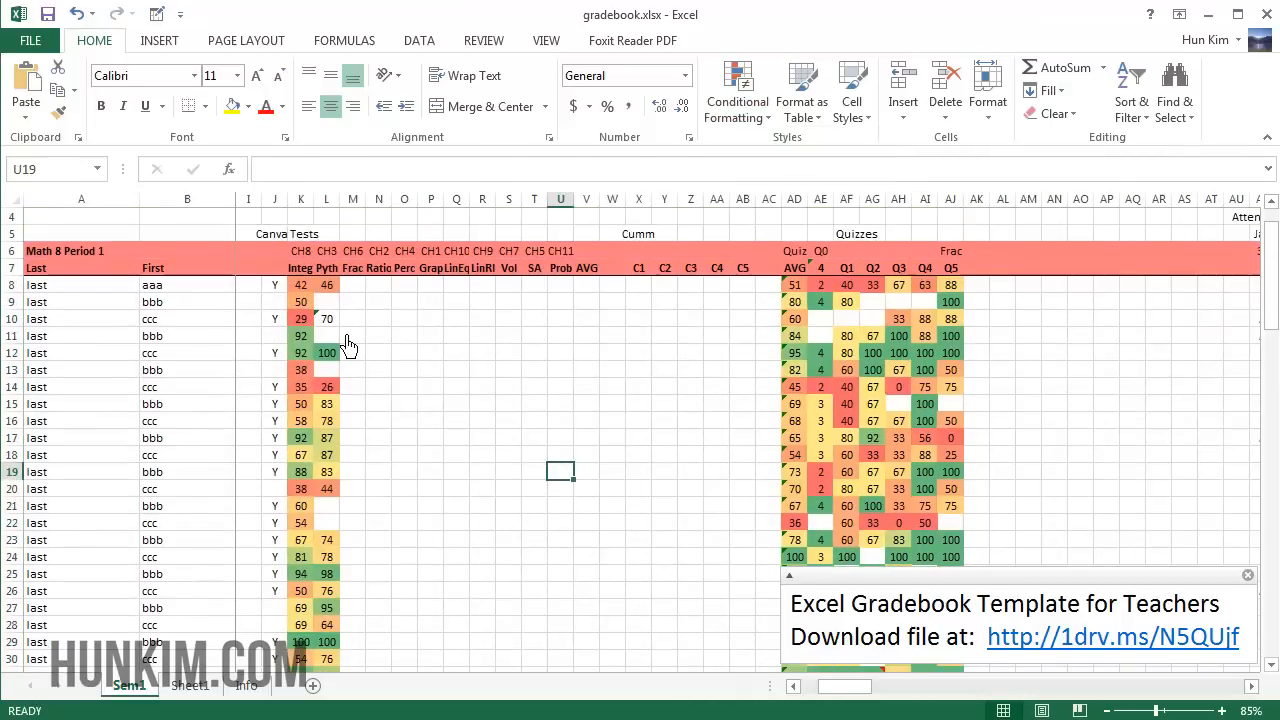
scroll(down, 3)
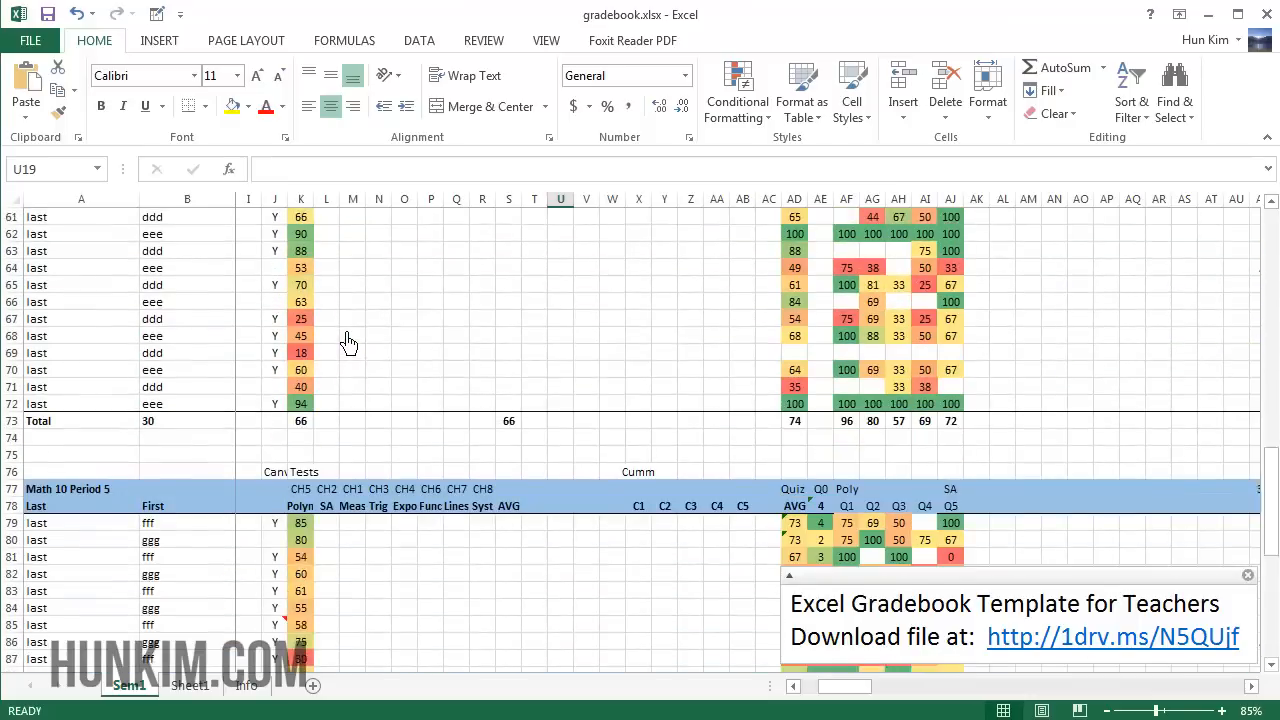
scroll(up, 3)
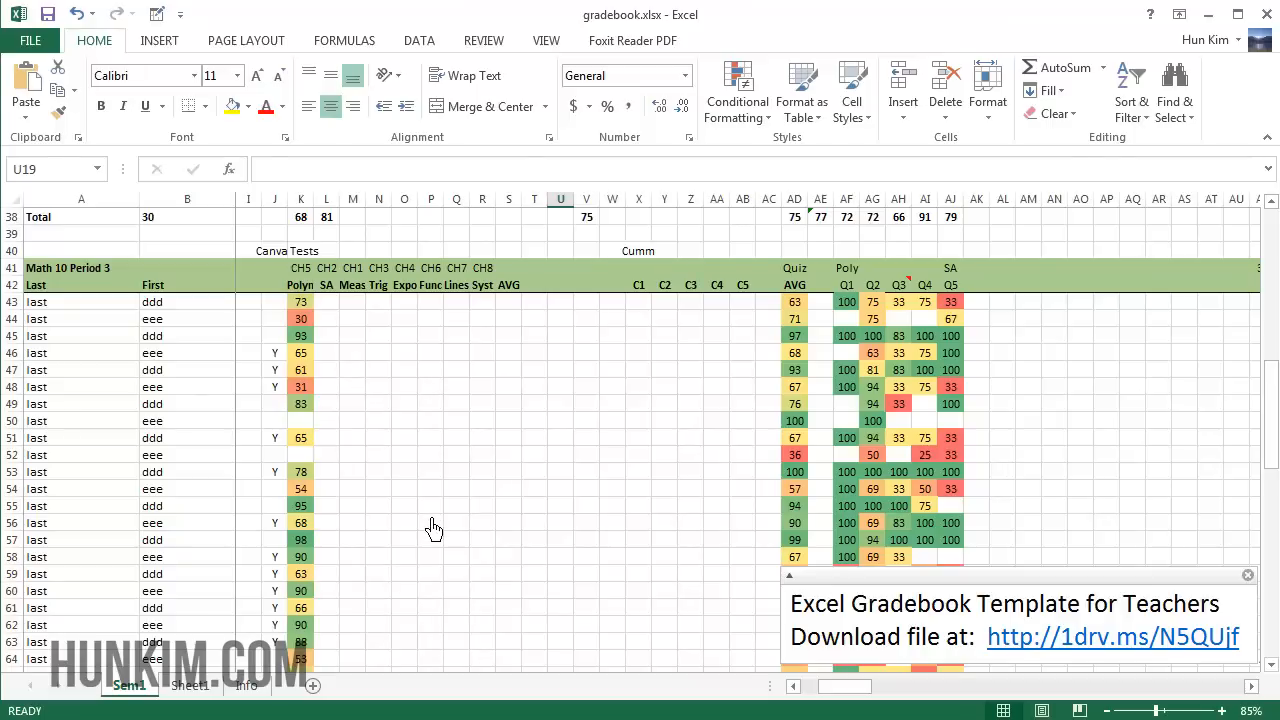
click(352, 387)
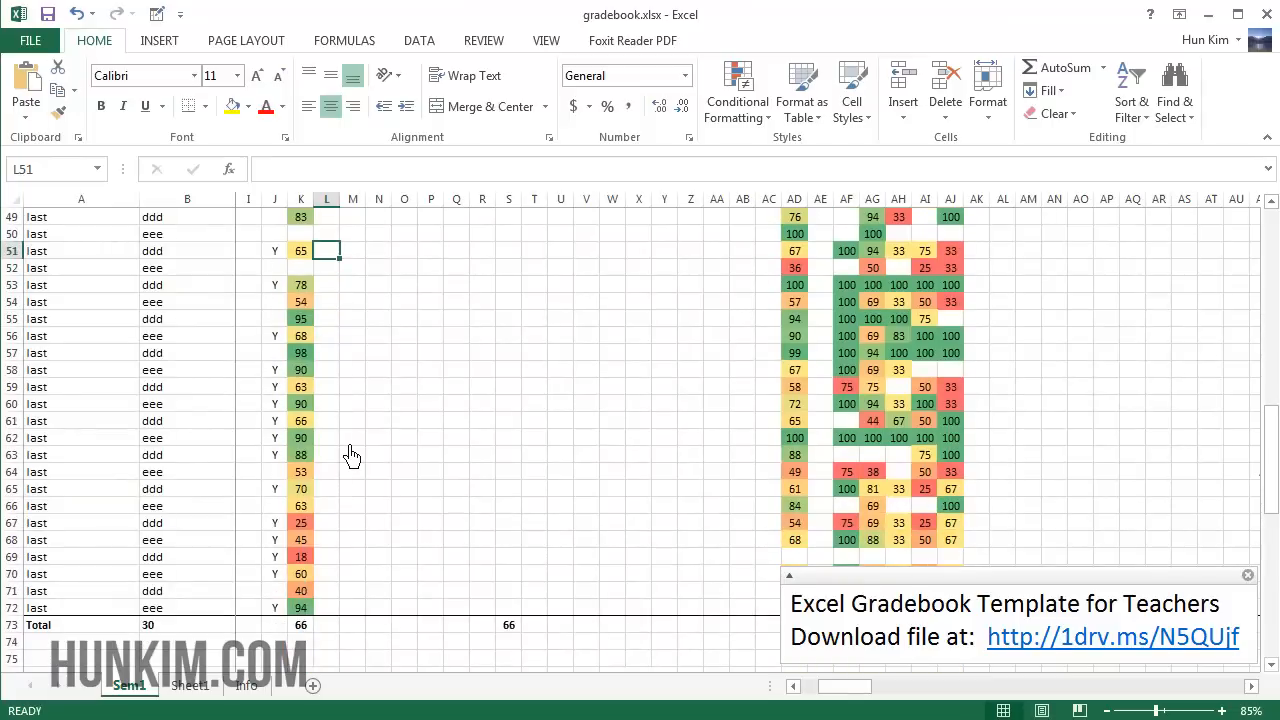
Step: Show the Period 3 and Period 5 Total-row AVERAGE formulas, then scroll through the sheet
click(301, 625)
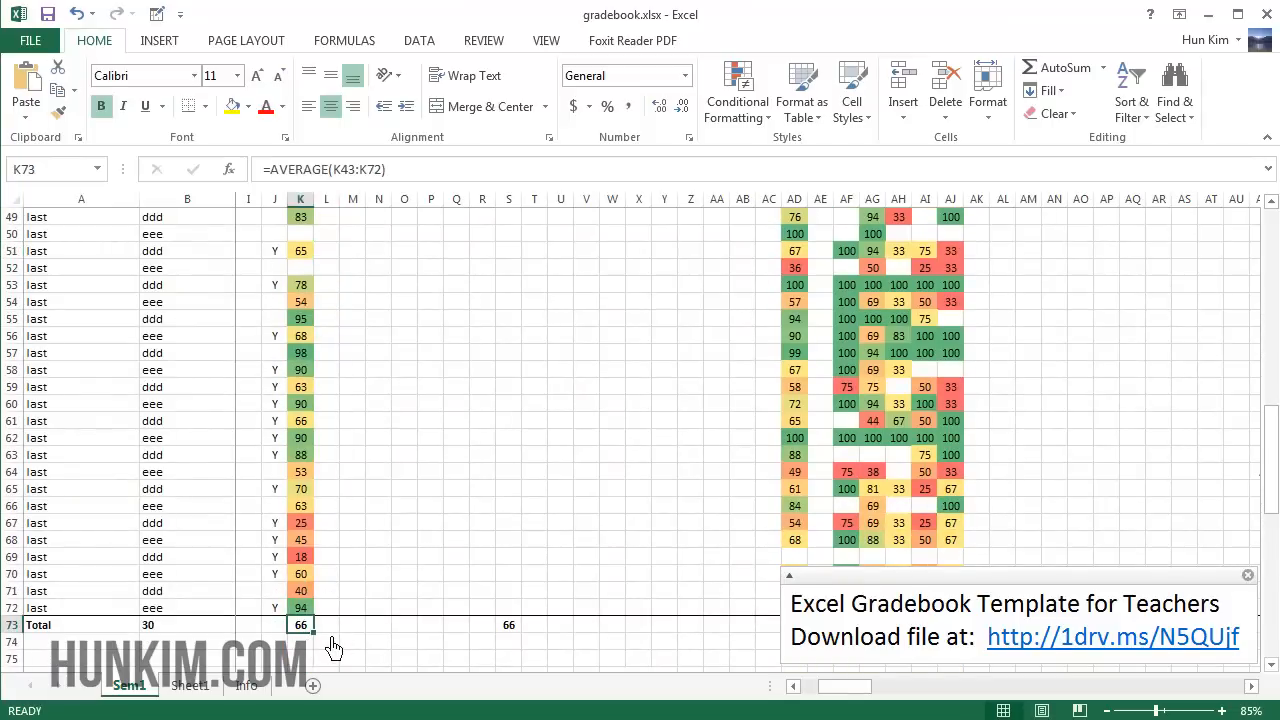
click(187, 420)
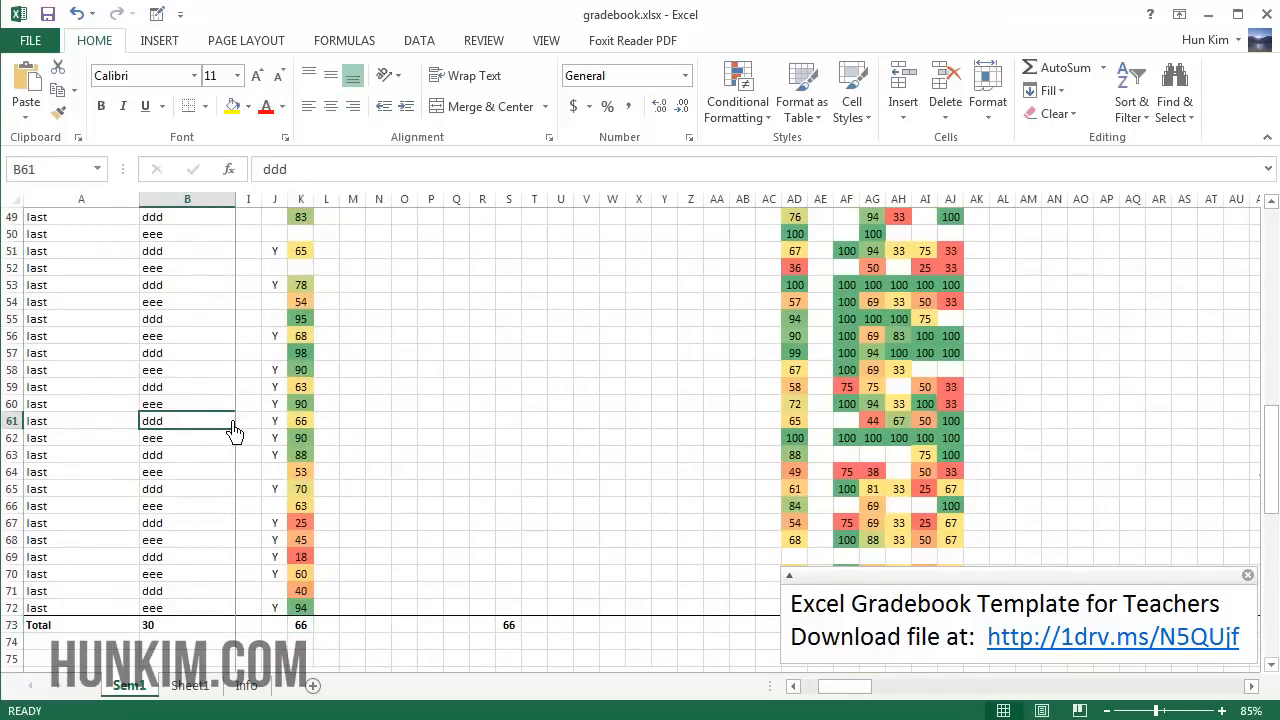
scroll(down, 3)
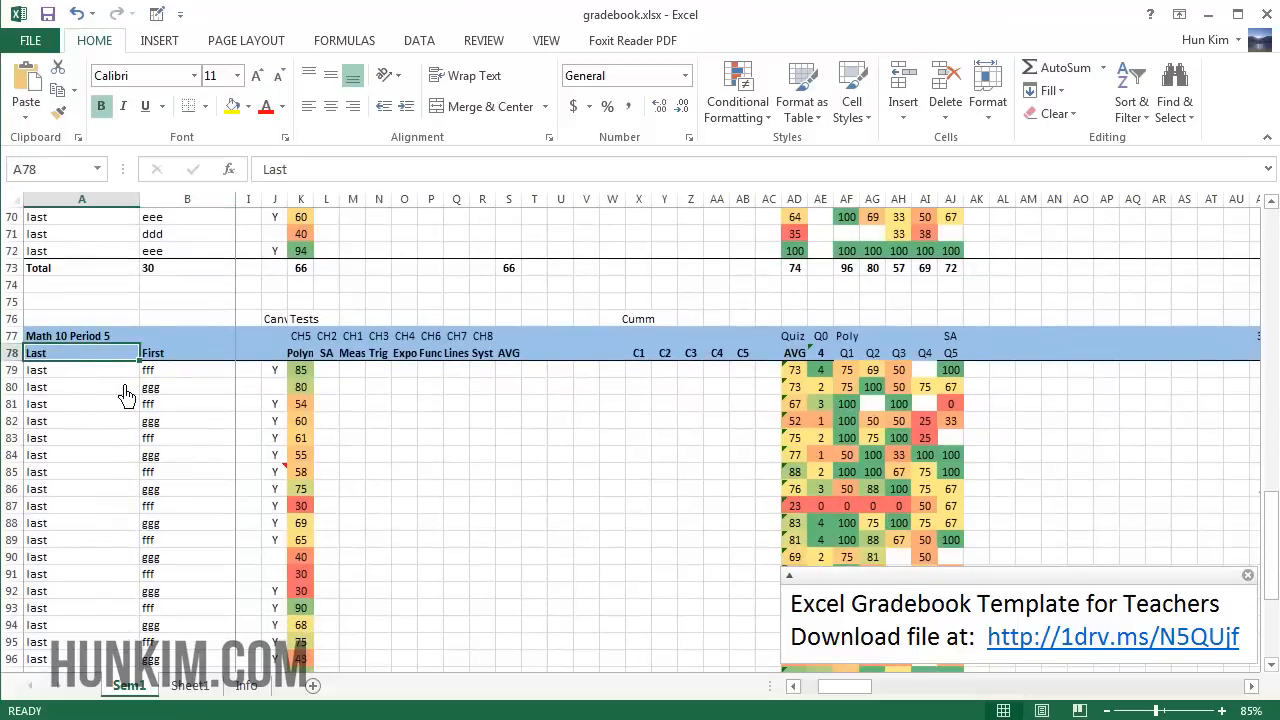
click(82, 335)
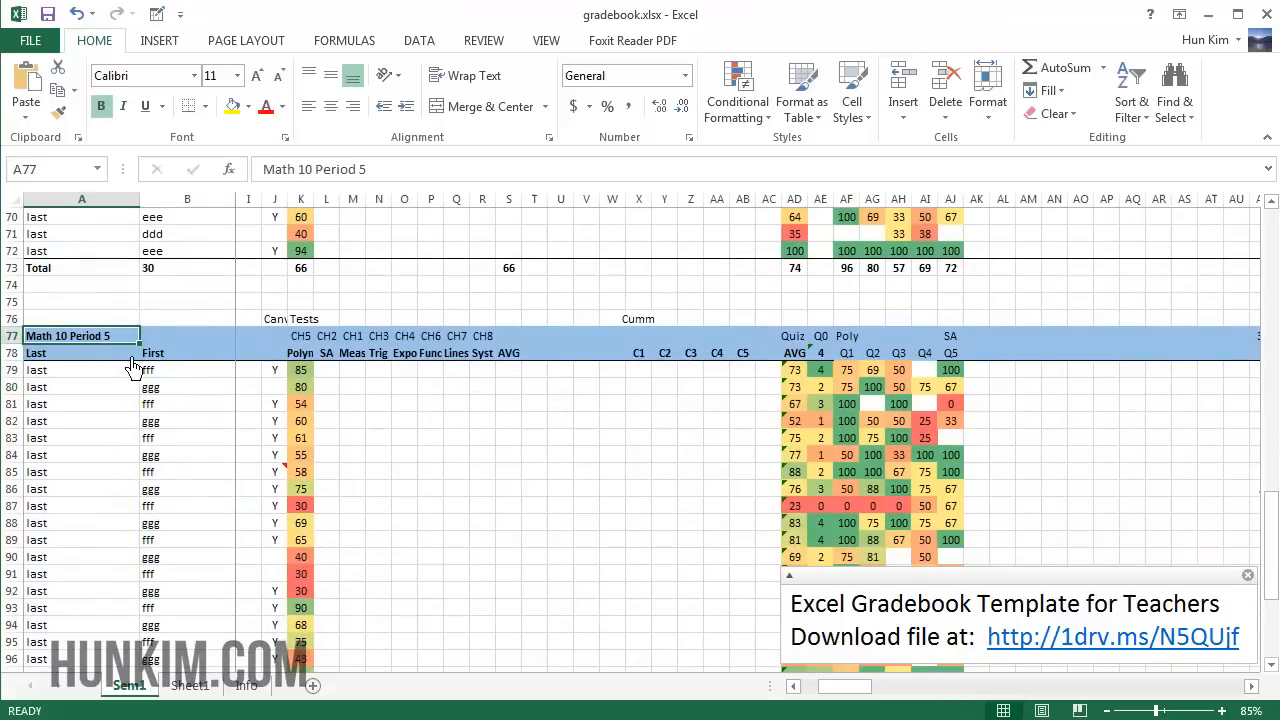
scroll(down, 3)
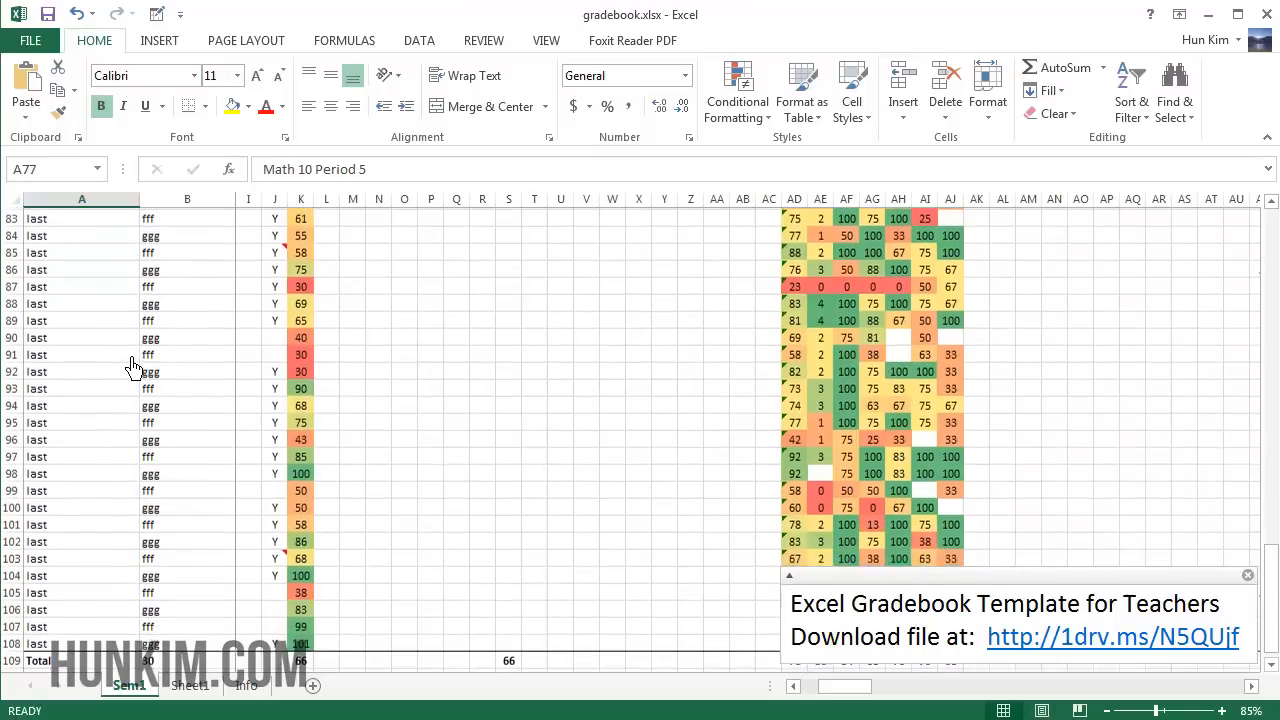
scroll(down, 3)
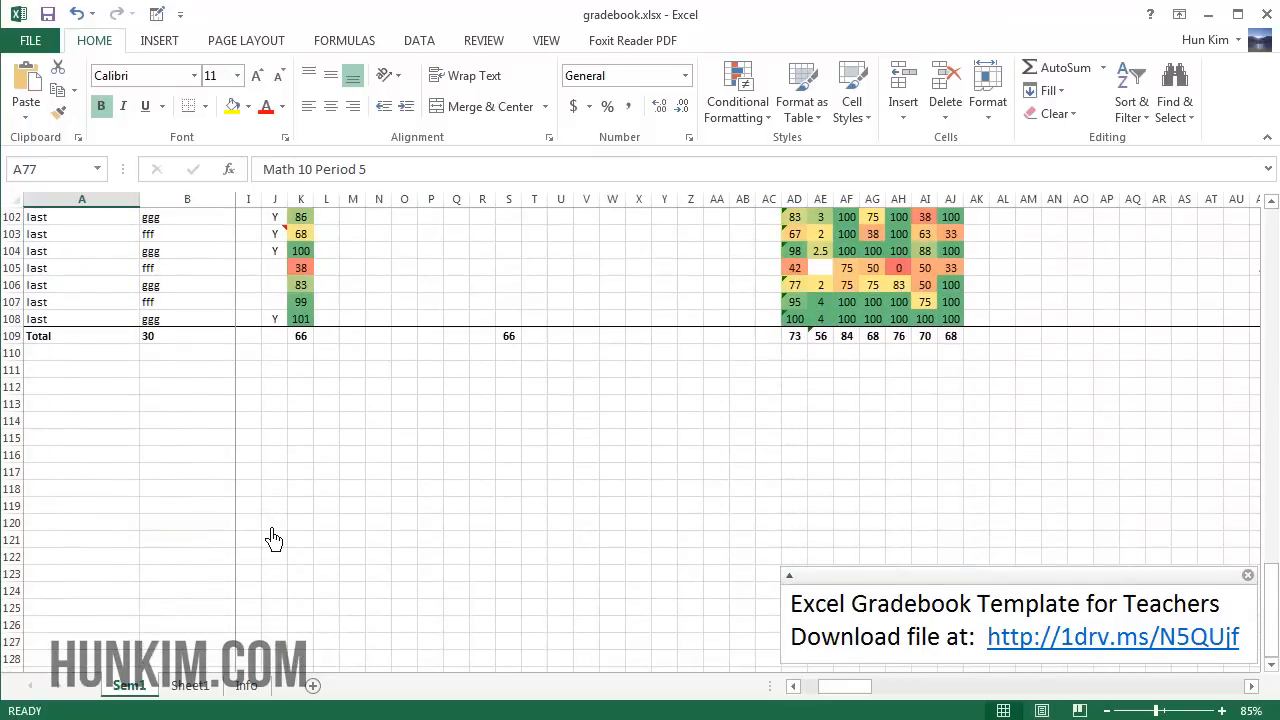
click(301, 335)
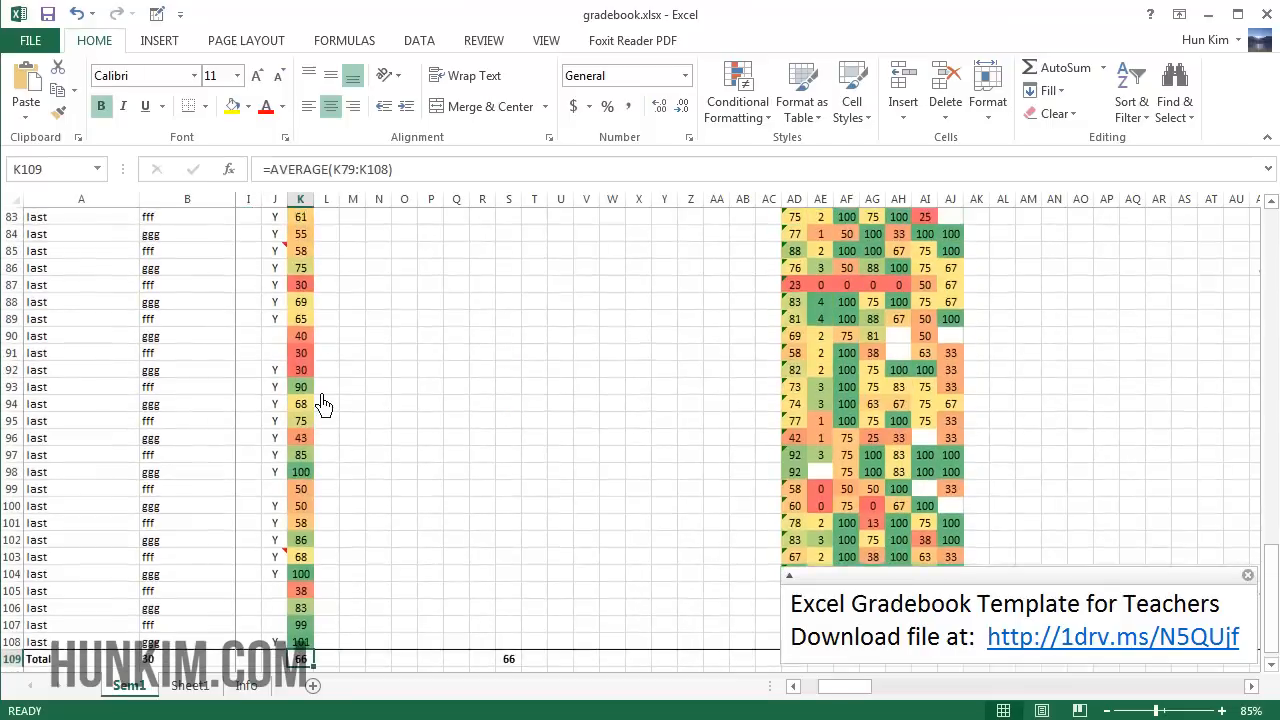
scroll(down, 3)
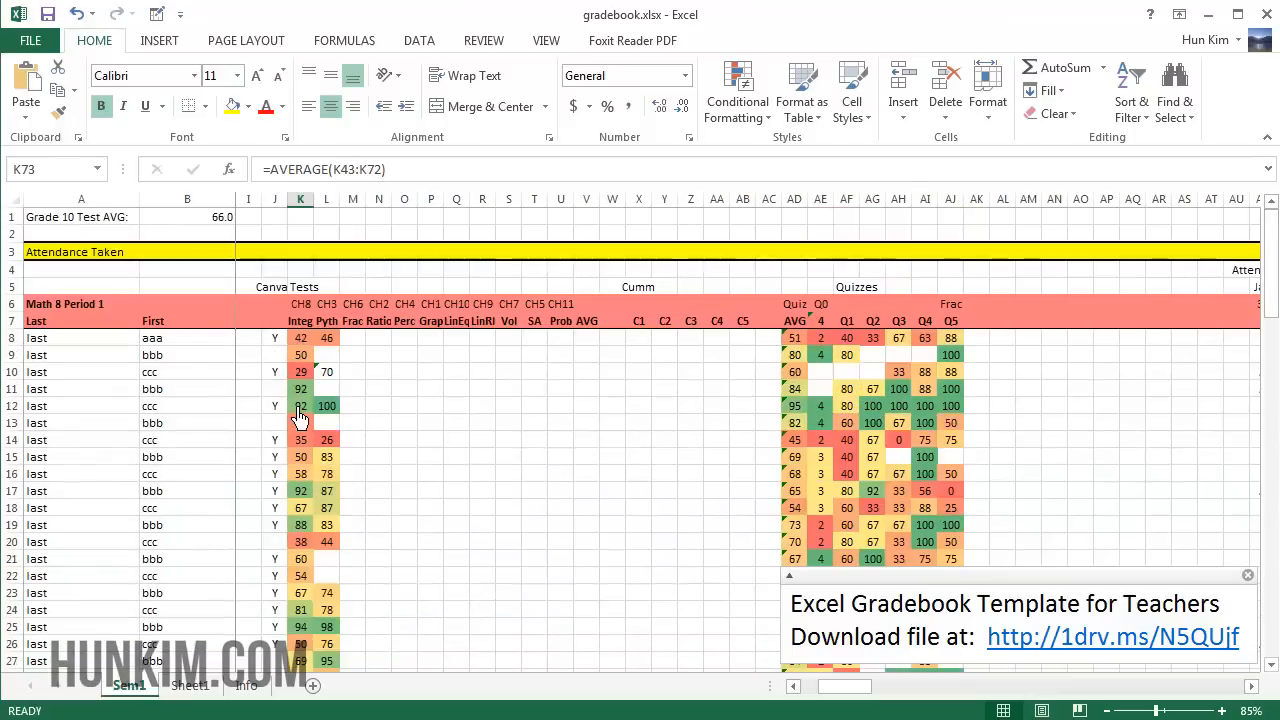
click(82, 234)
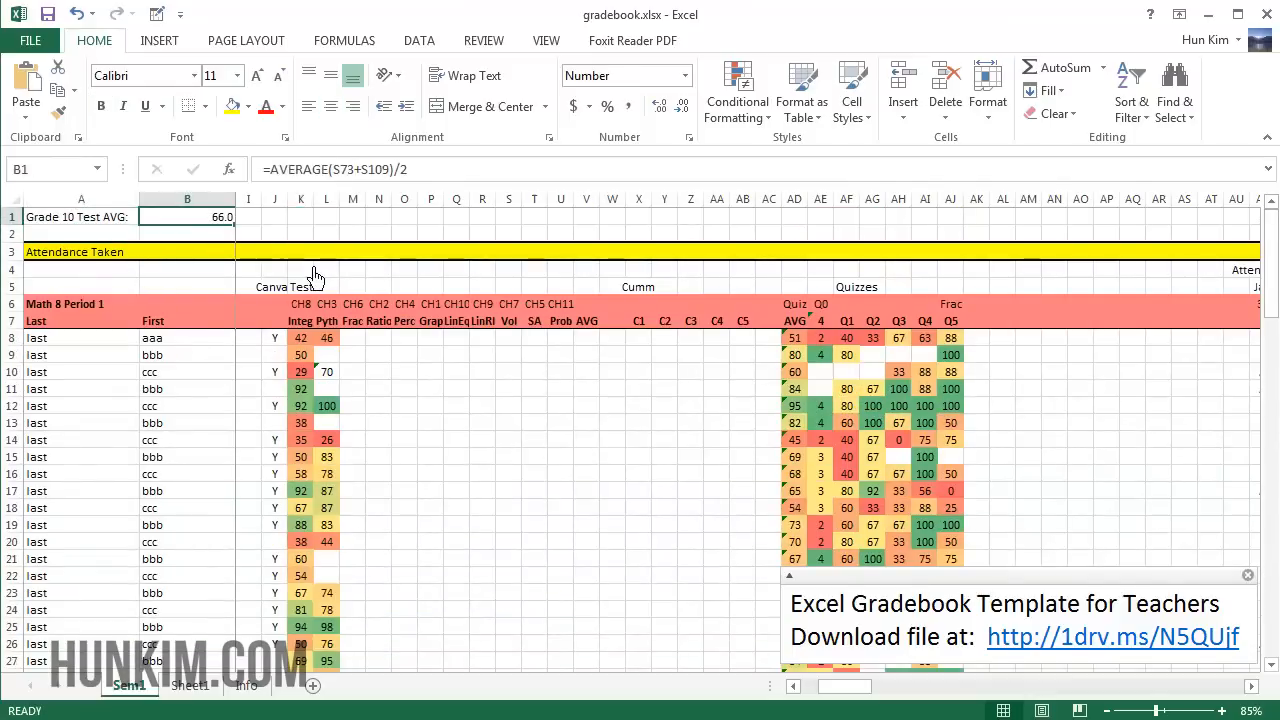
mouse_move(160, 390)
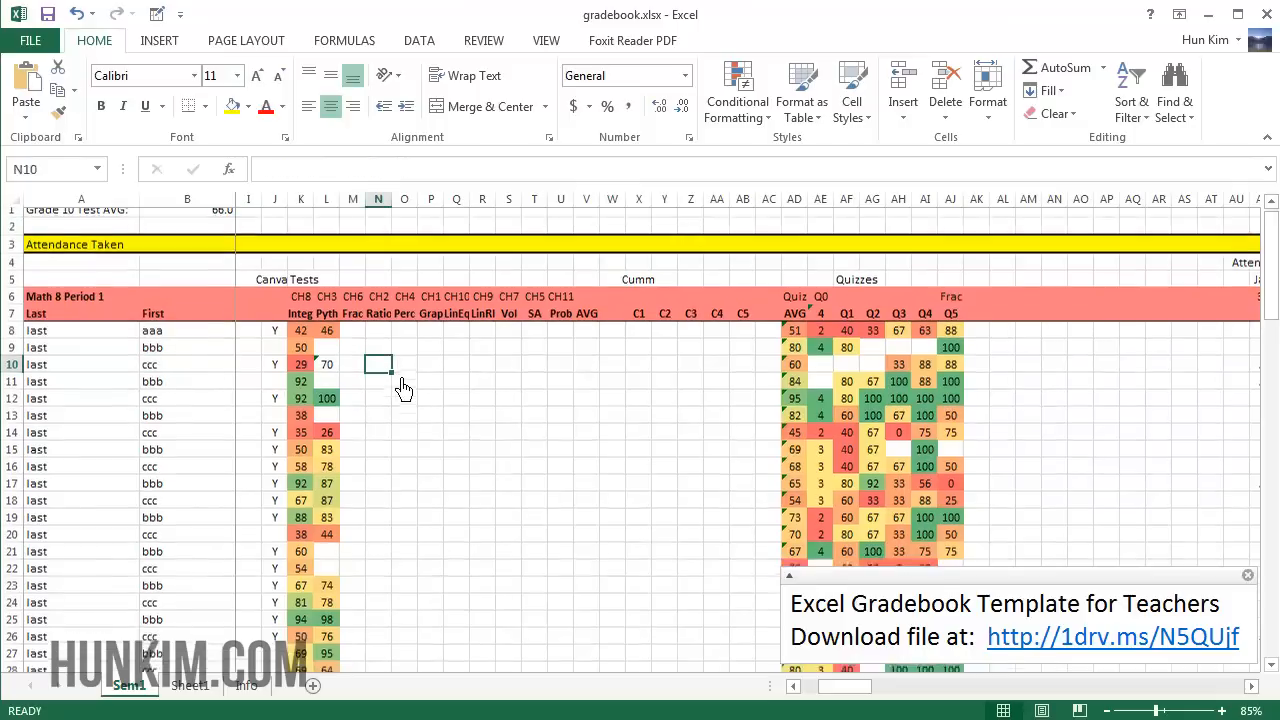
scroll(down, 3)
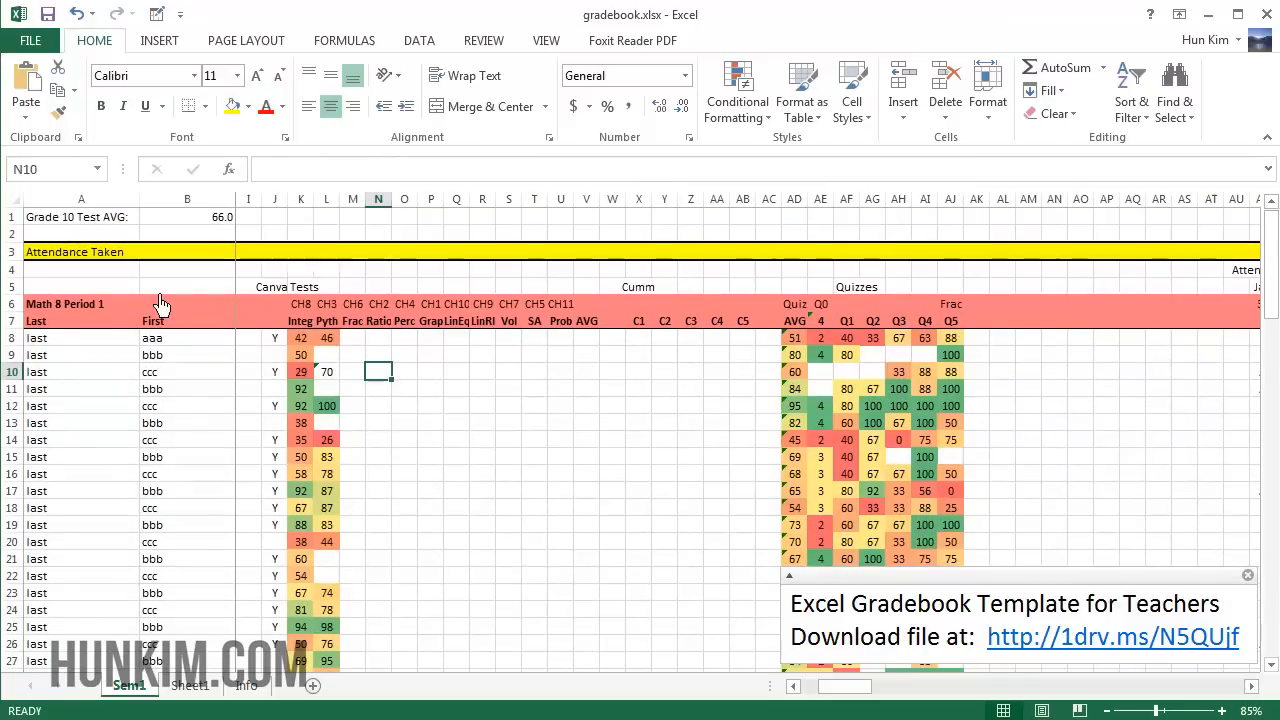
click(187, 233)
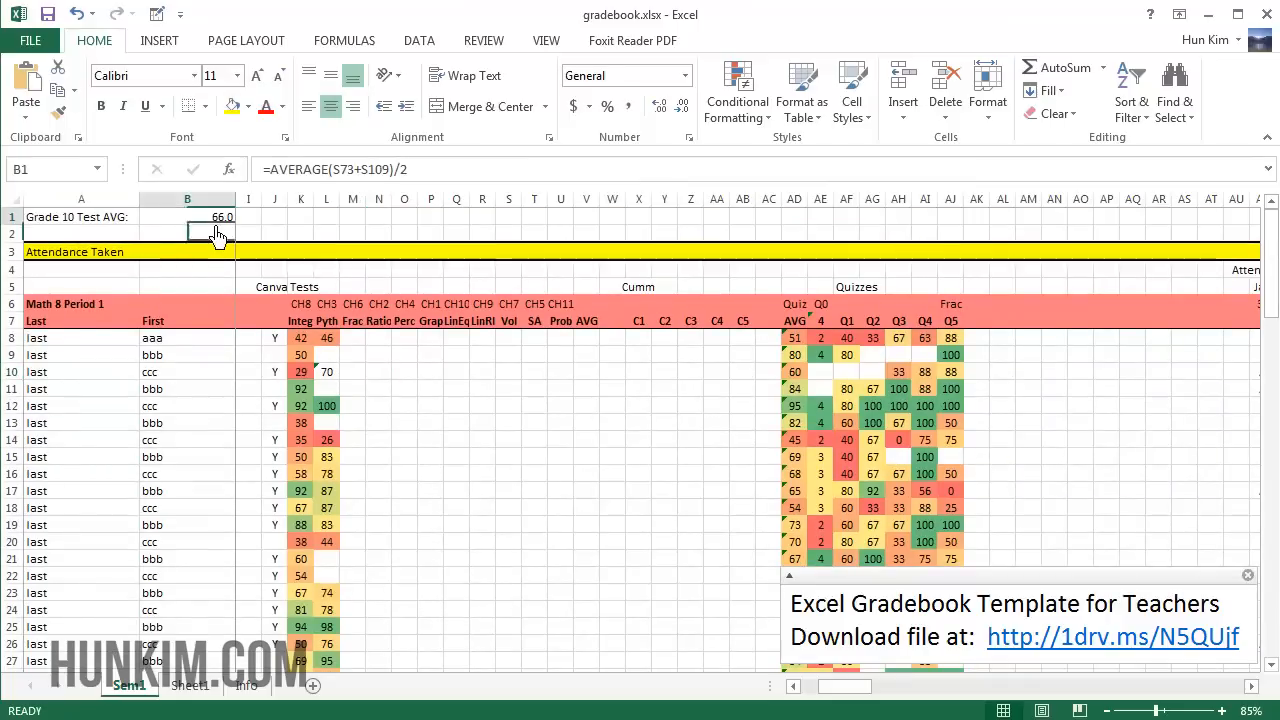
click(187, 233)
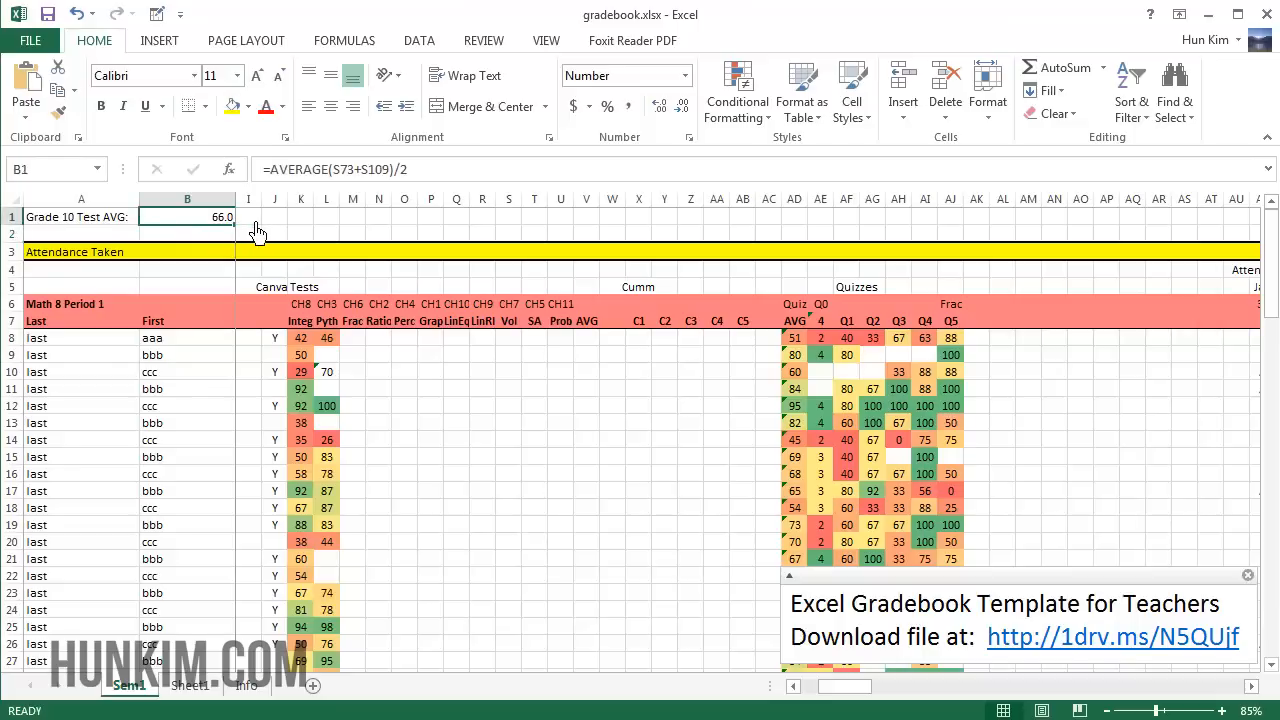
mouse_move(280, 268)
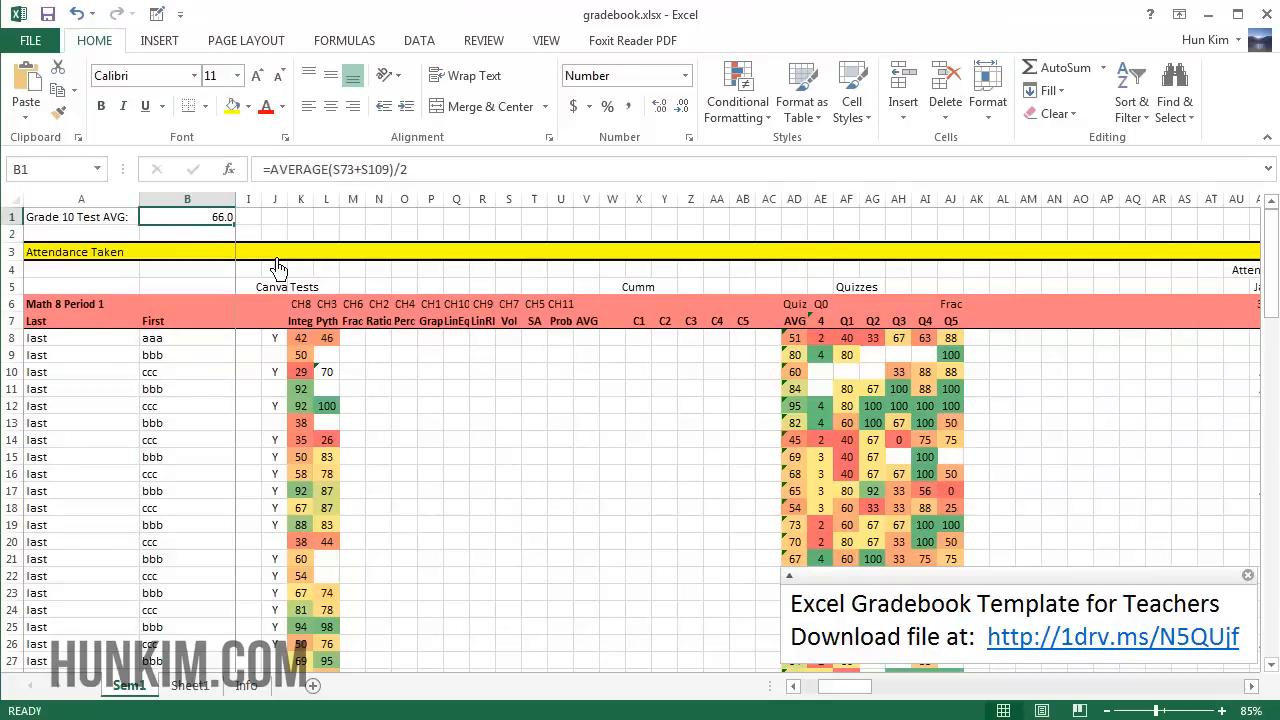
mouse_move(262, 278)
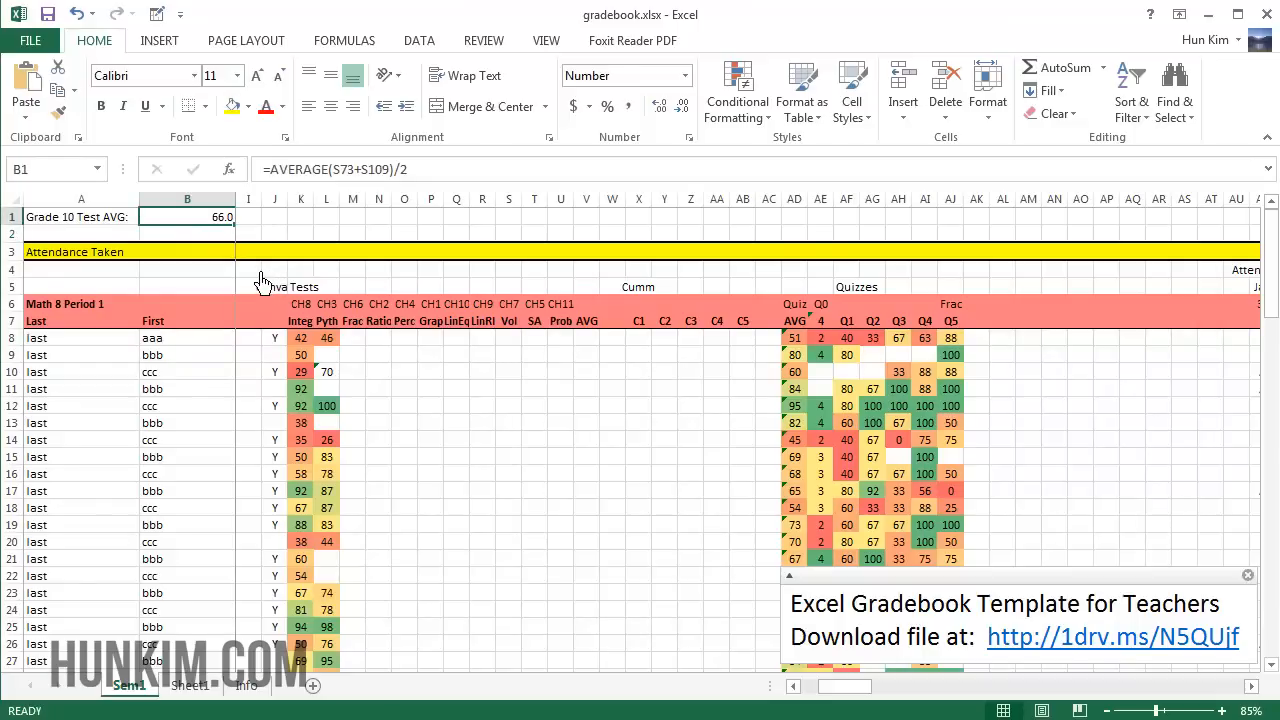
click(187, 269)
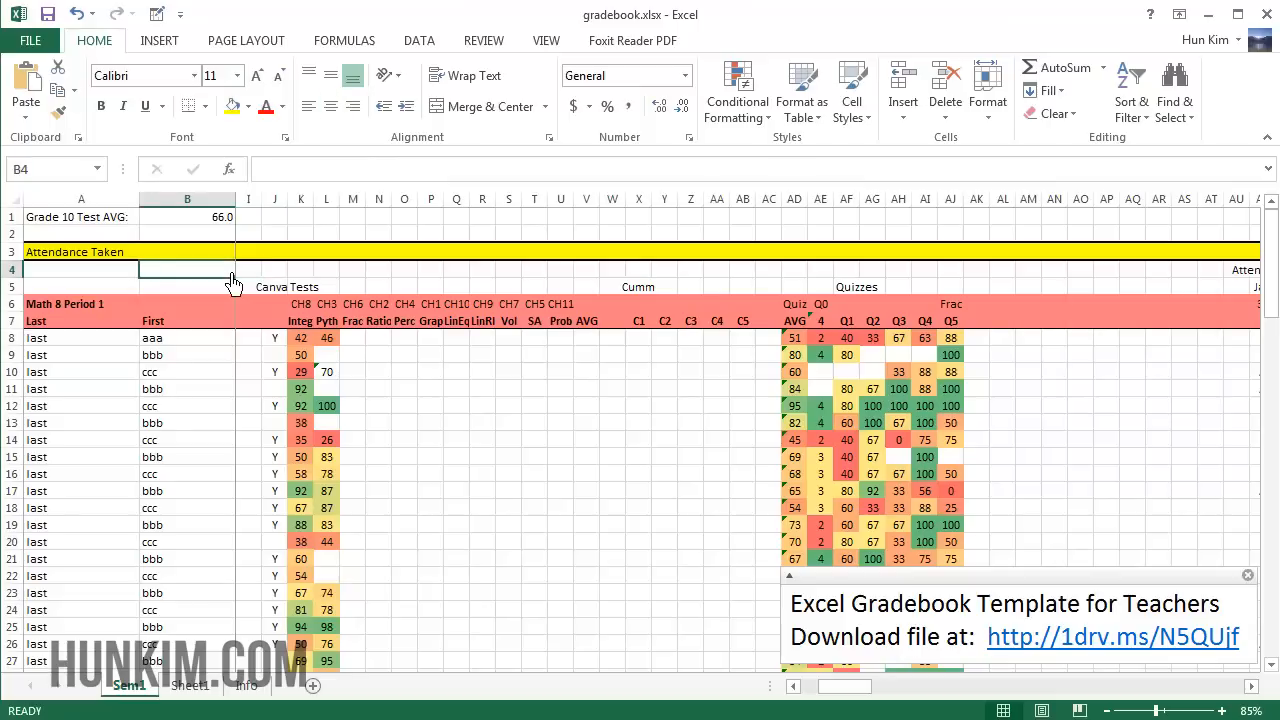
mouse_move(278, 270)
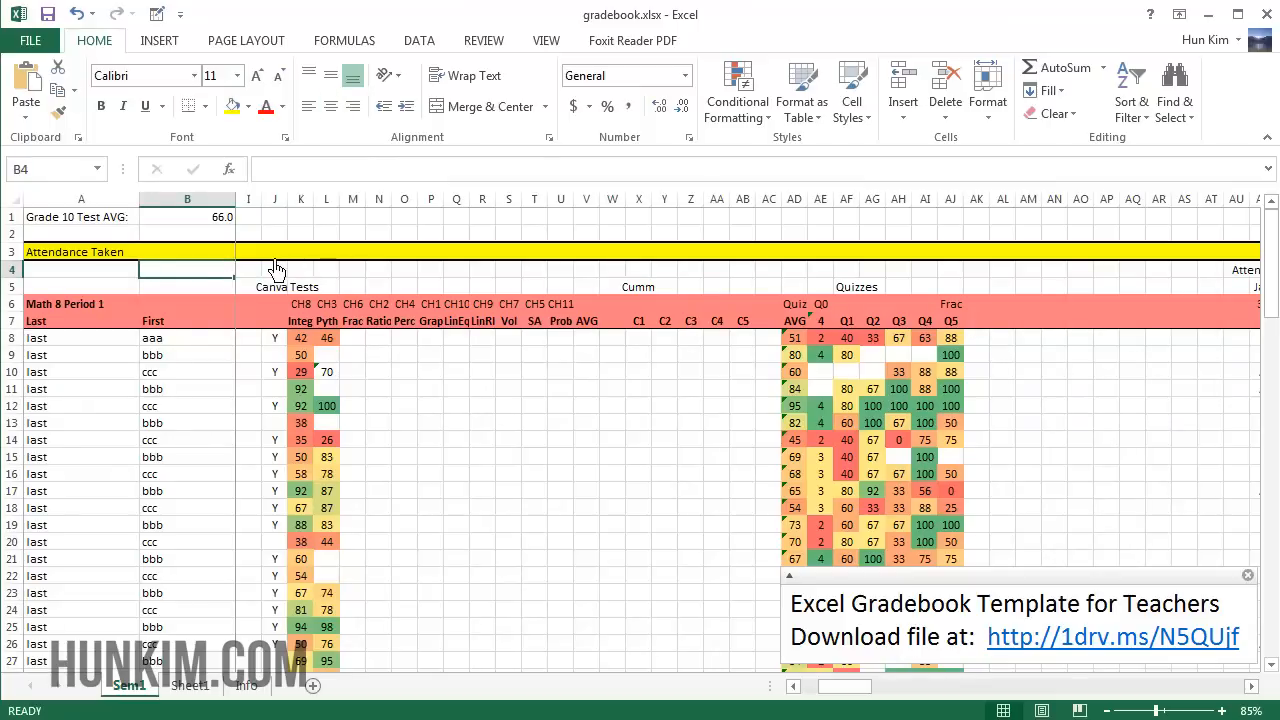
click(360, 251)
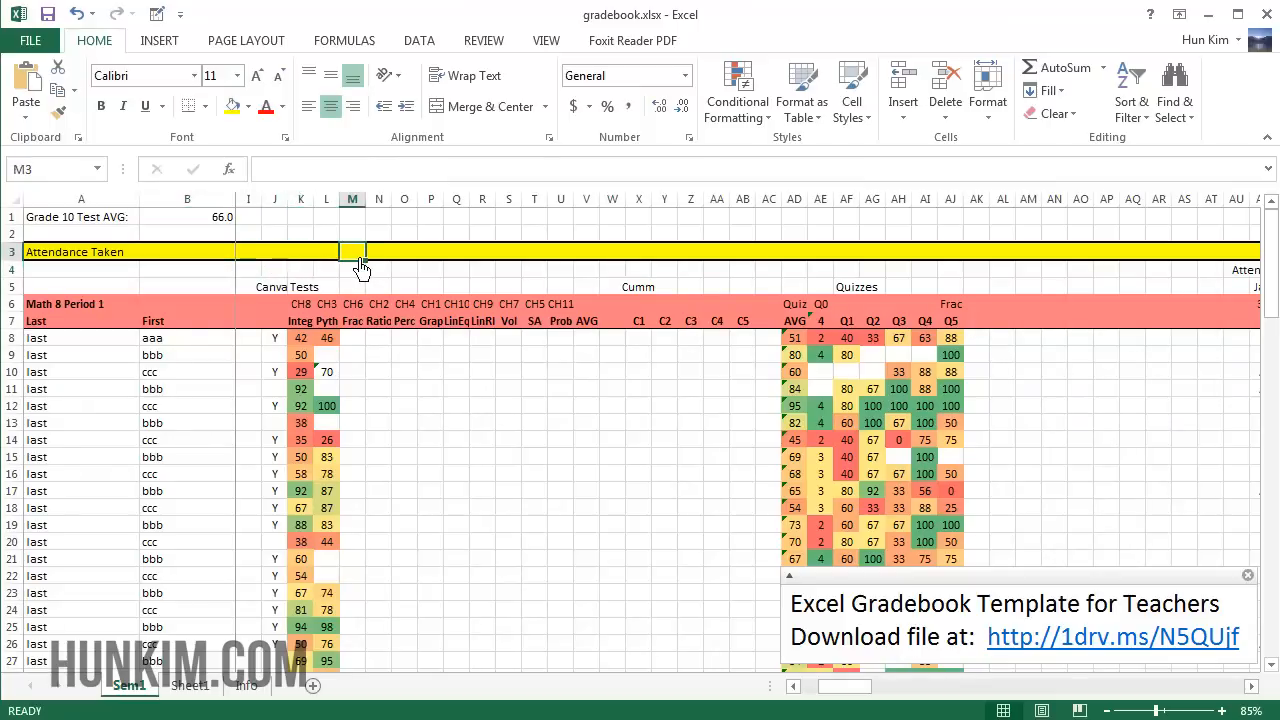
mouse_move(348, 268)
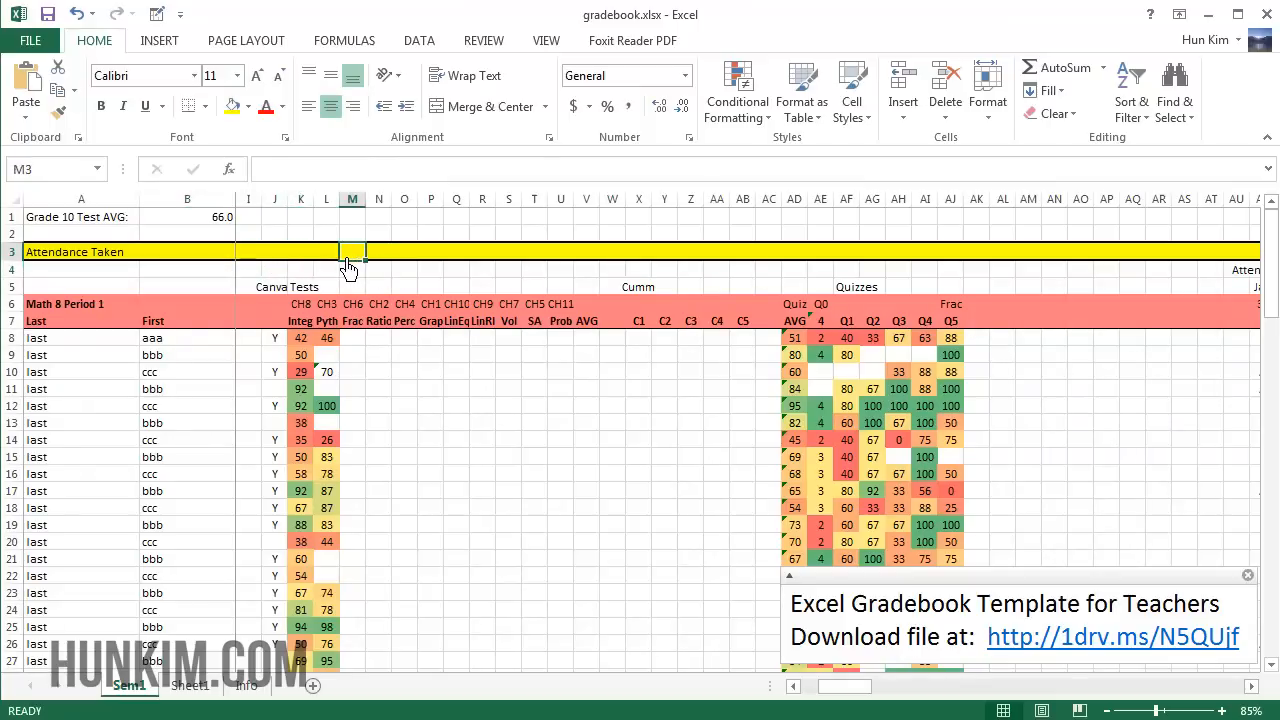
mouse_move(385, 262)
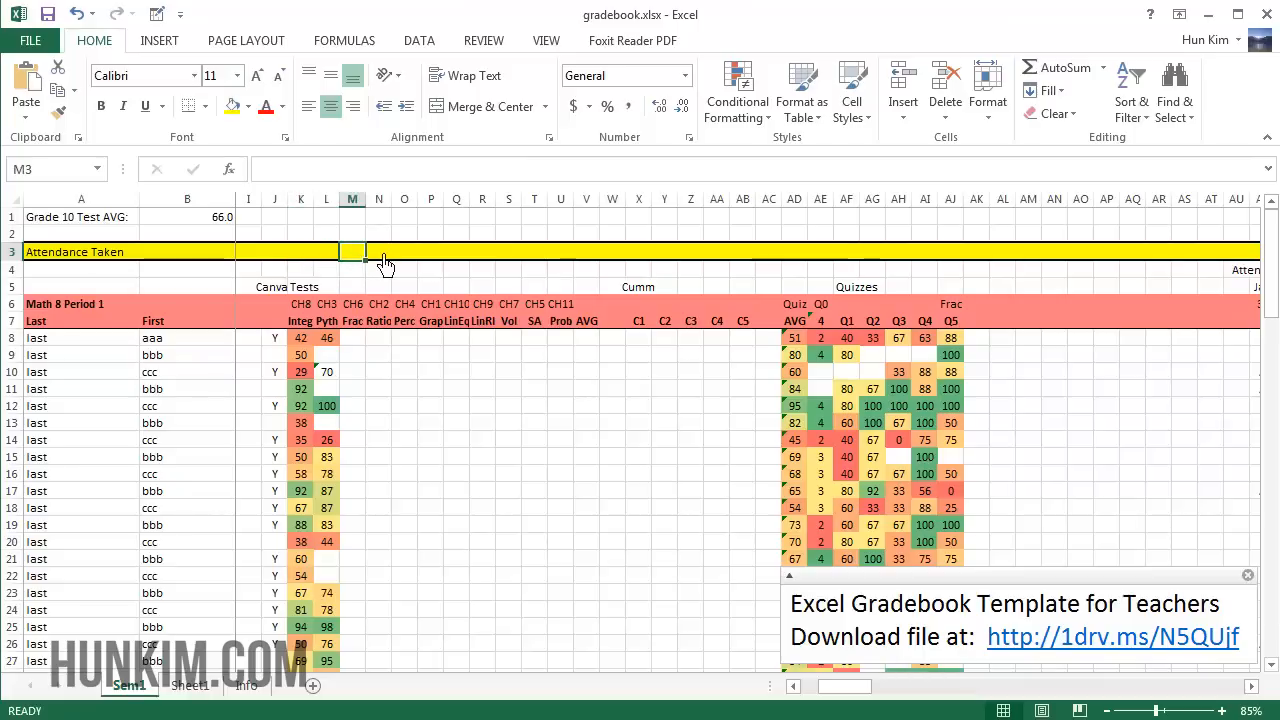
click(248, 389)
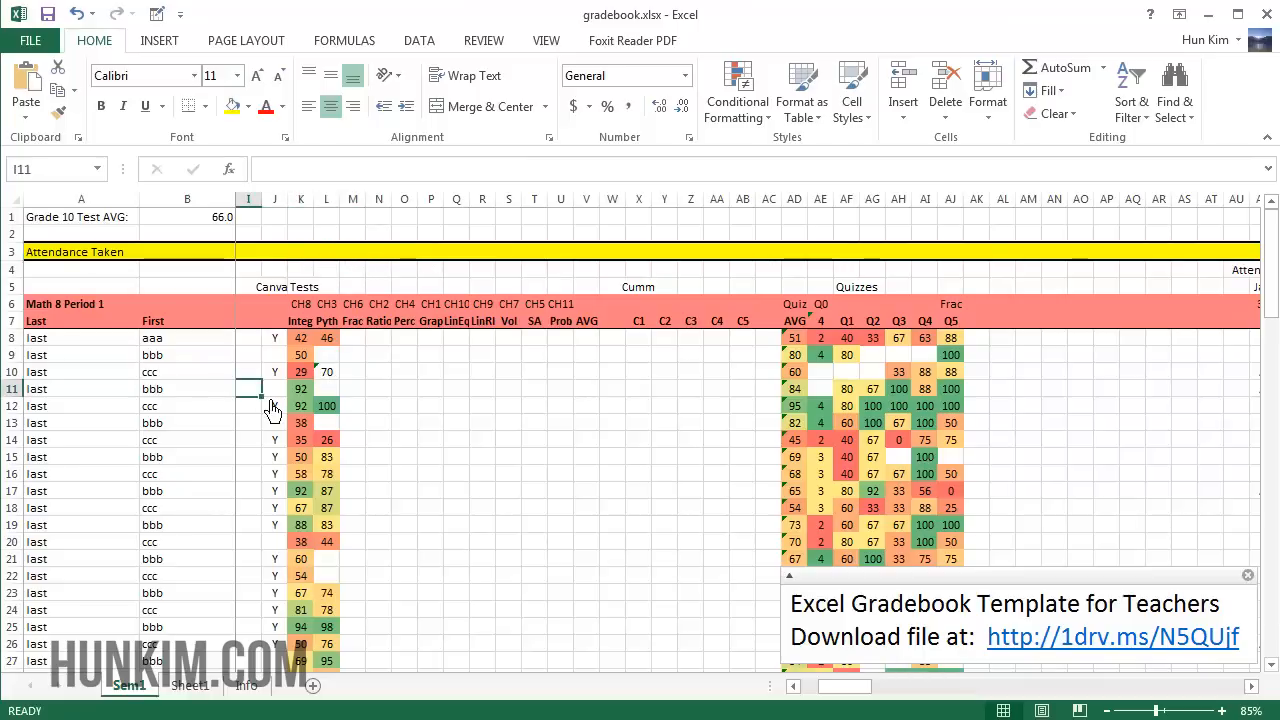
scroll(down, 3)
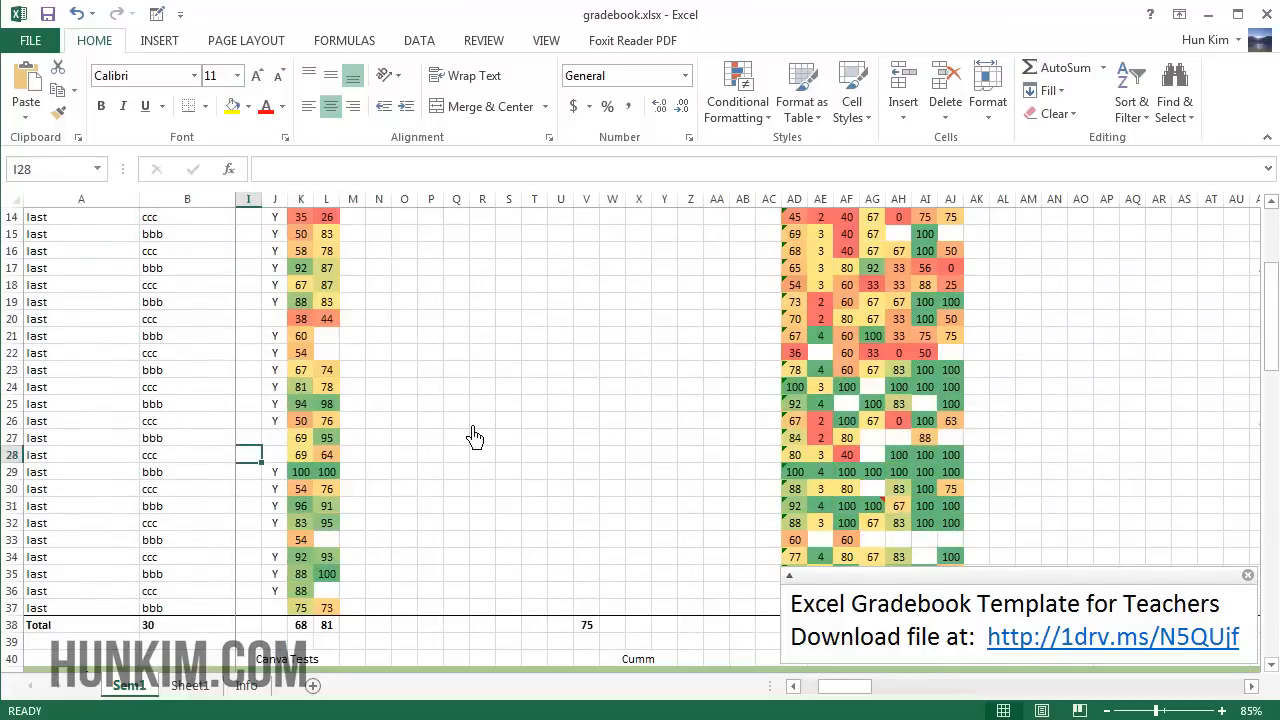
mouse_move(693, 663)
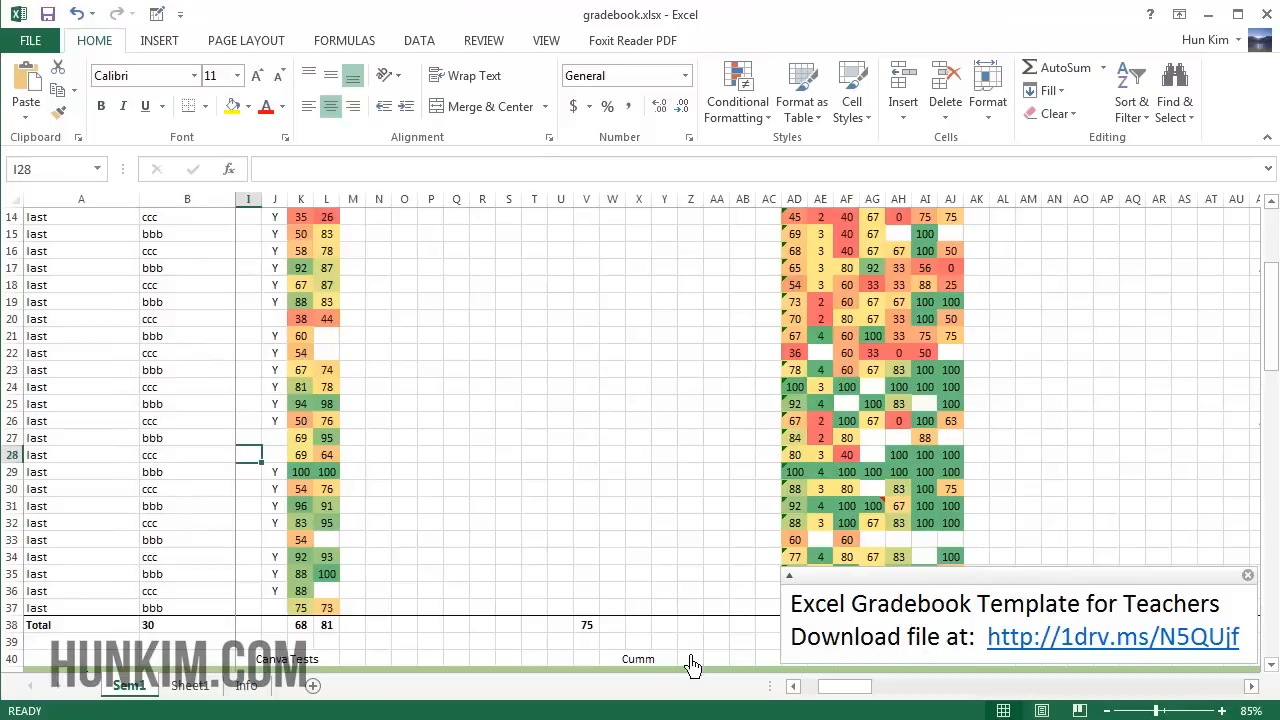
click(248, 573)
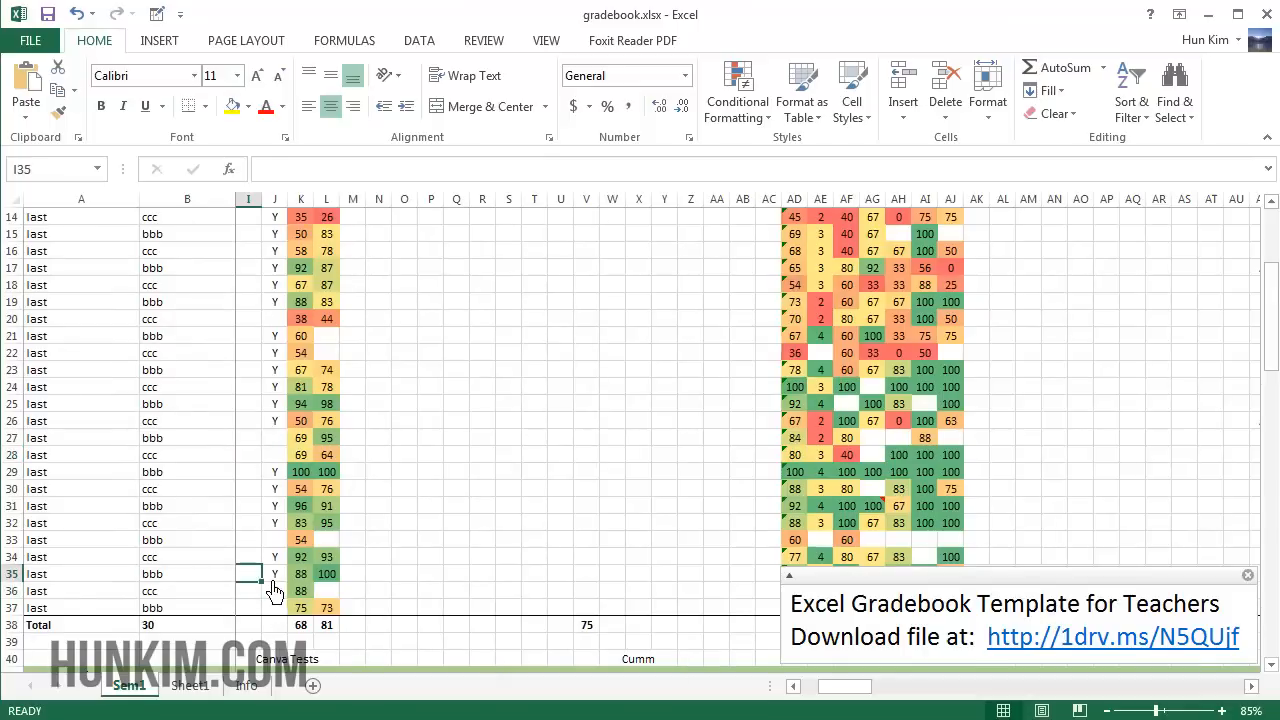
mouse_move(407, 528)
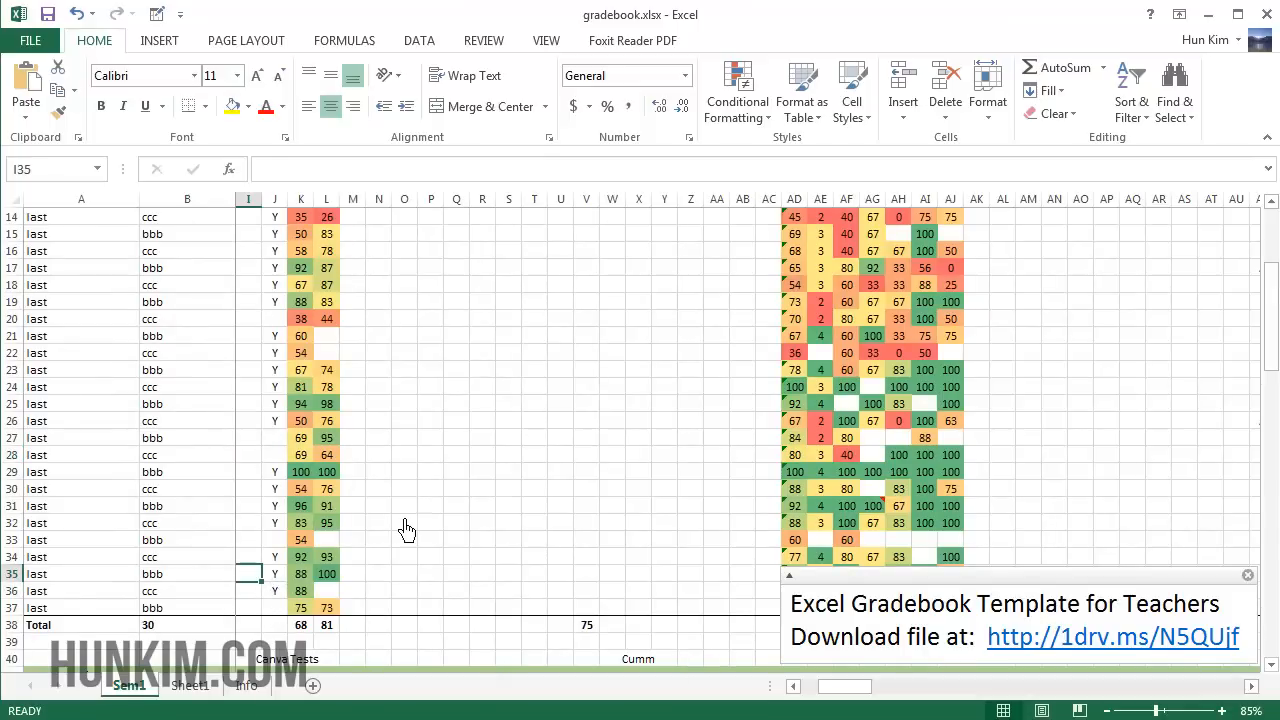
scroll(down, 3)
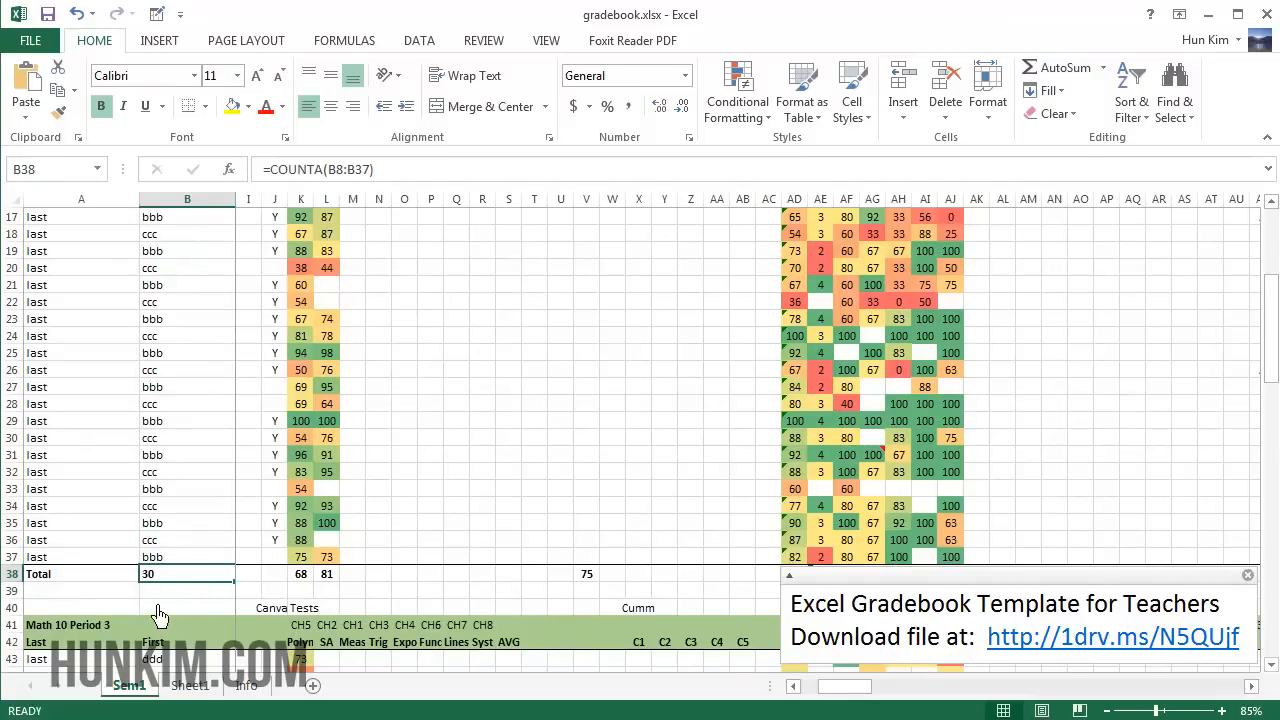
mouse_move(160, 600)
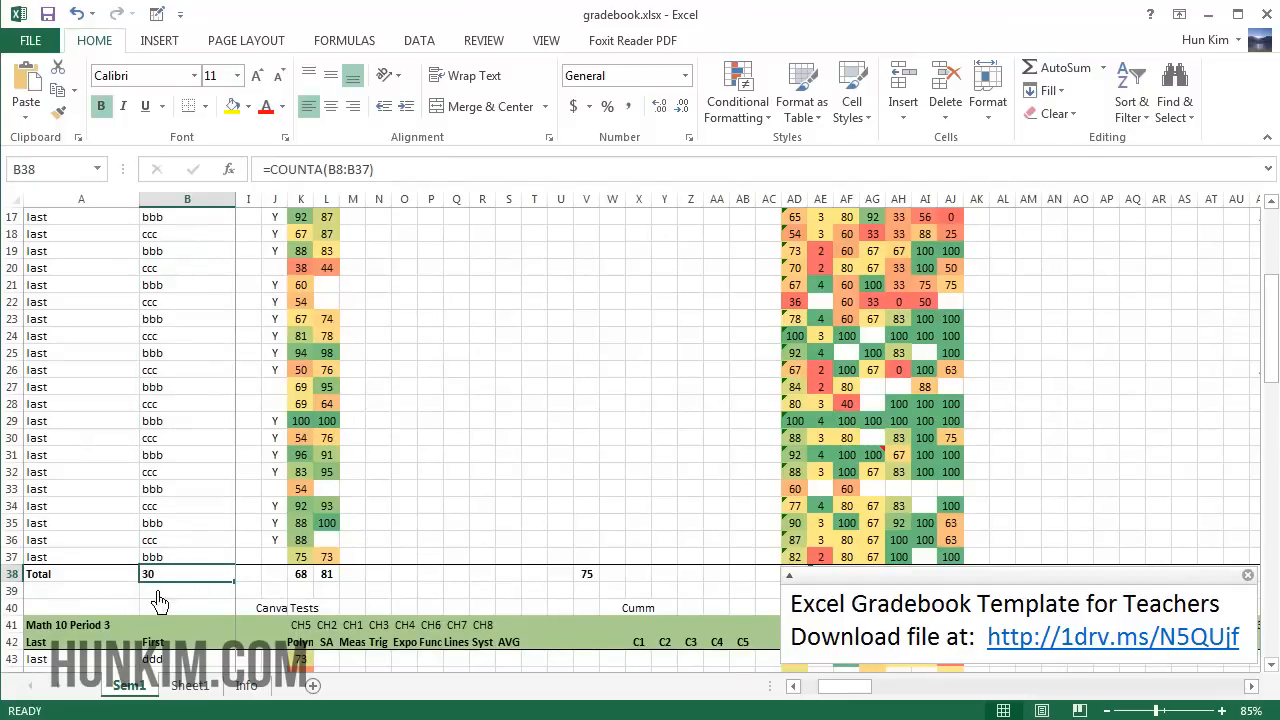
mouse_move(318, 193)
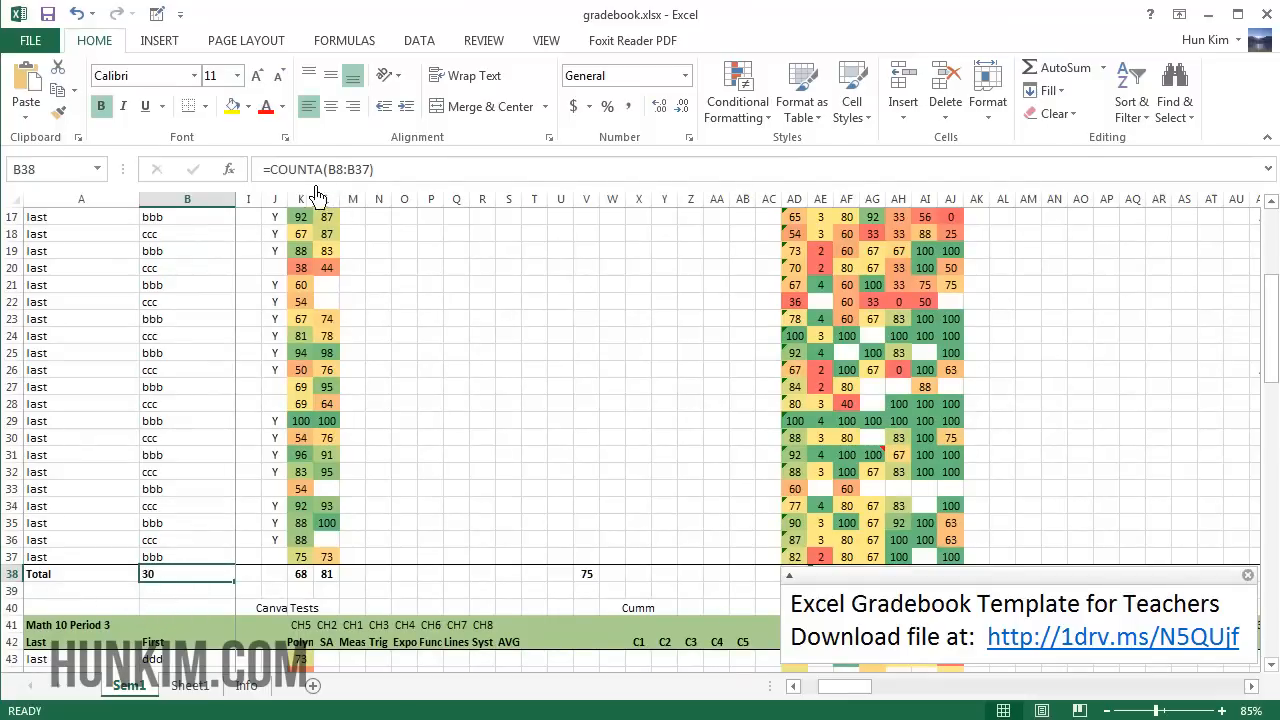
mouse_move(55, 442)
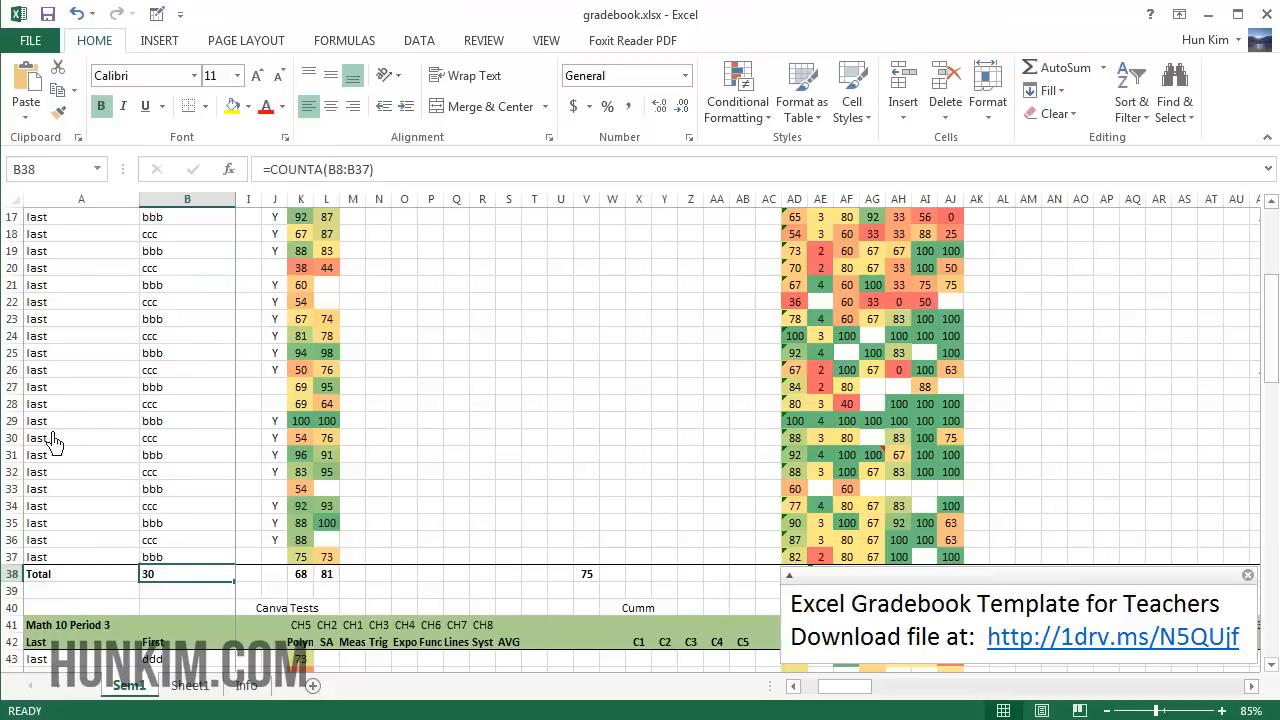
mouse_move(73, 437)
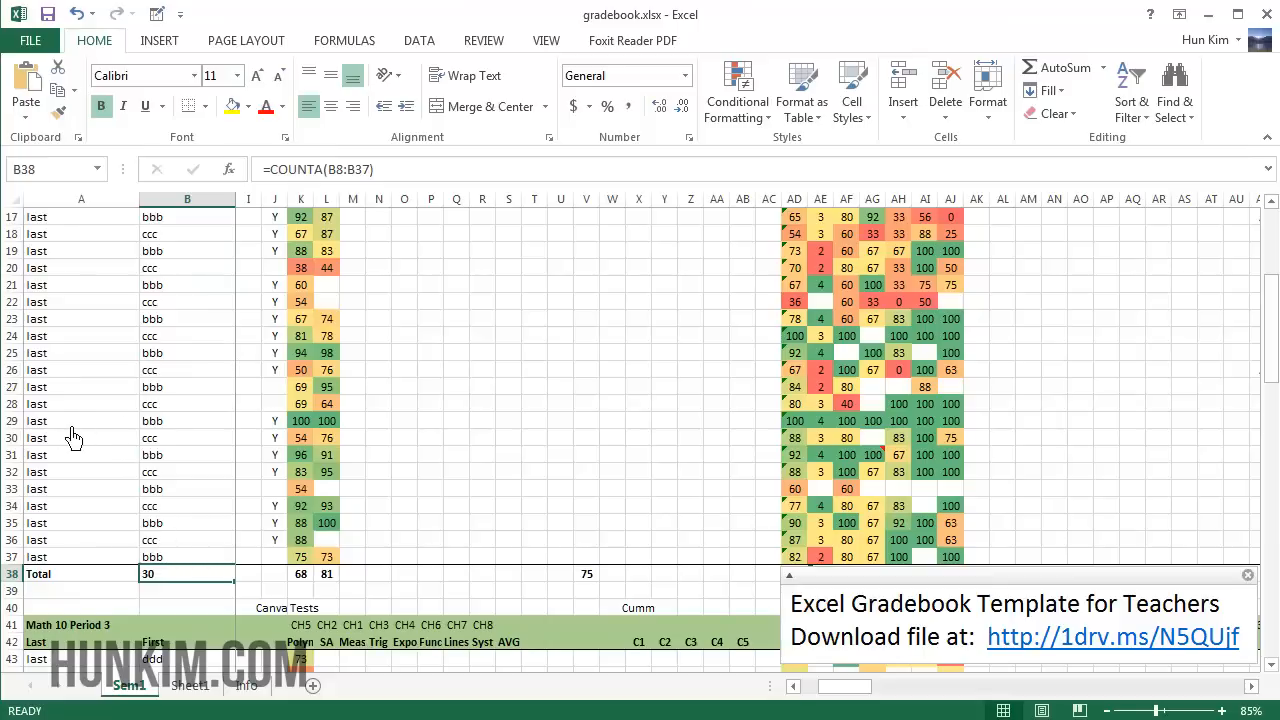
mouse_move(183, 585)
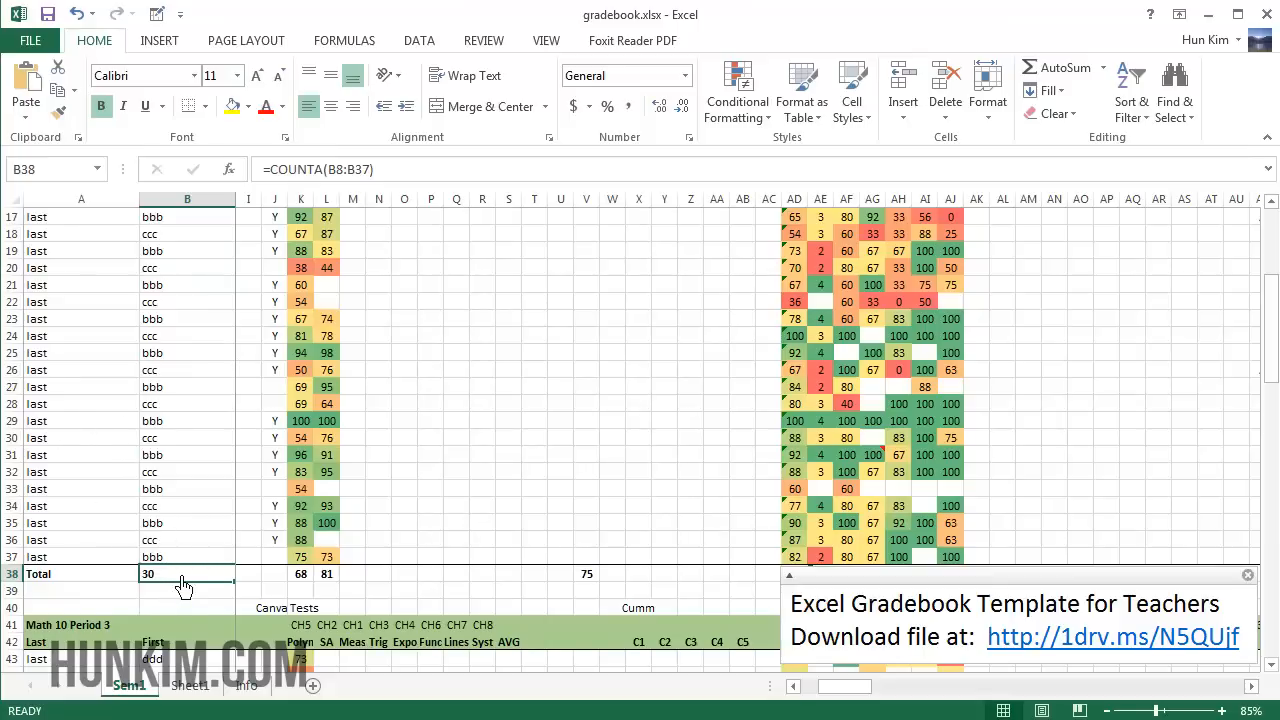
scroll(down, 3)
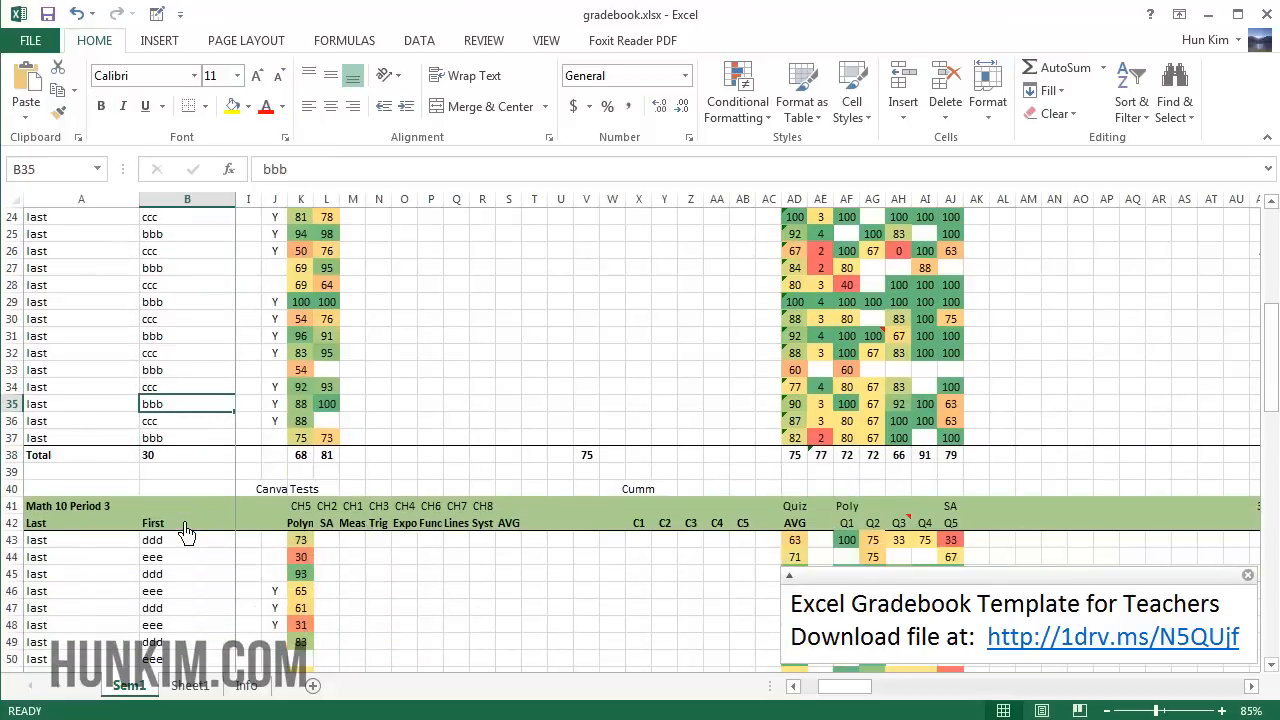
scroll(down, 3)
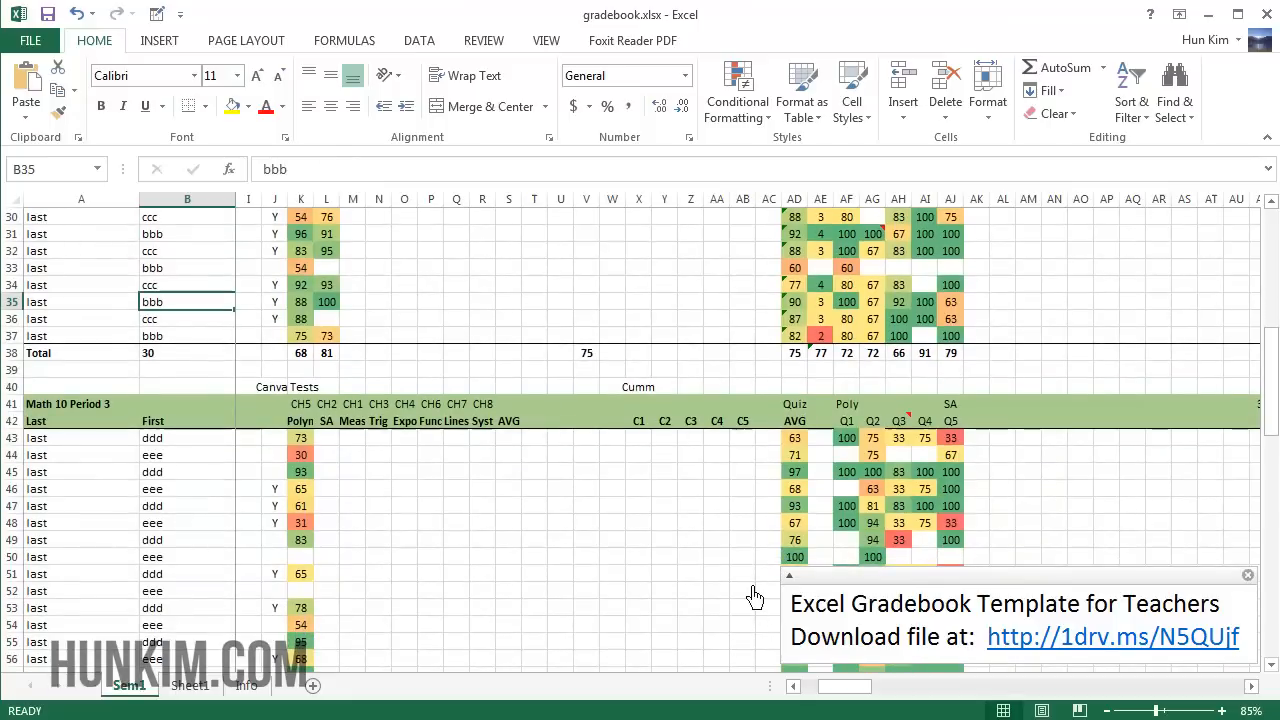
scroll(down, 3)
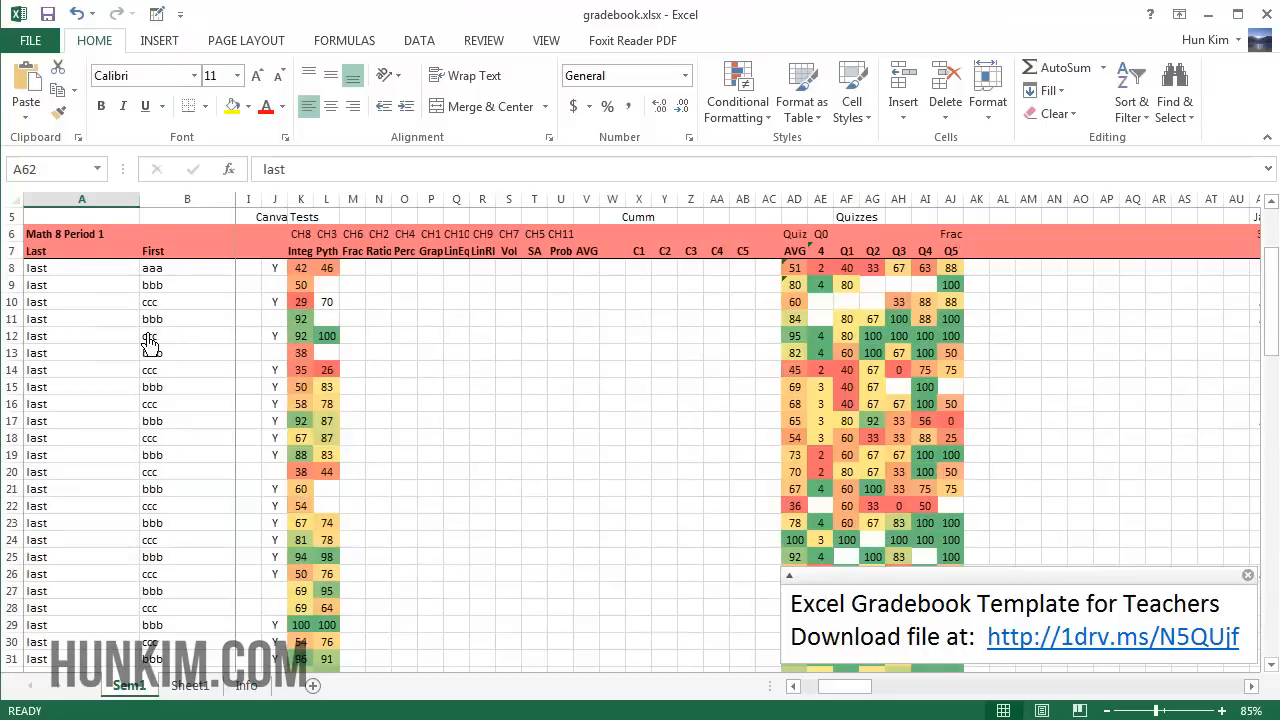
mouse_move(180, 207)
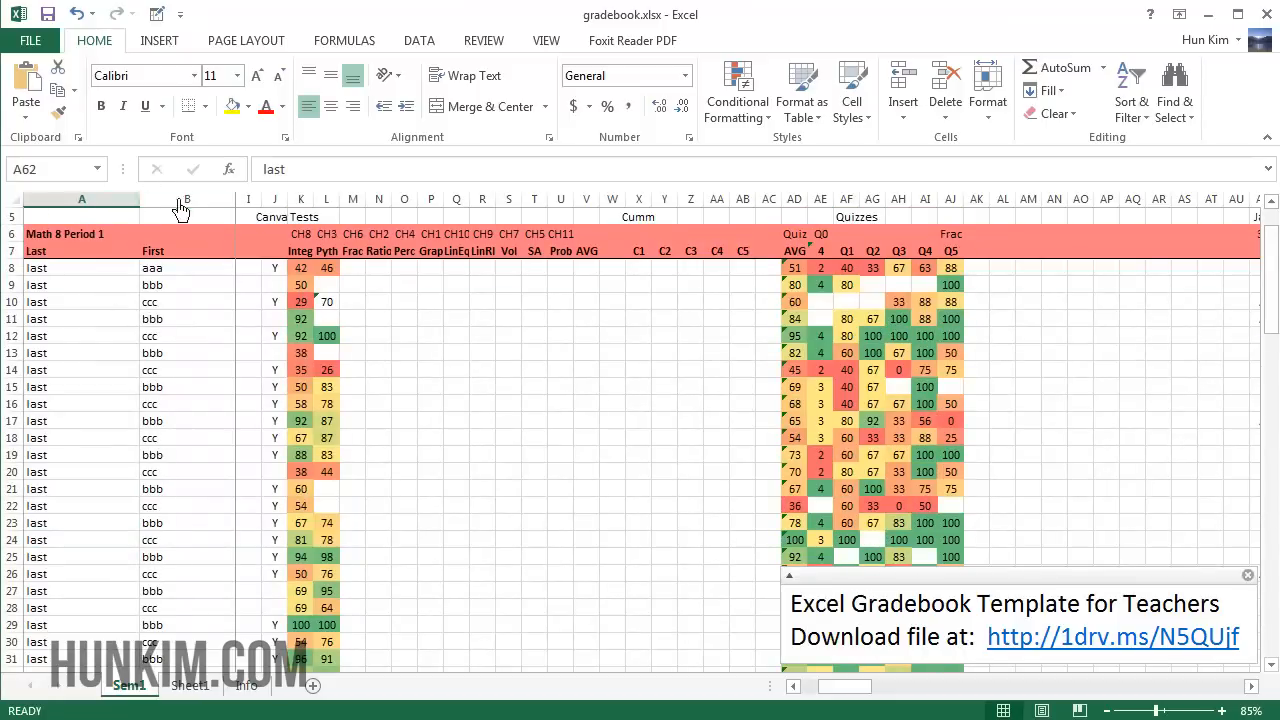
click(187, 318)
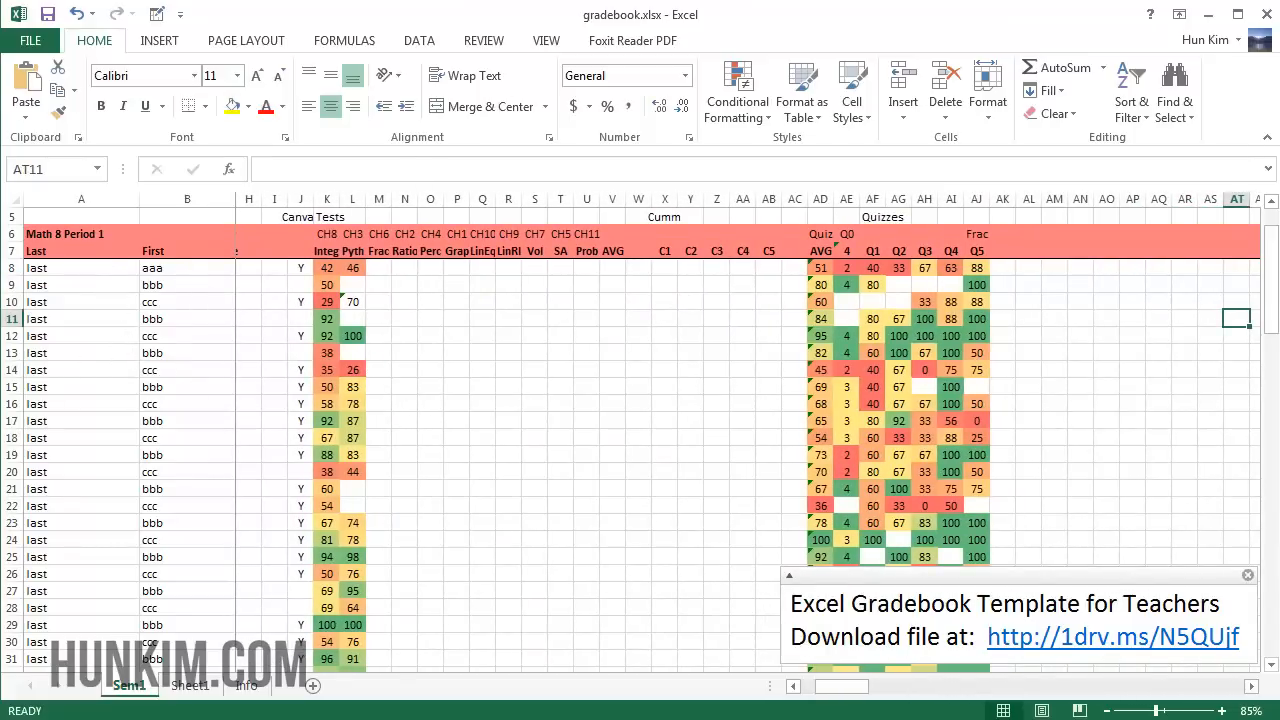
Step: Review the View > Freeze Panes options that keep the Last and First columns locked
click(546, 40)
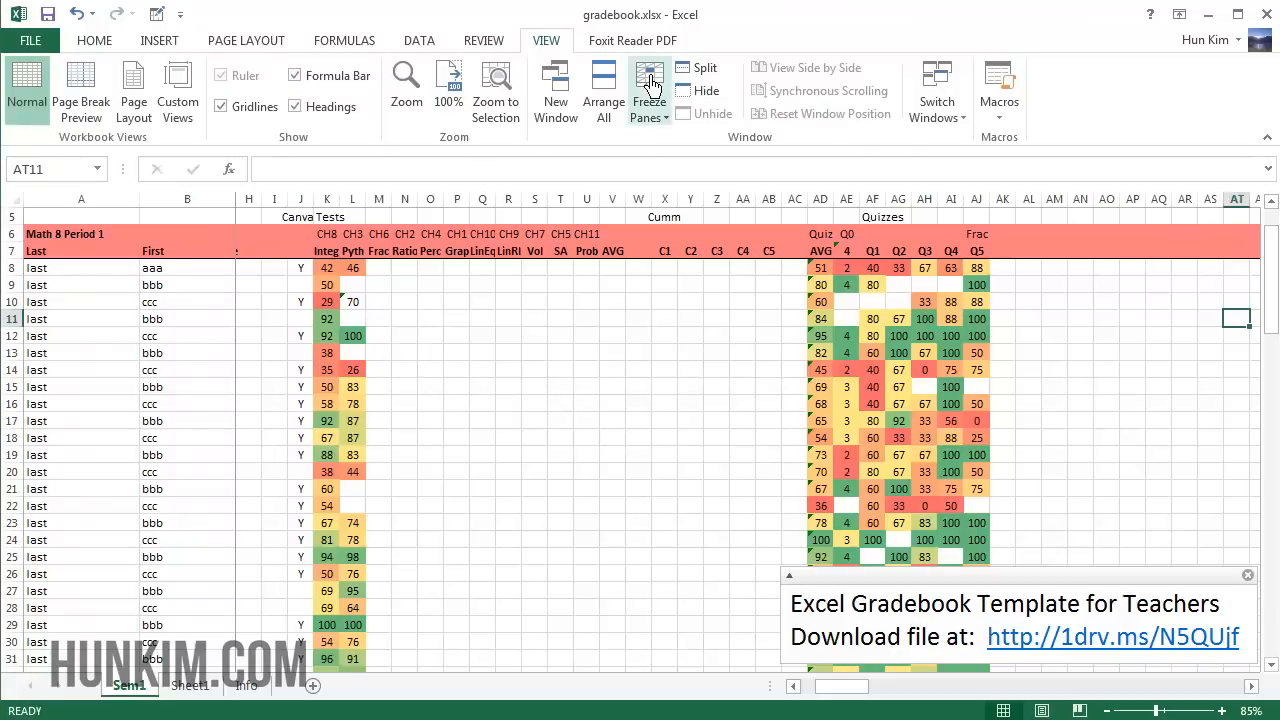
click(648, 90)
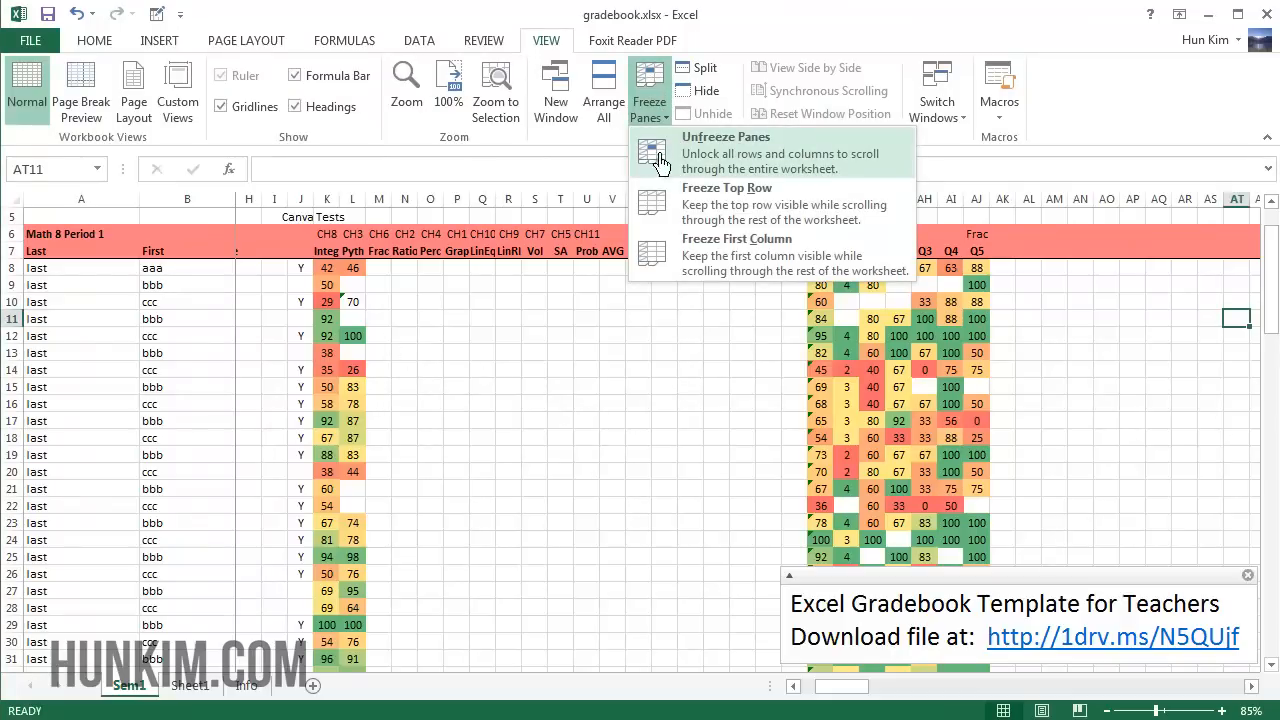
mouse_move(643, 178)
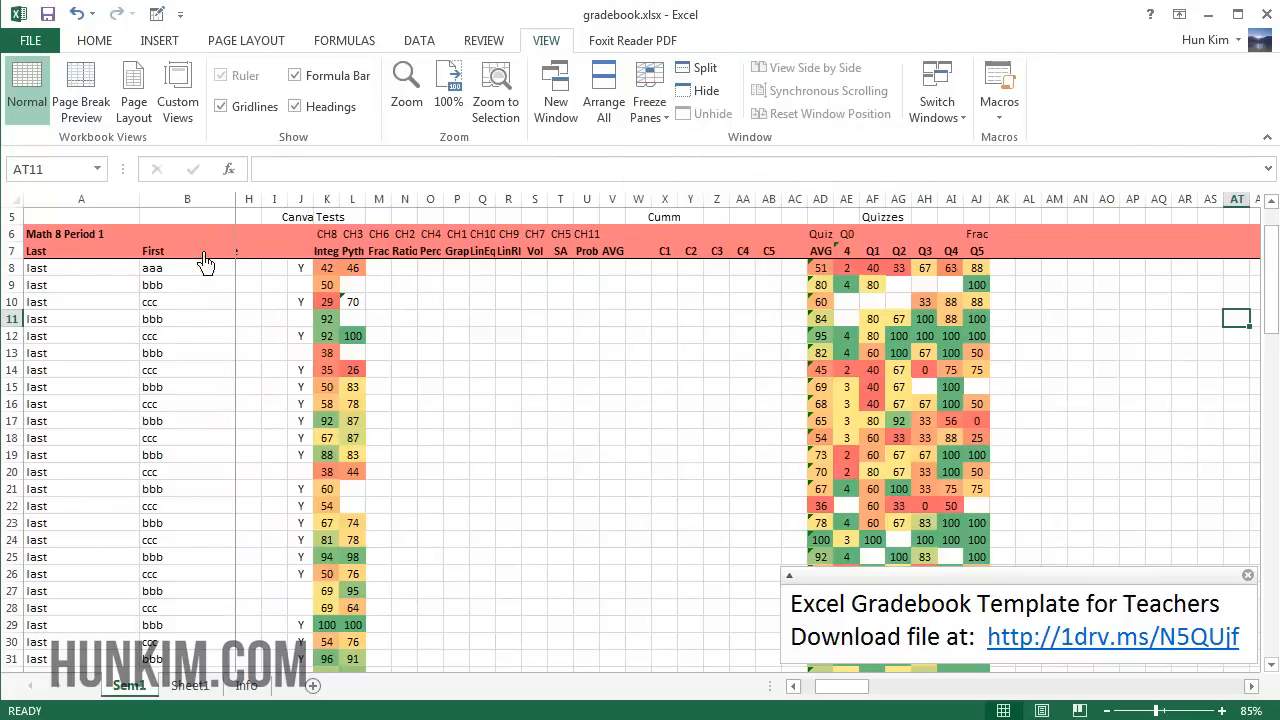
click(187, 210)
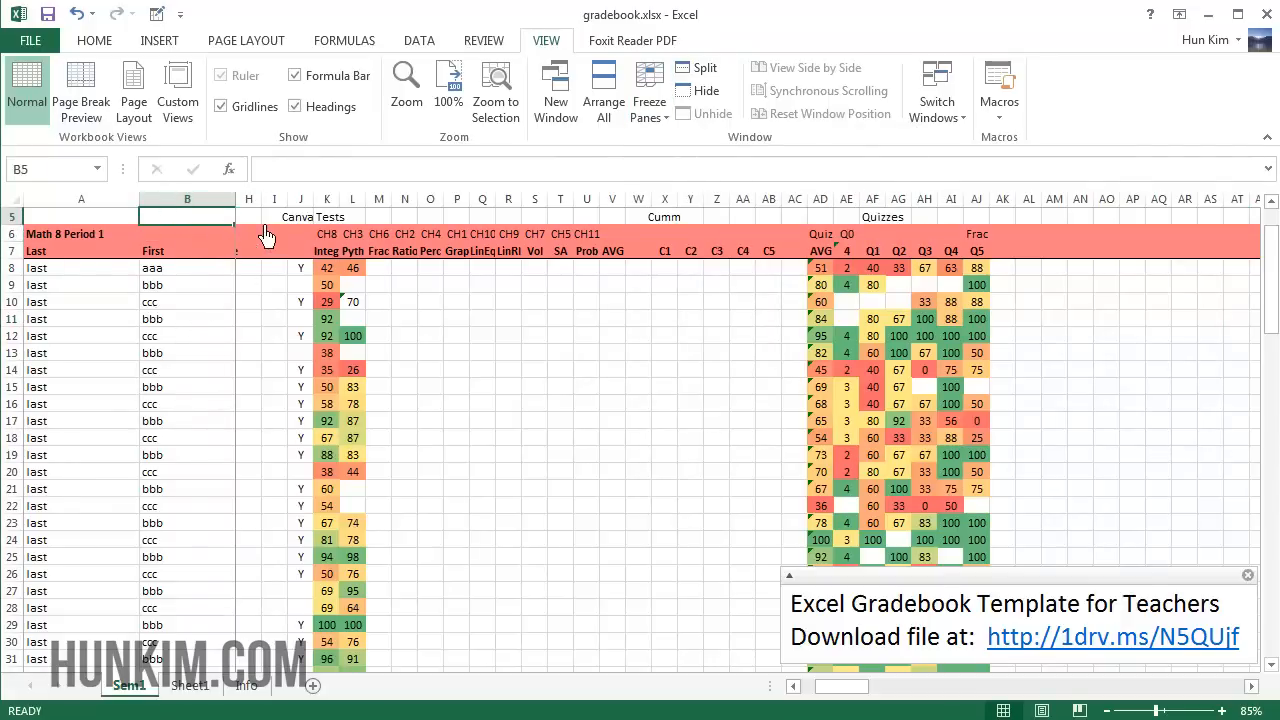
mouse_move(441, 204)
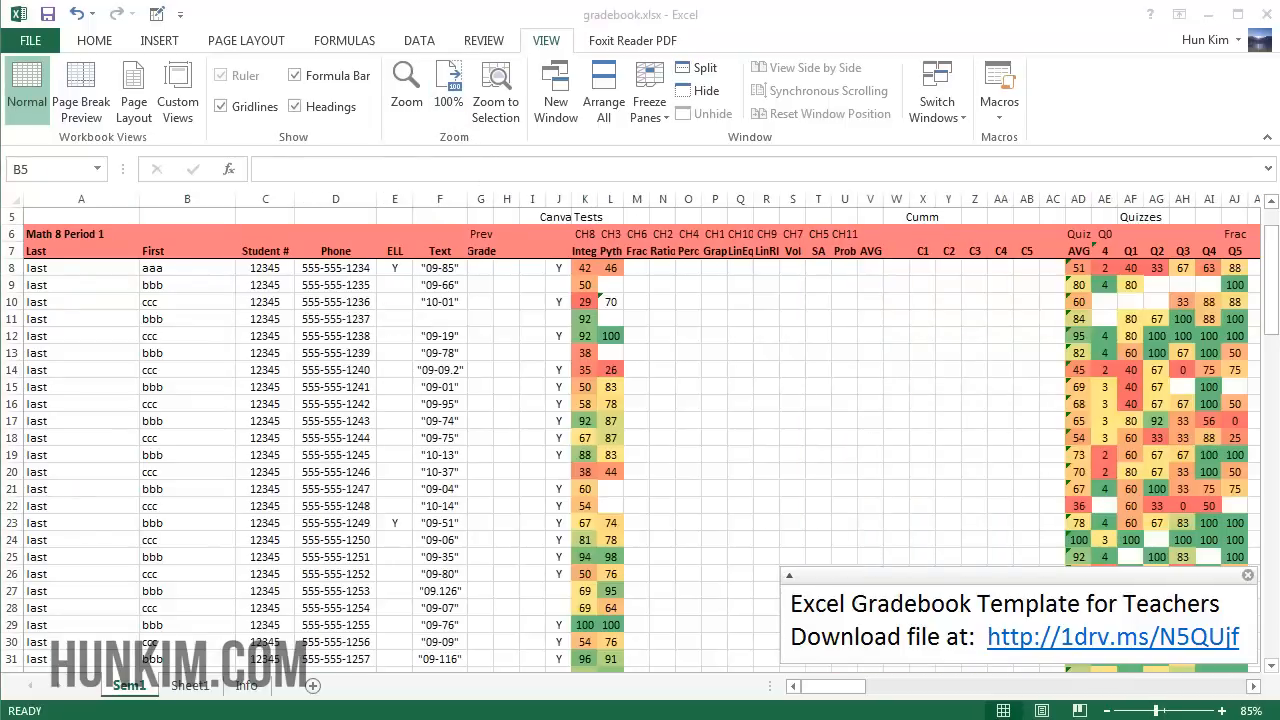
mouse_move(303, 229)
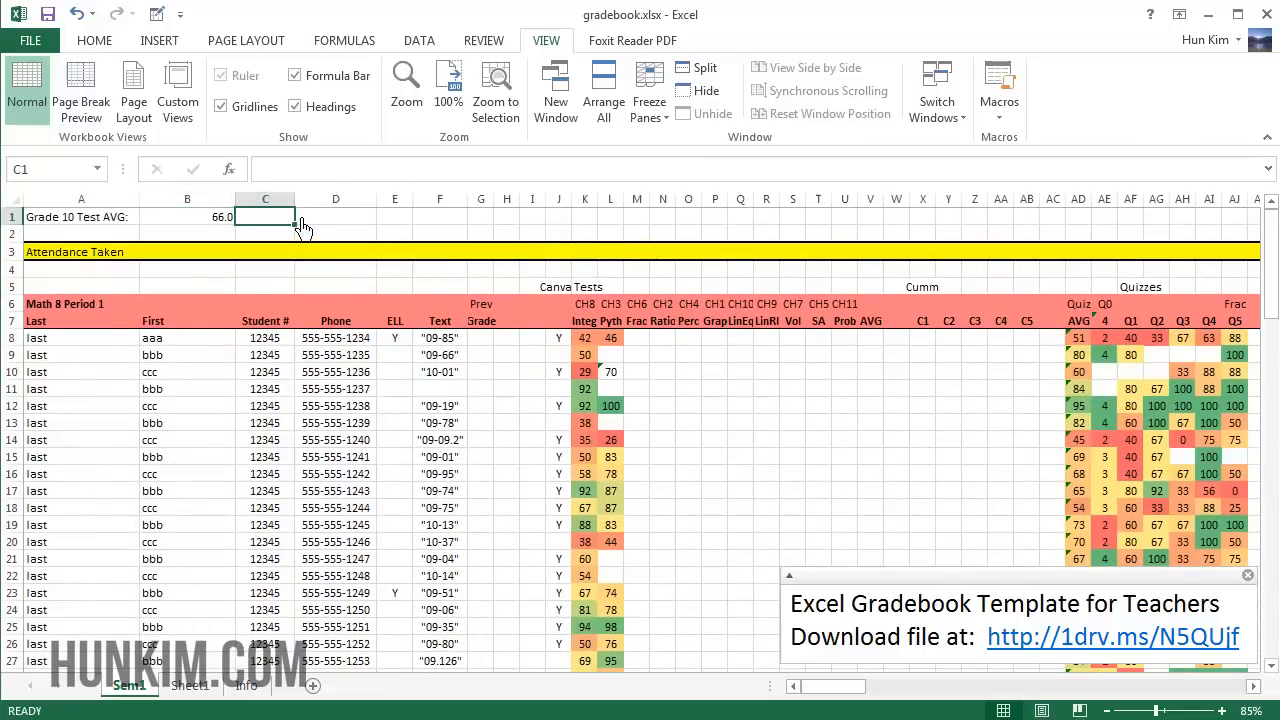
click(648, 90)
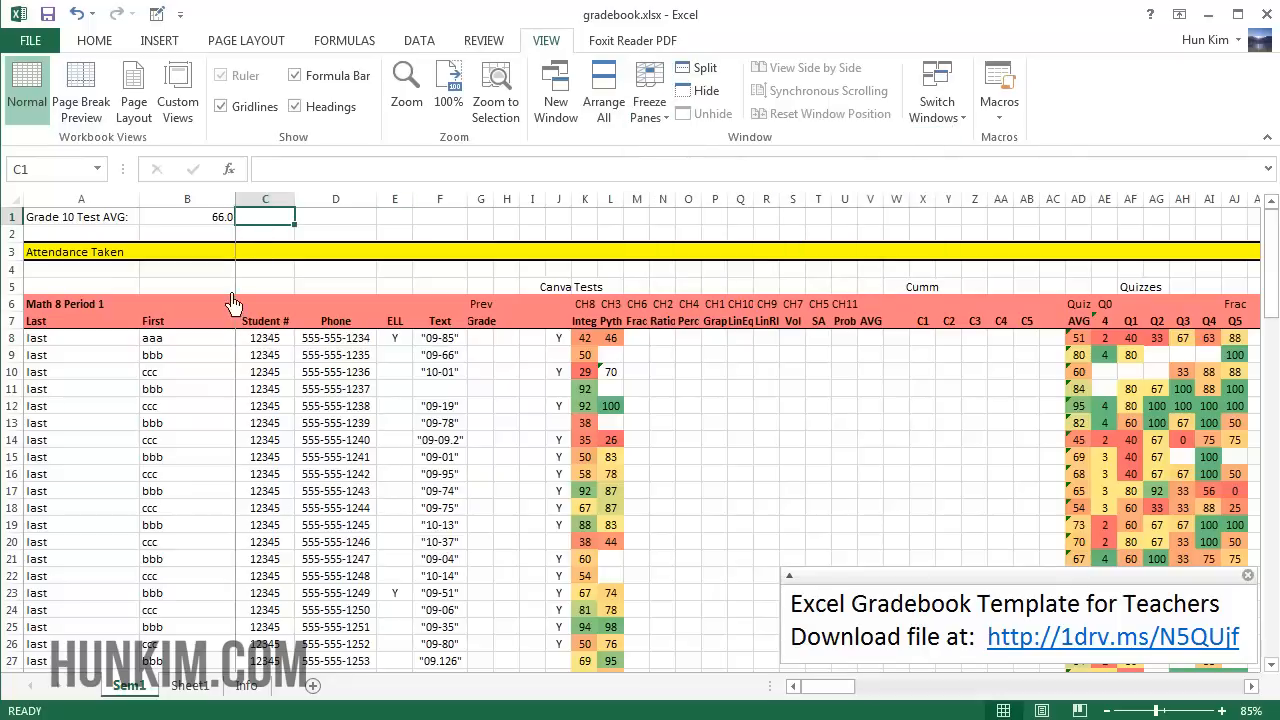
mouse_move(247, 280)
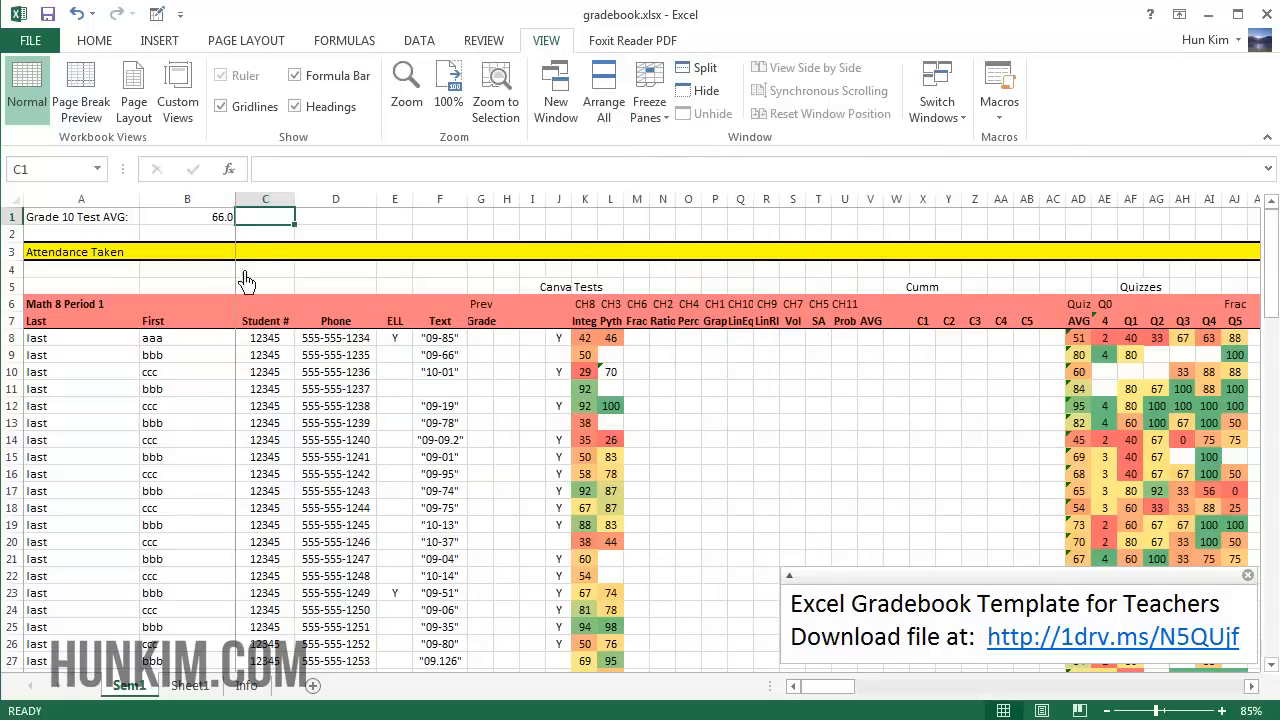
mouse_move(275, 237)
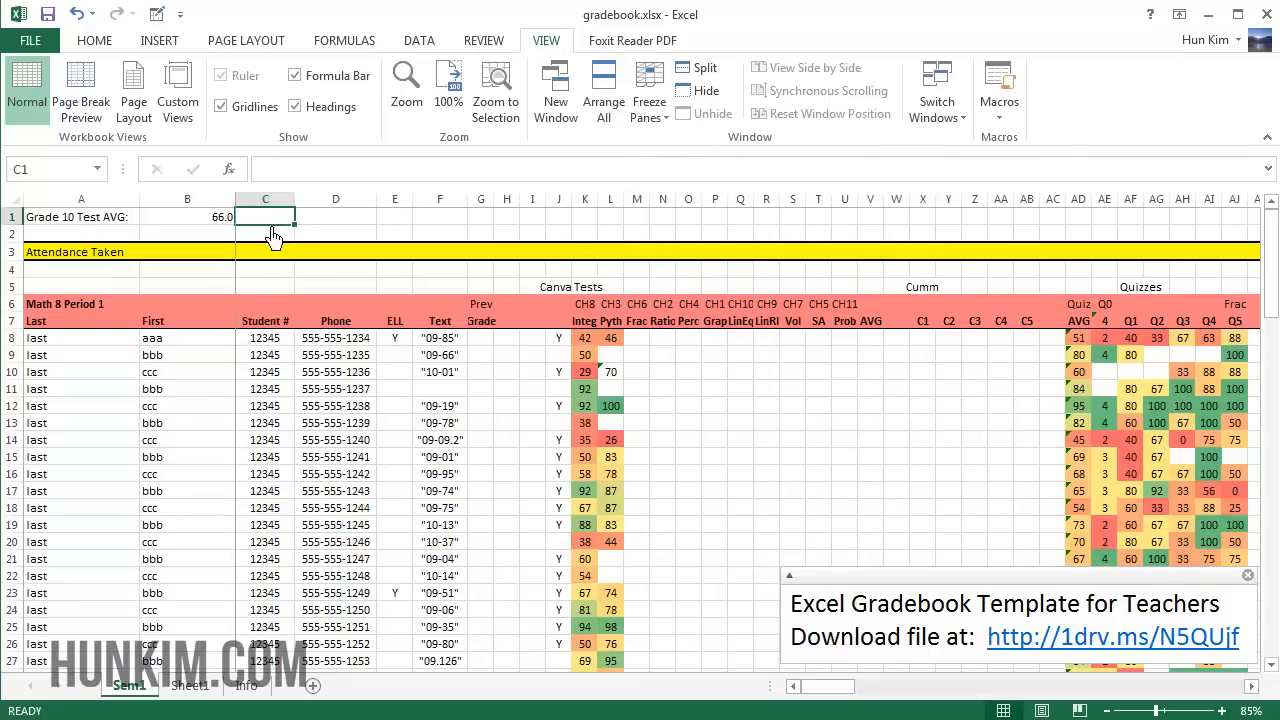
mouse_move(250, 297)
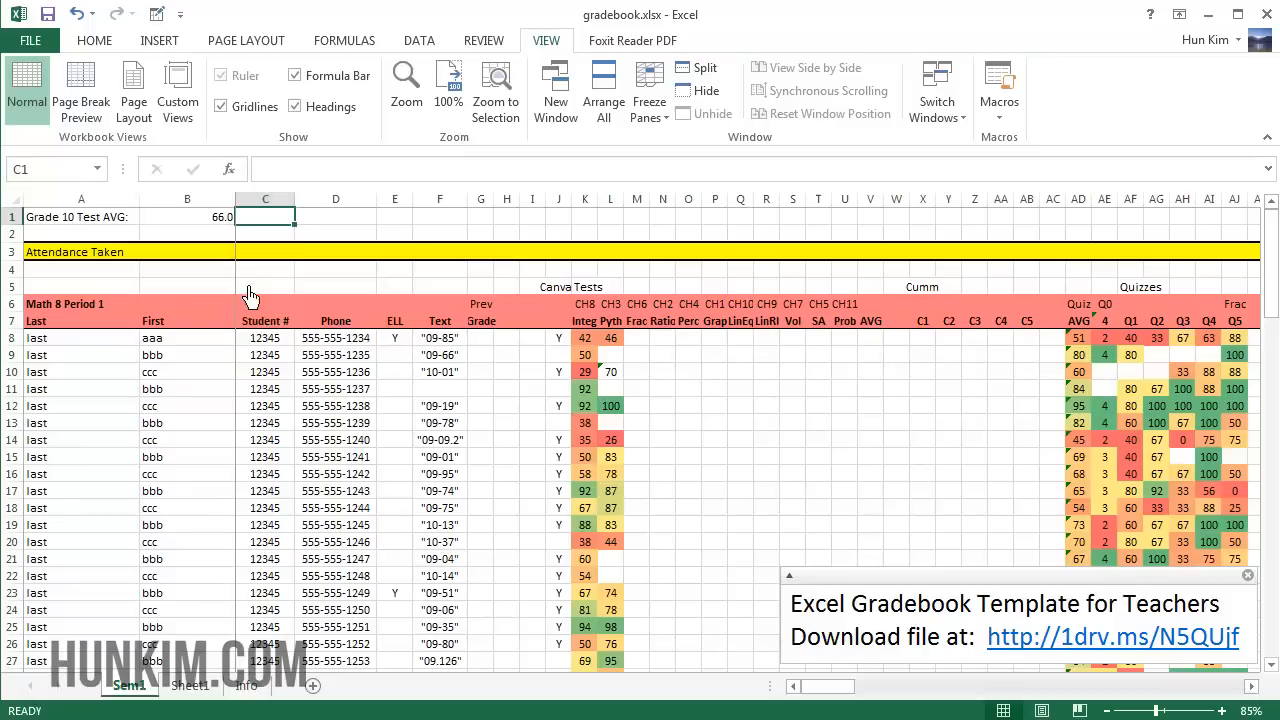
mouse_move(108, 491)
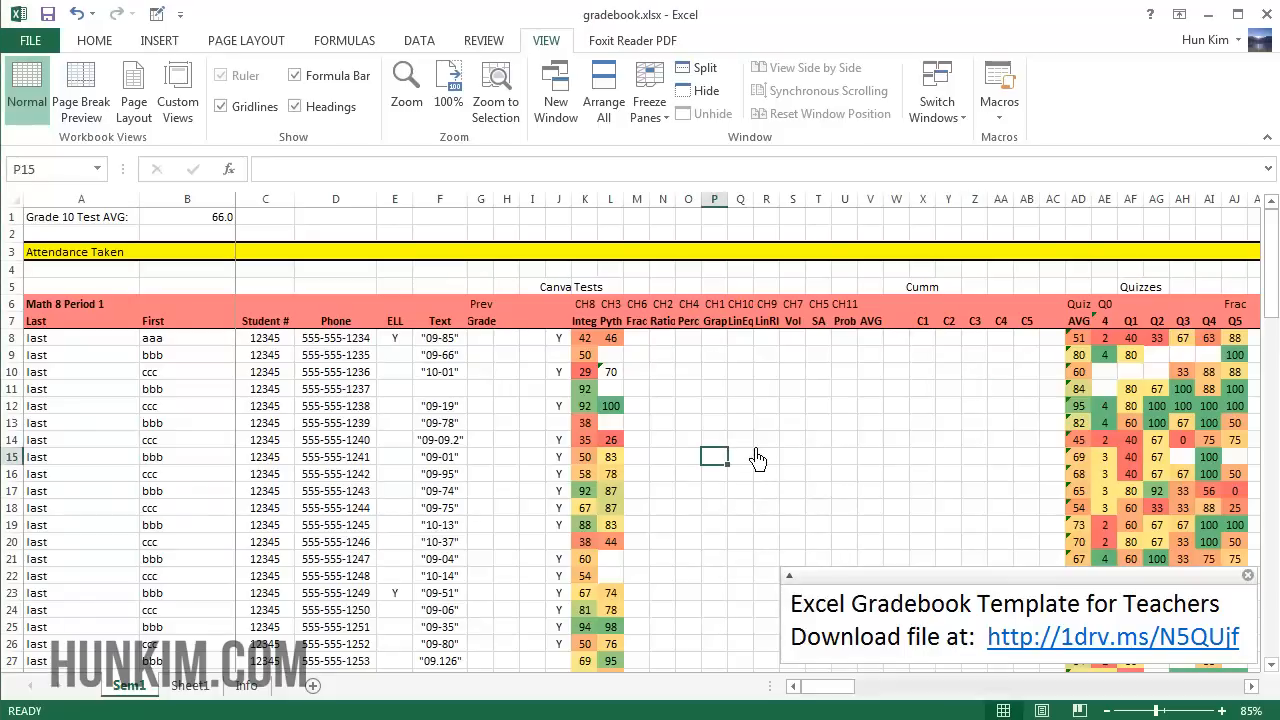
click(740, 440)
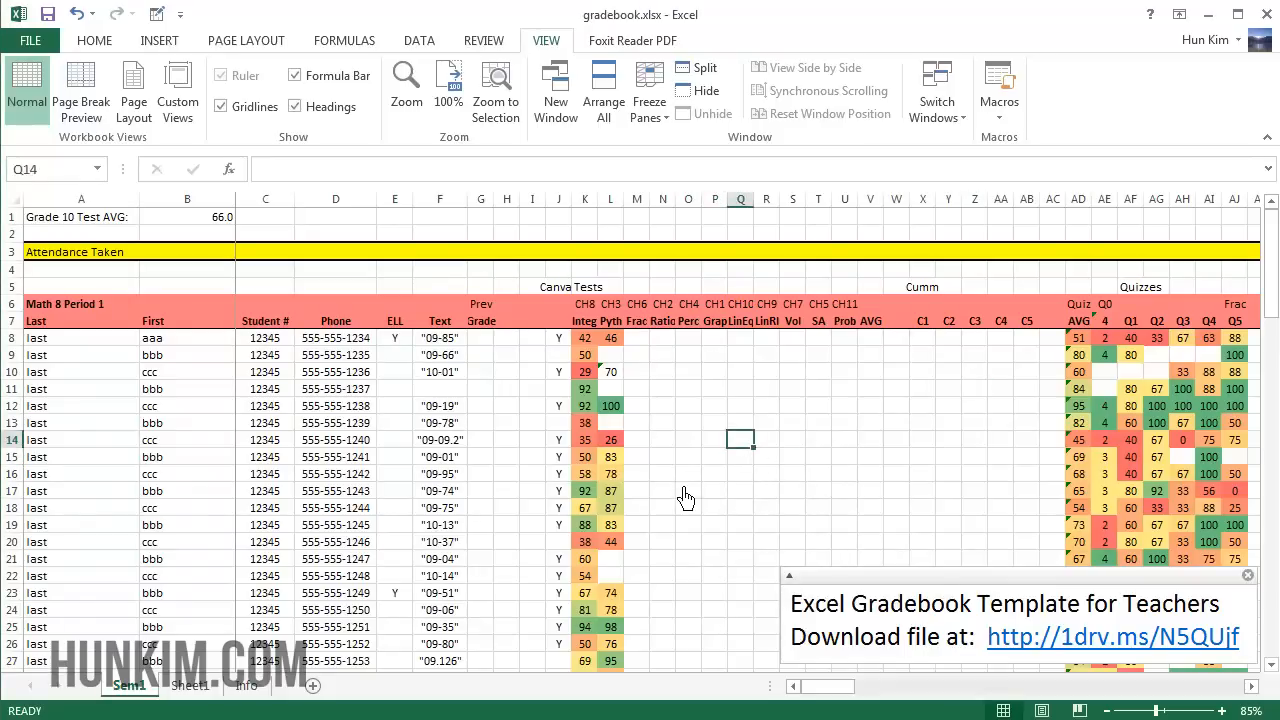
click(662, 473)
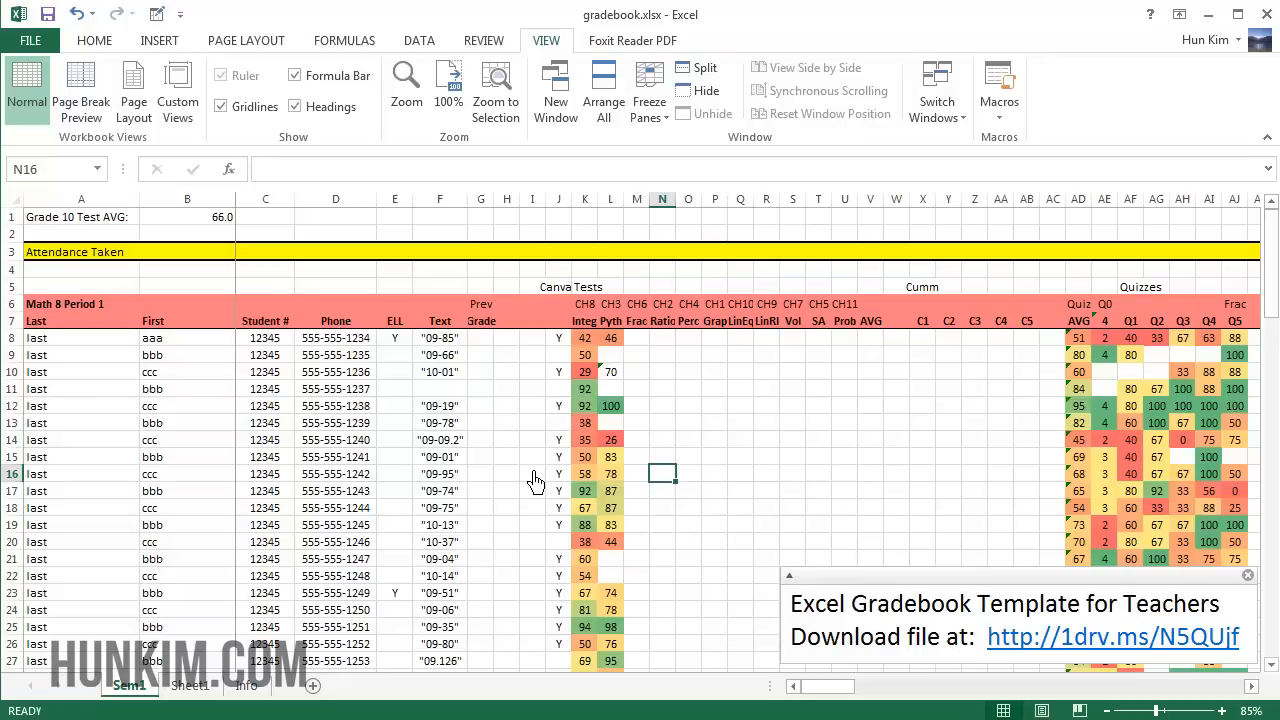
mouse_move(113, 510)
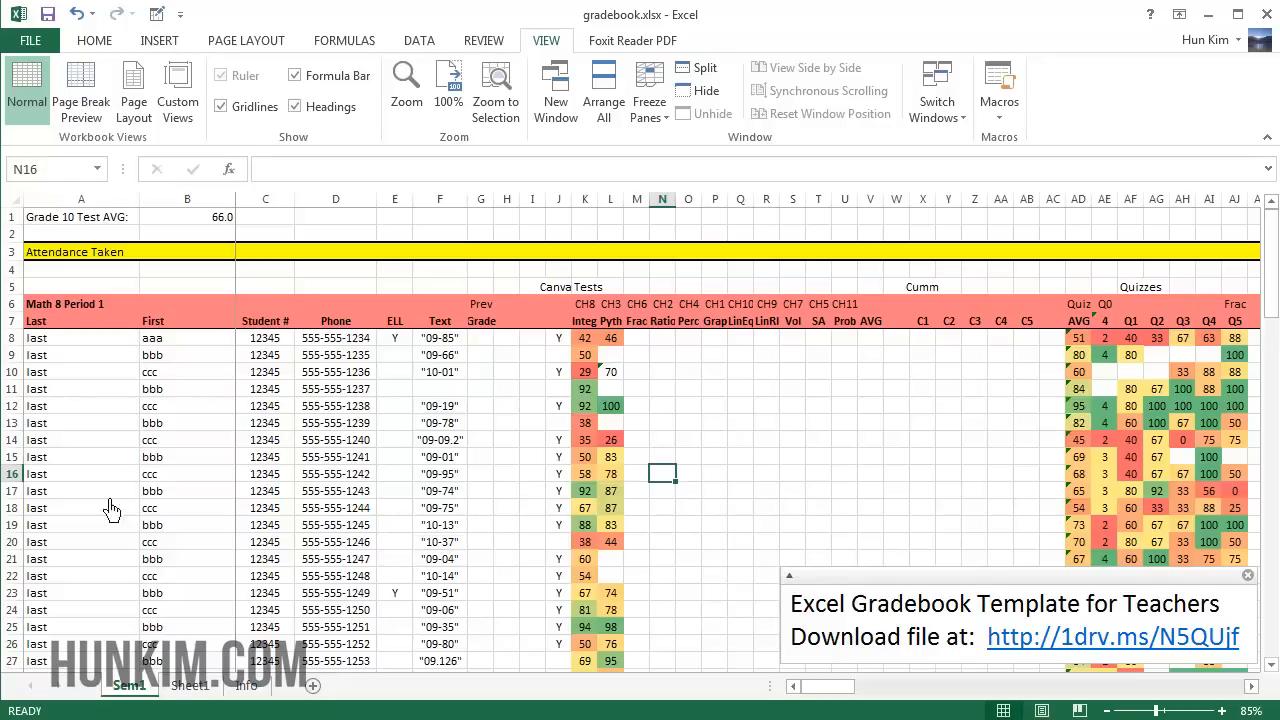
mouse_move(738, 445)
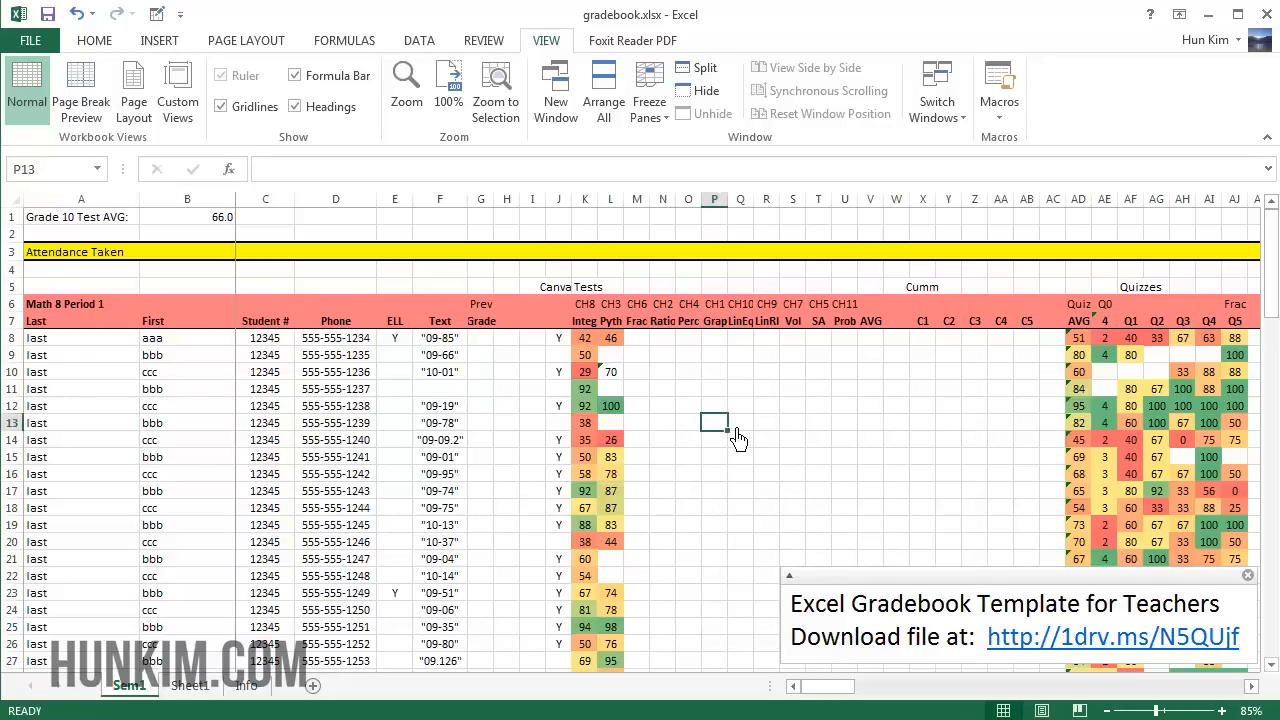
click(792, 440)
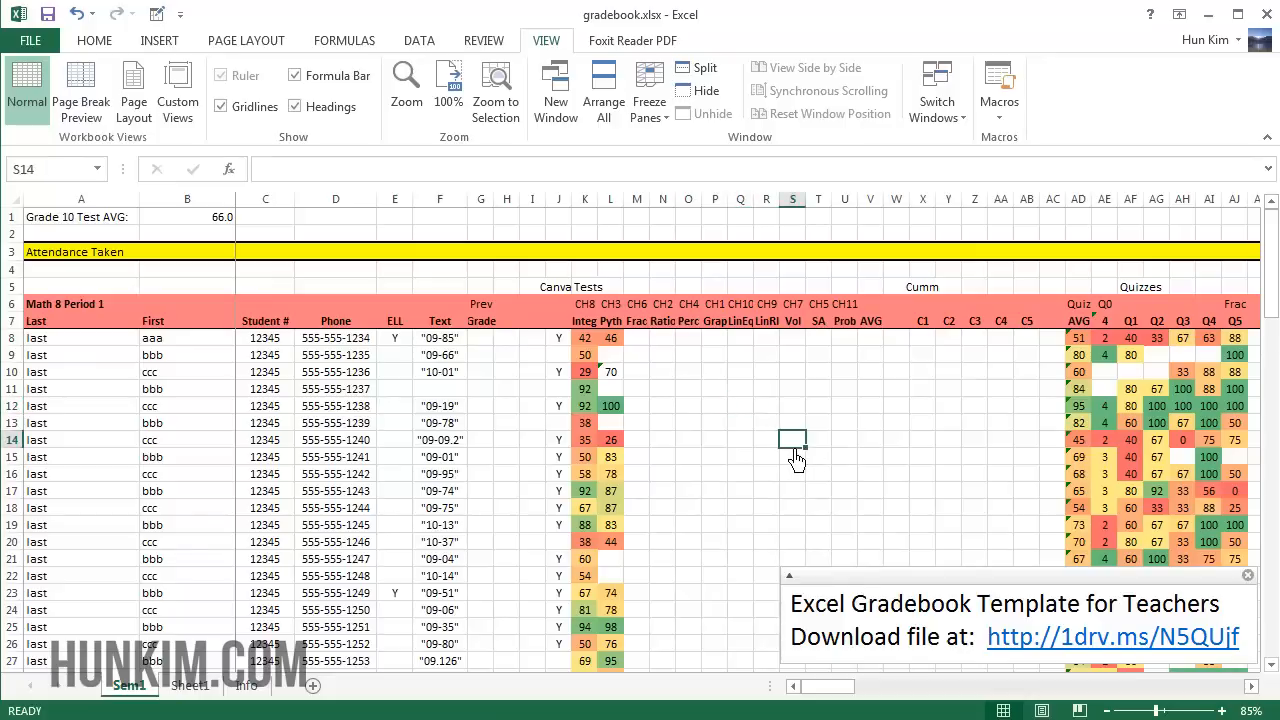
scroll(down, 3)
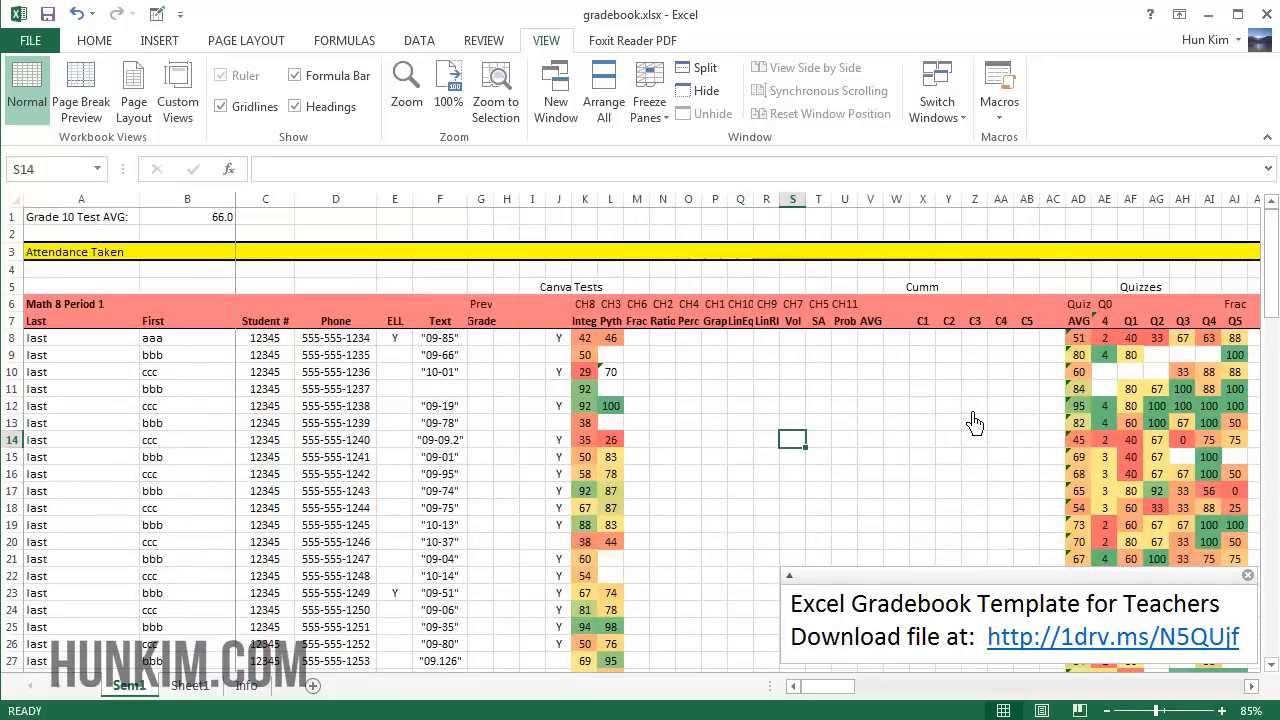
mouse_move(845, 469)
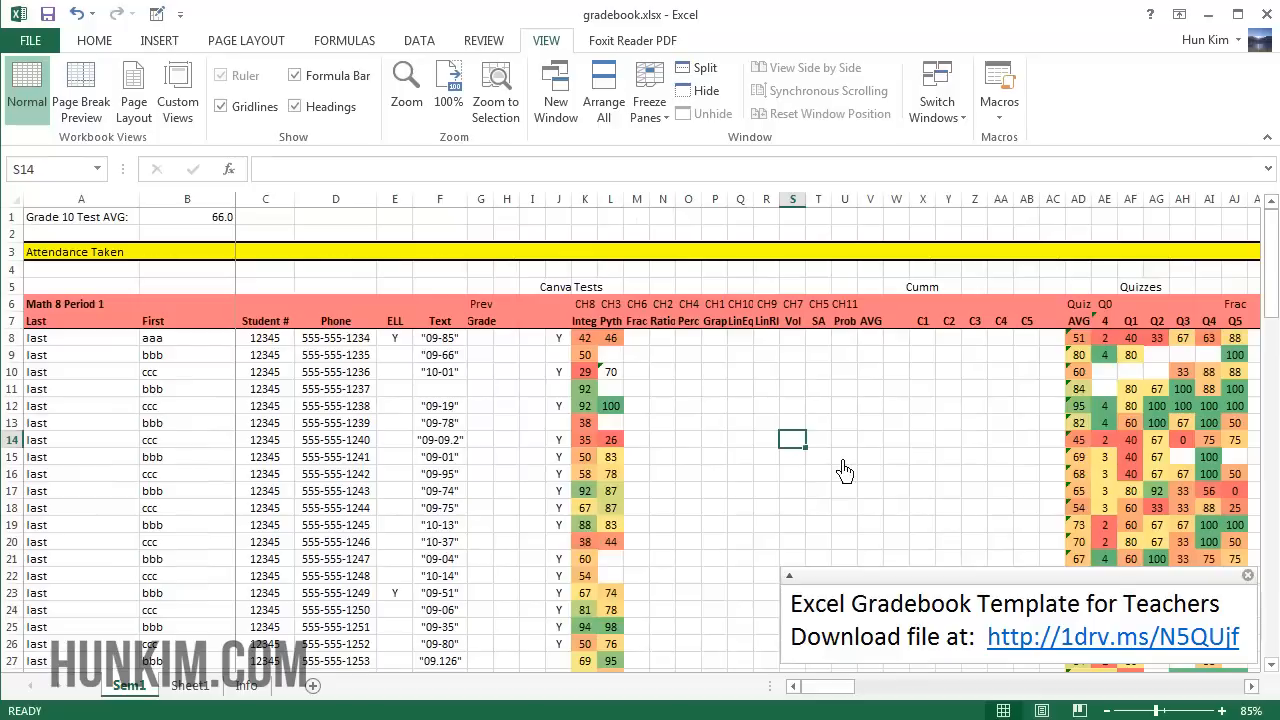
click(187, 217)
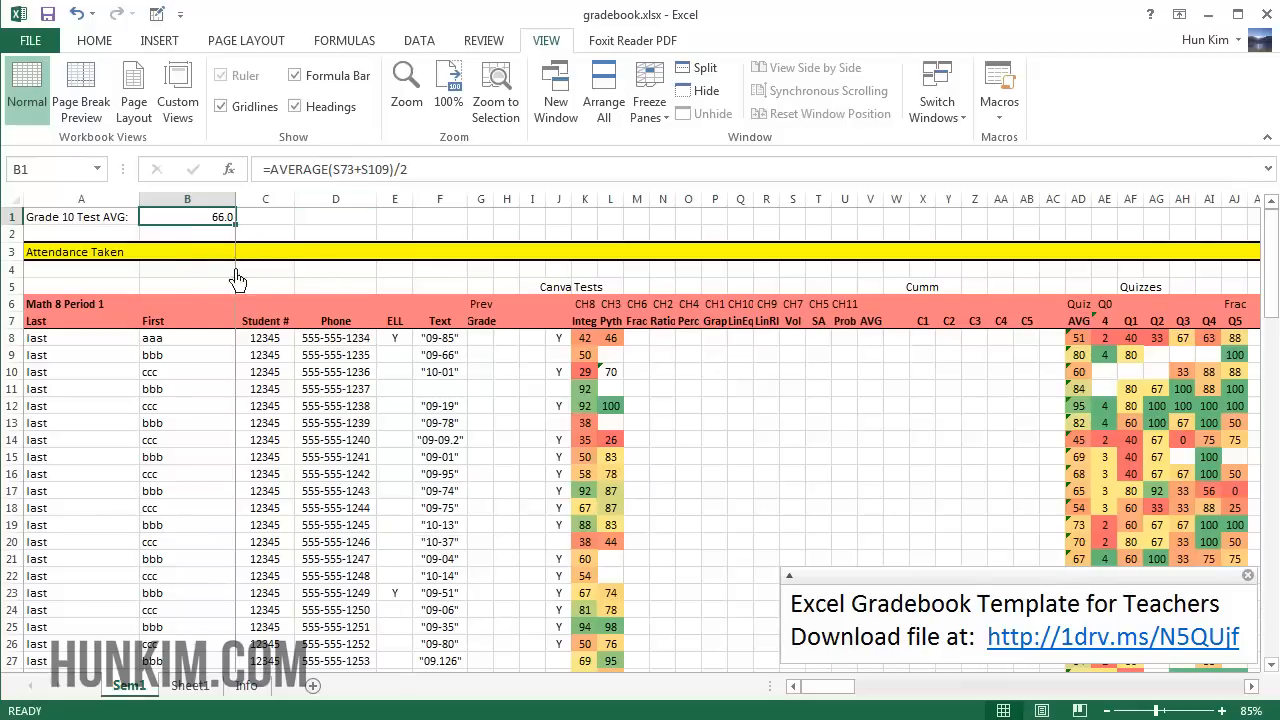
mouse_move(740, 588)
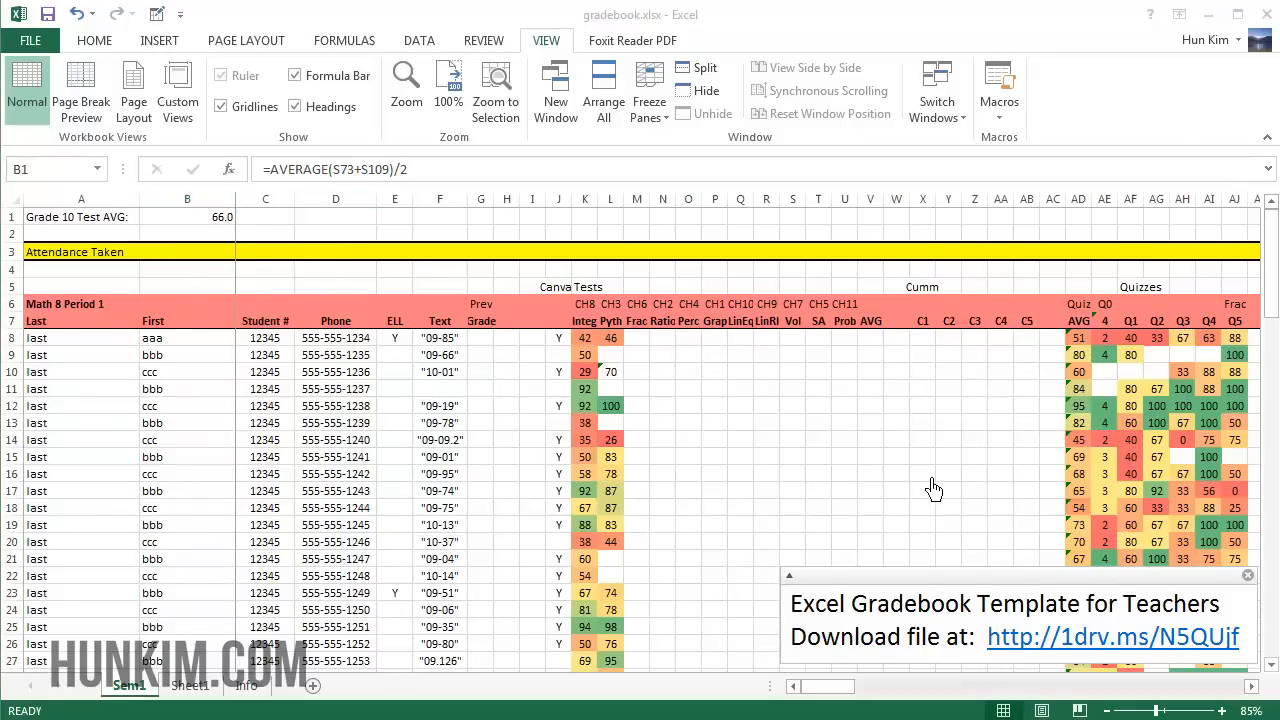
click(187, 217)
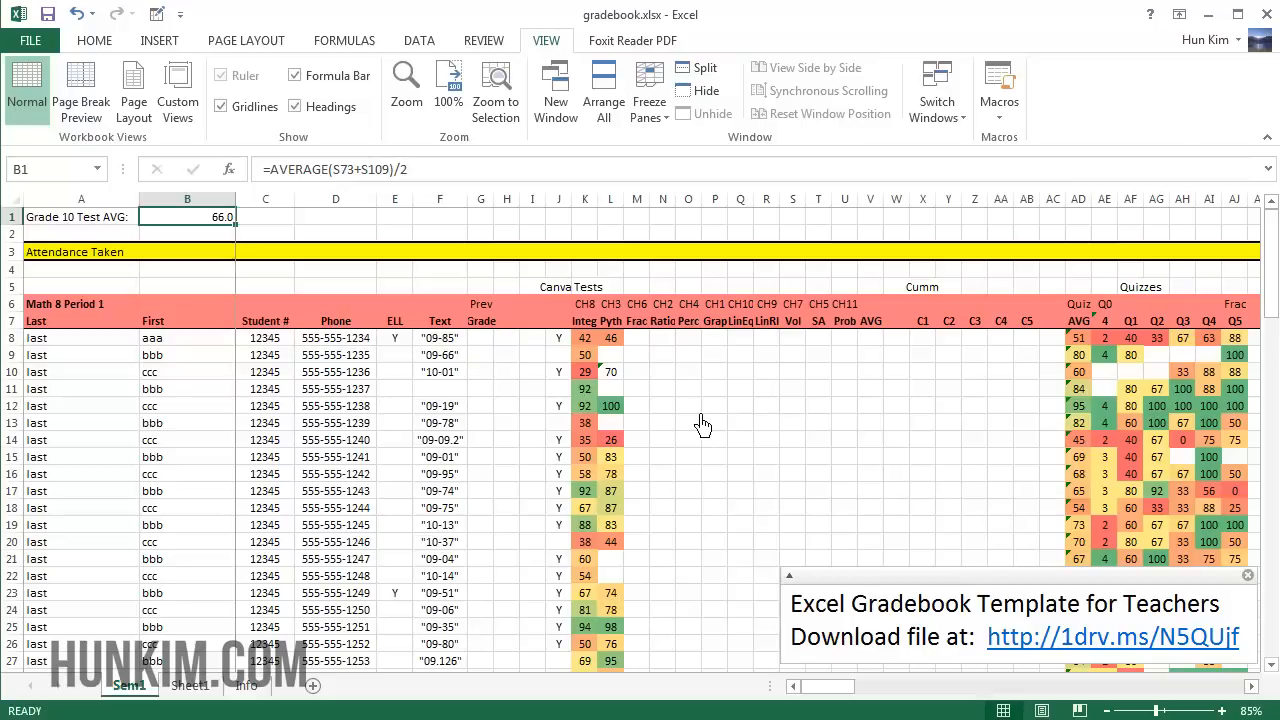
click(506, 388)
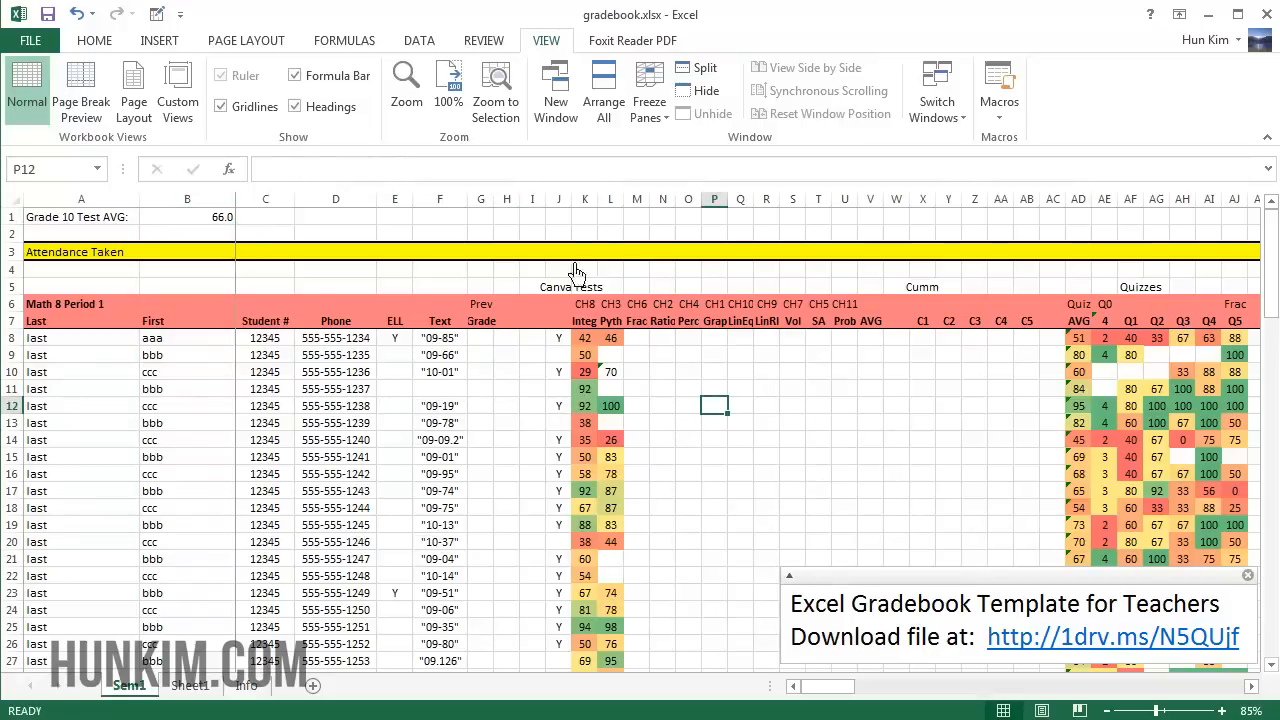
mouse_move(573, 403)
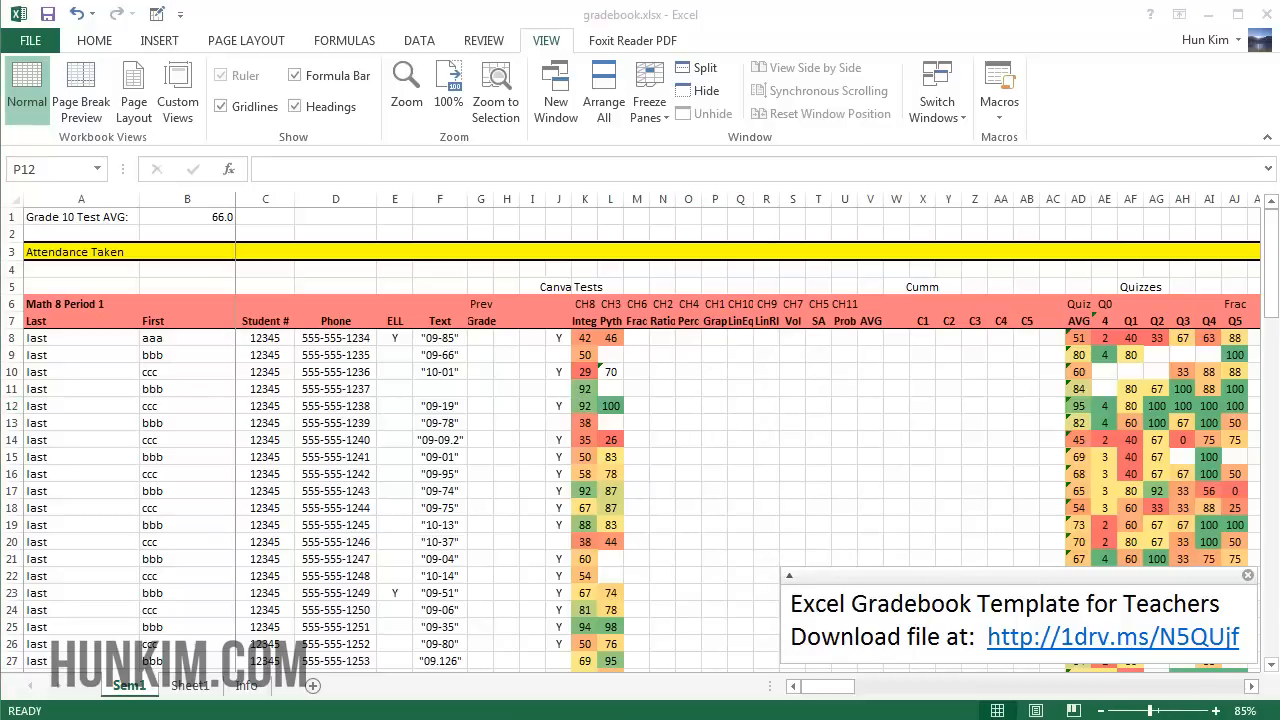
click(714, 405)
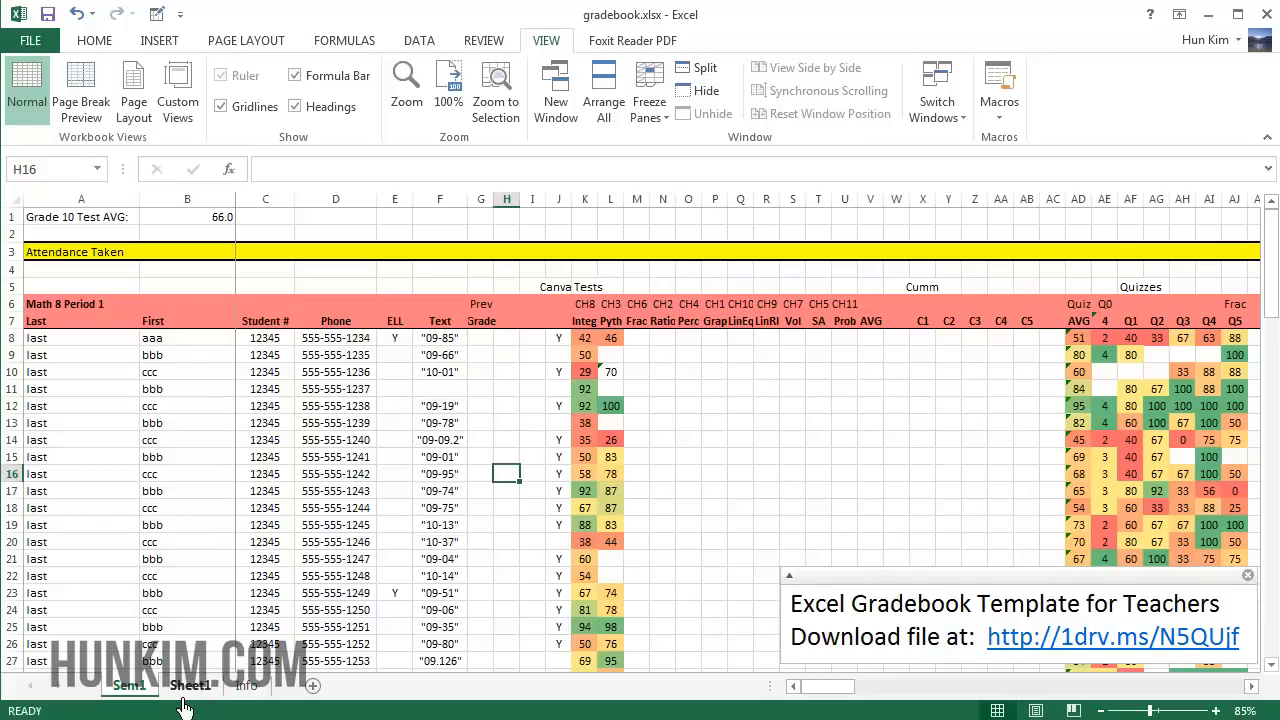
click(480, 541)
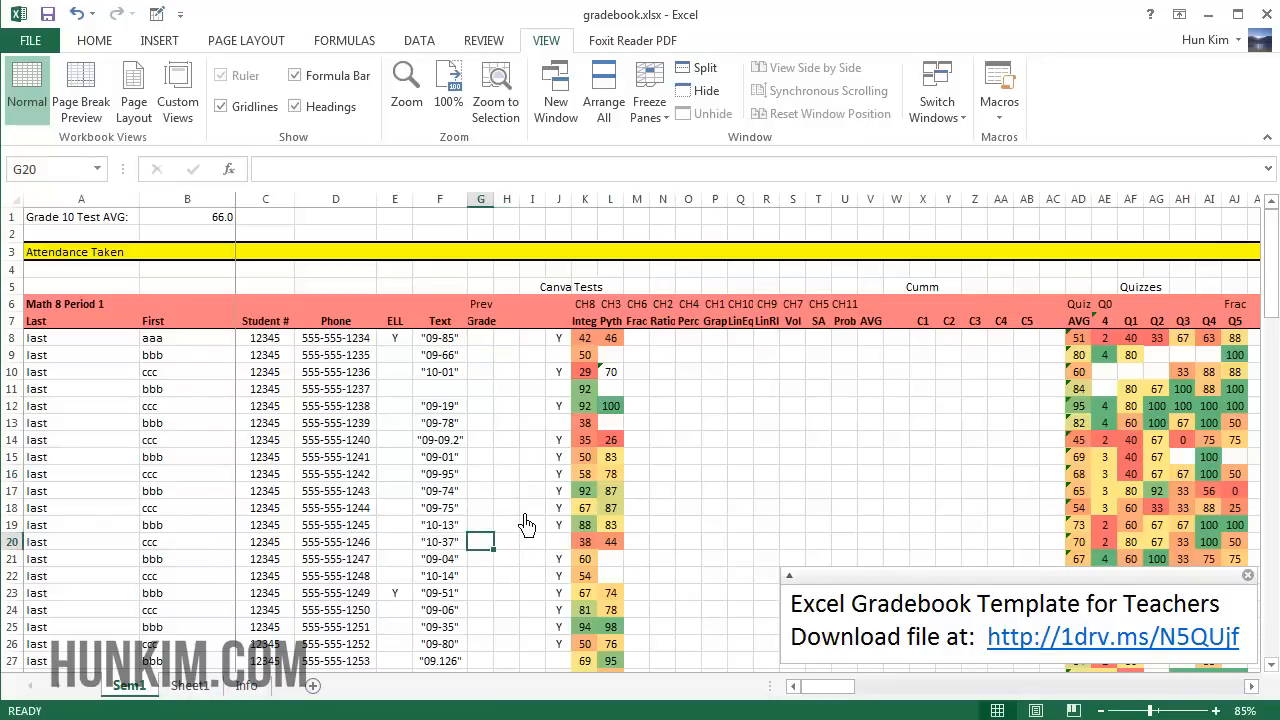
click(480, 507)
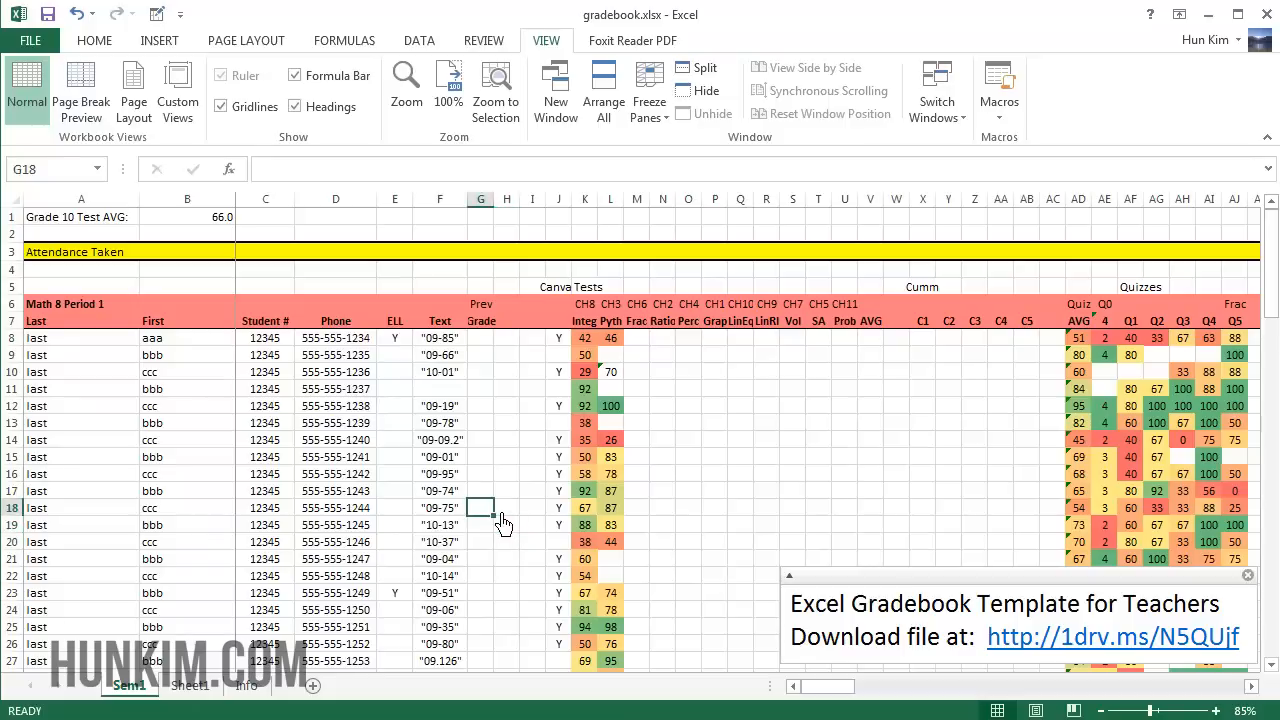
mouse_move(527, 512)
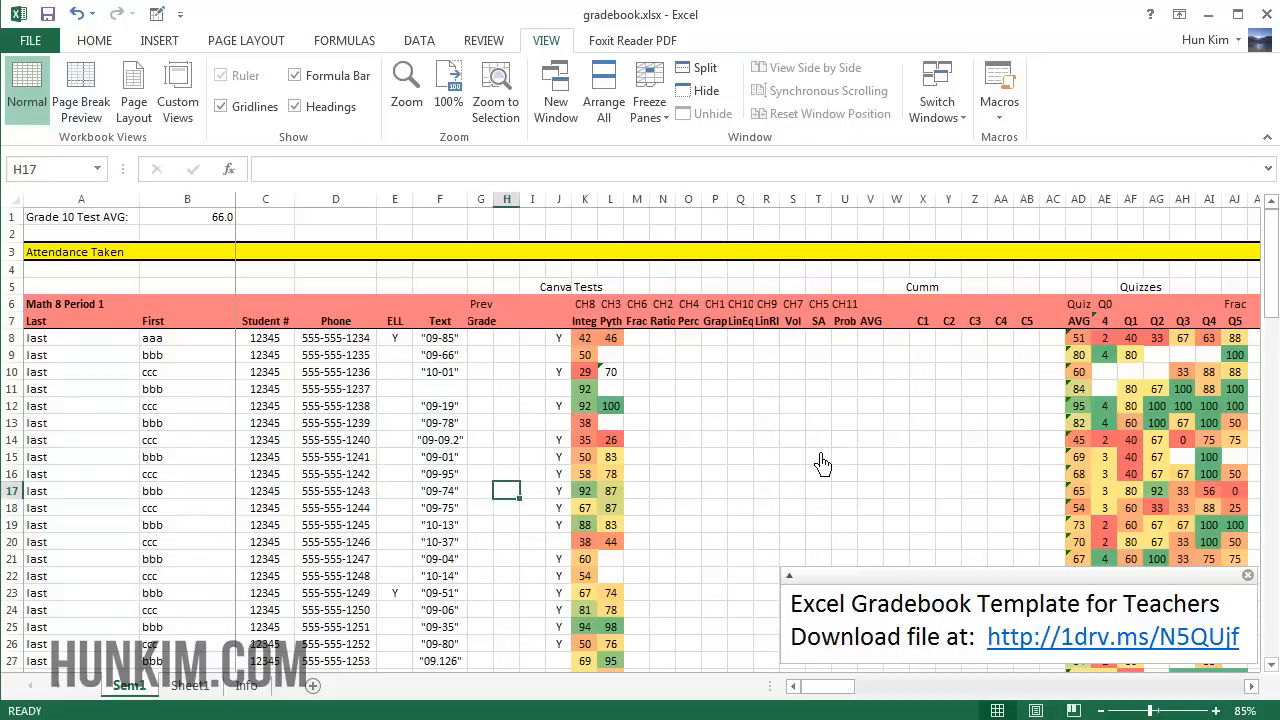
mouse_move(1070, 703)
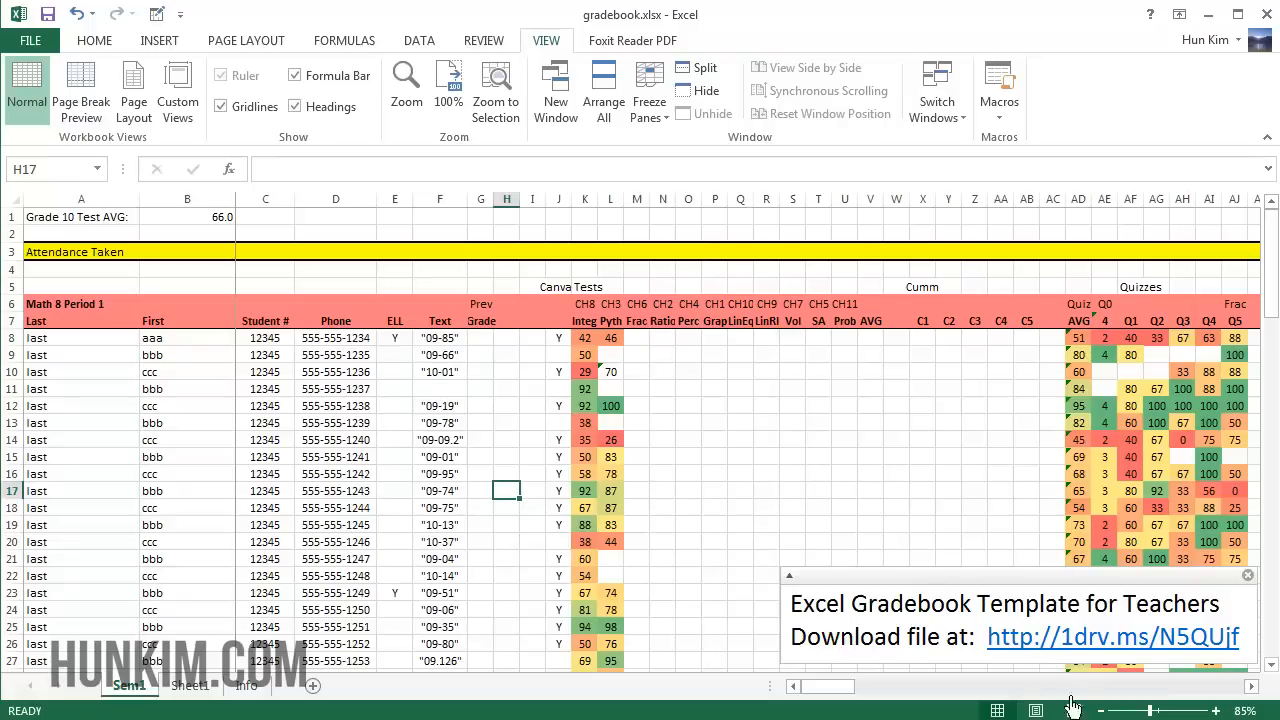
mouse_move(1072, 708)
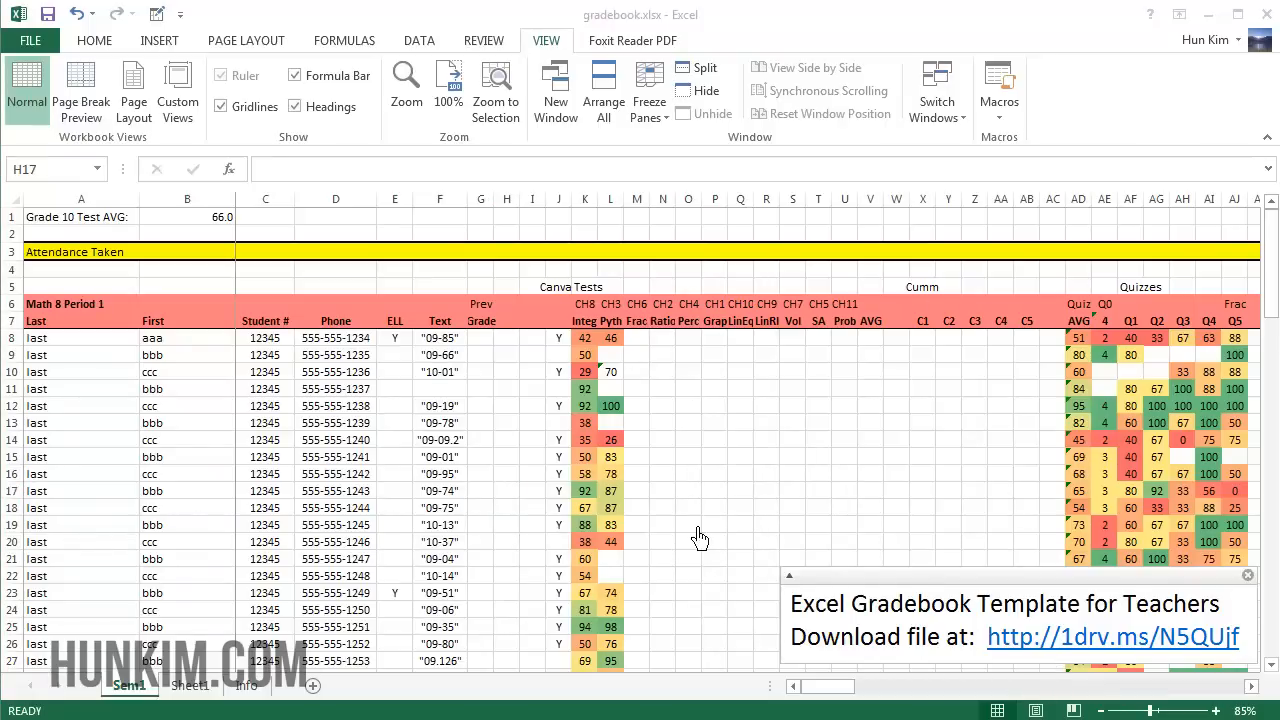
mouse_move(1180, 656)
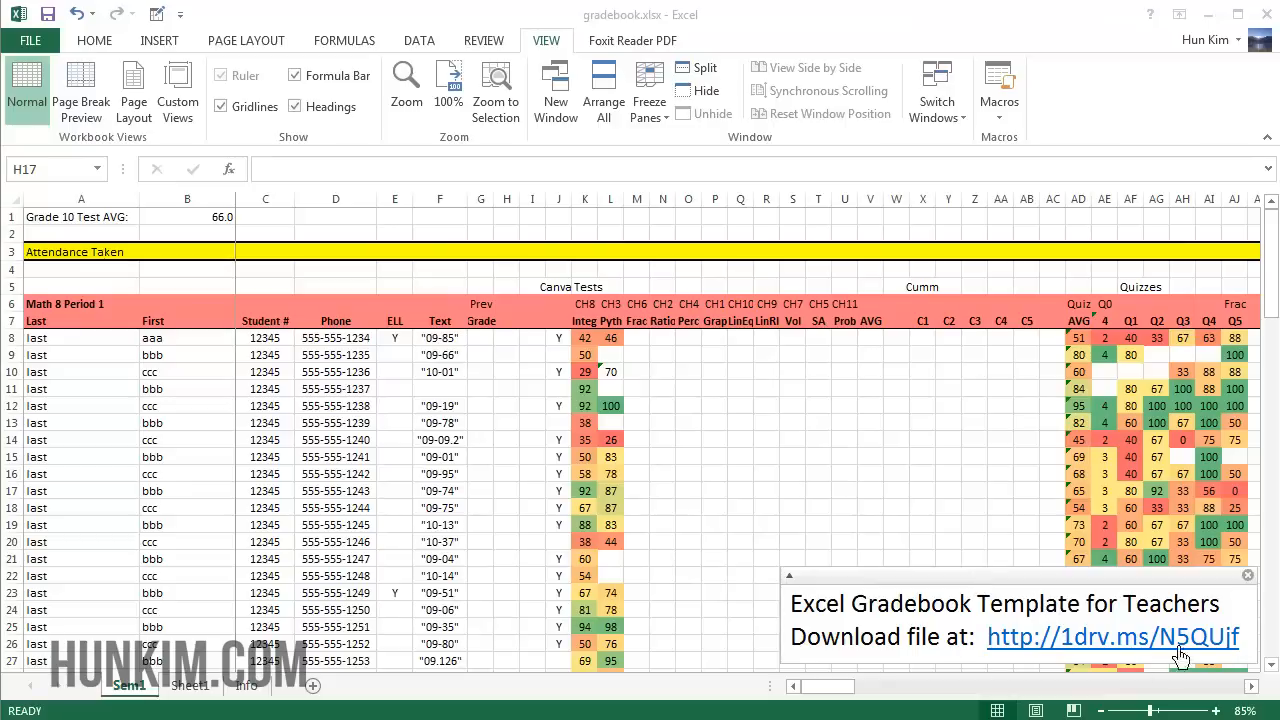
mouse_move(740, 532)
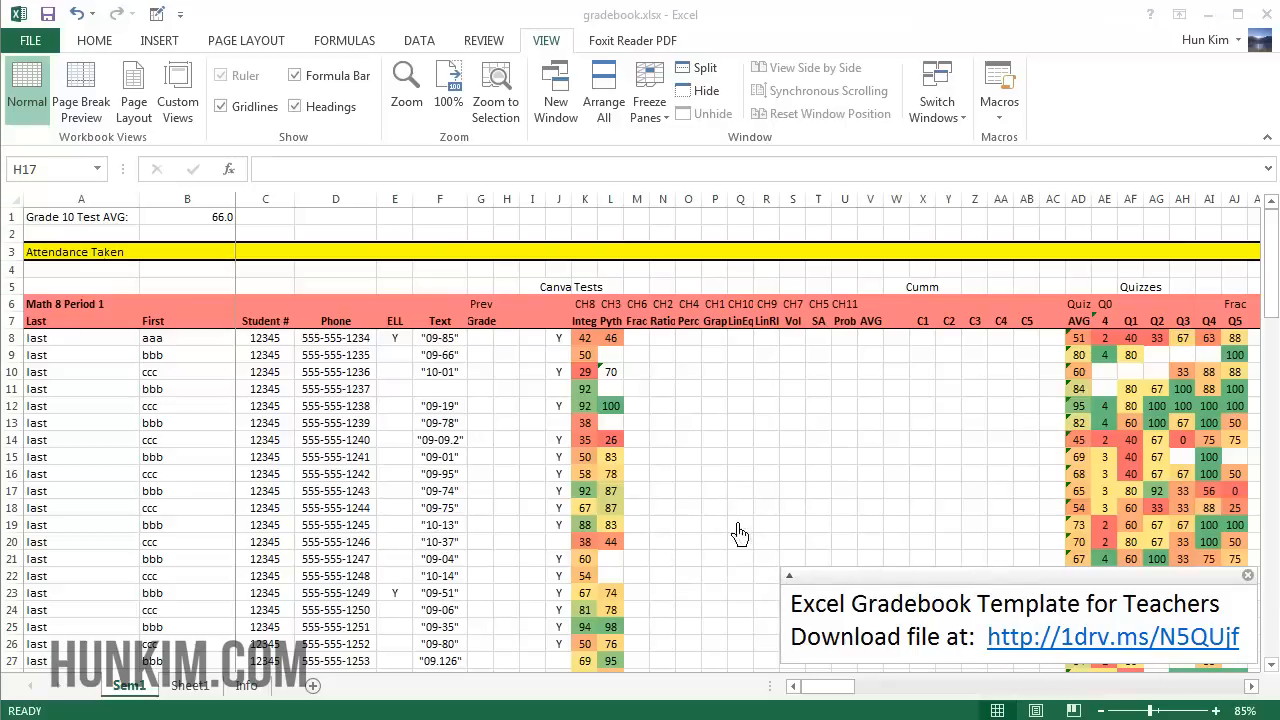